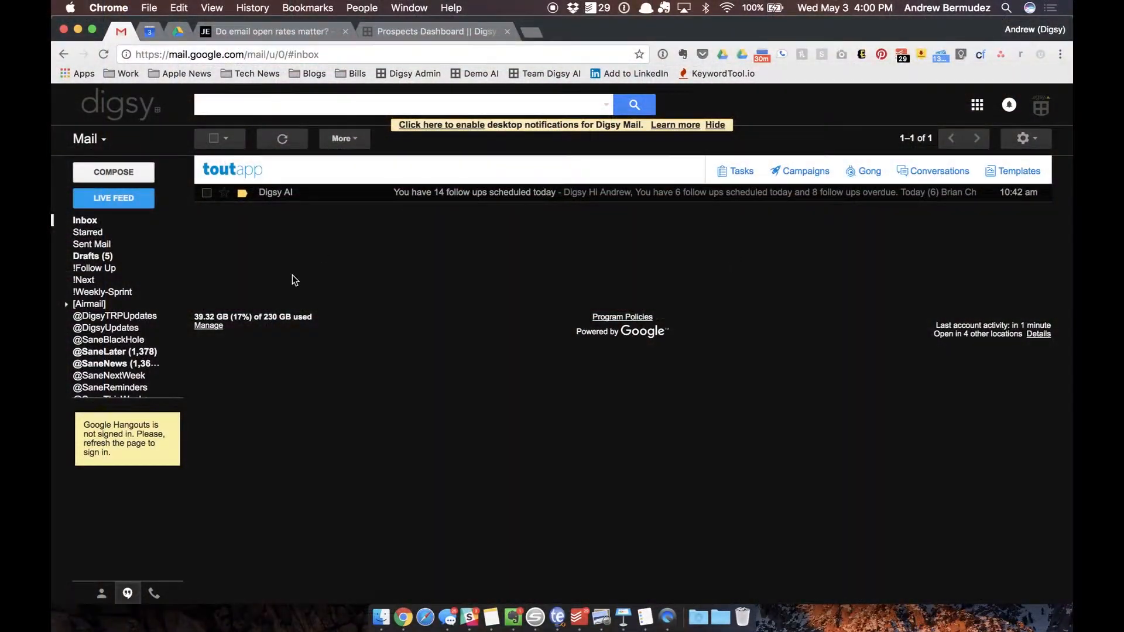
- Switch from the Digsy mail inbox to the Prospects Dashboard listing Inbox-stage prospects
left_click(429, 31)
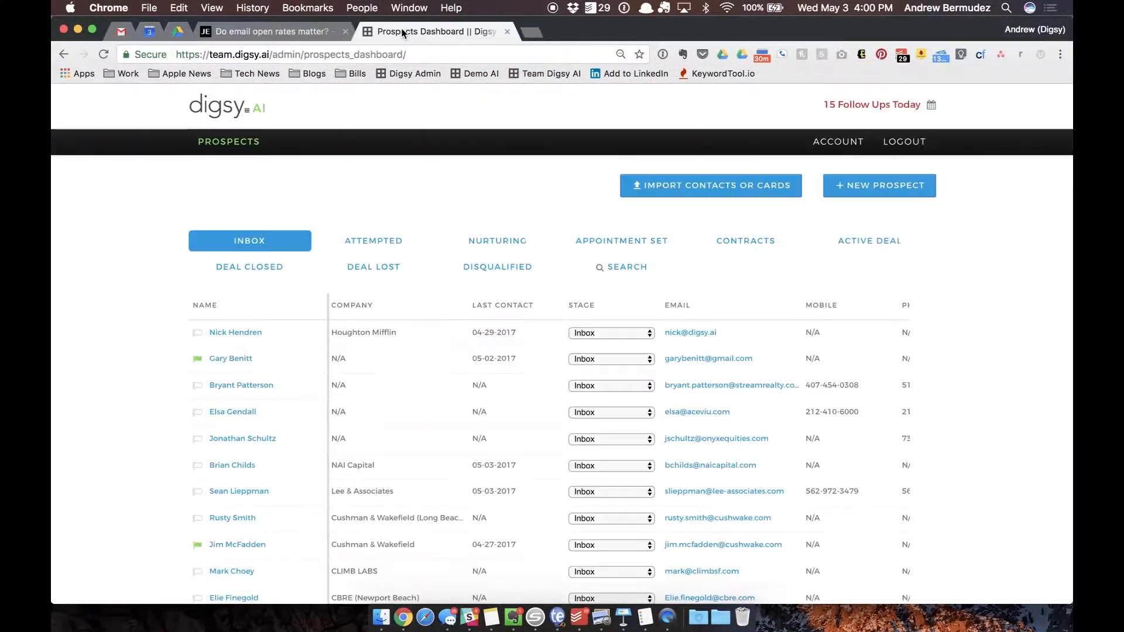
mouse_move(70, 304)
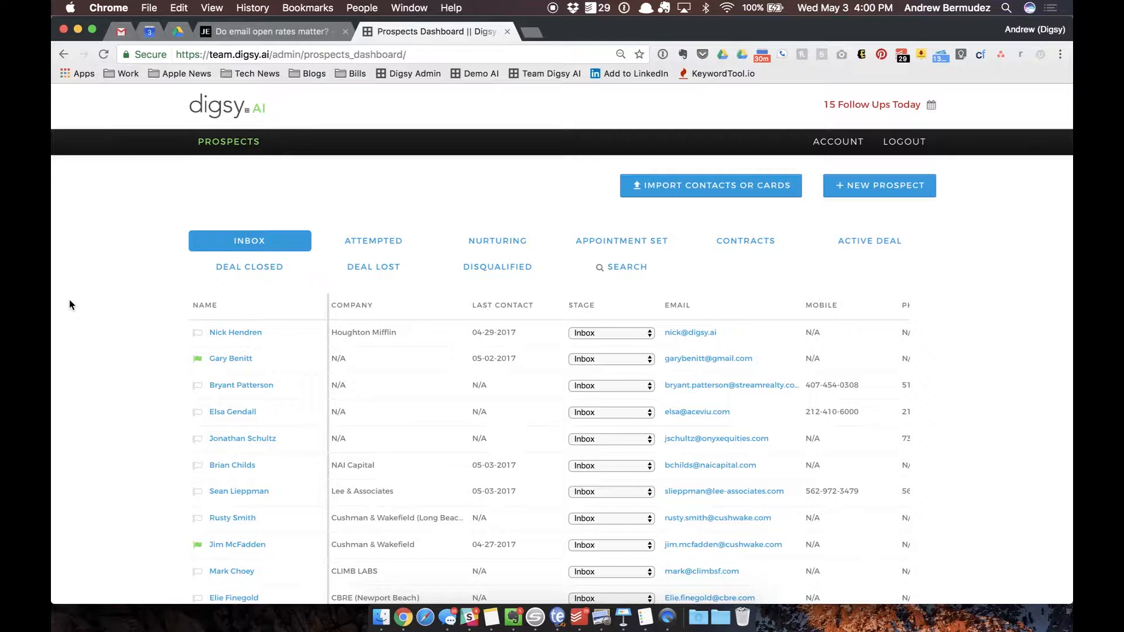
mouse_move(284, 226)
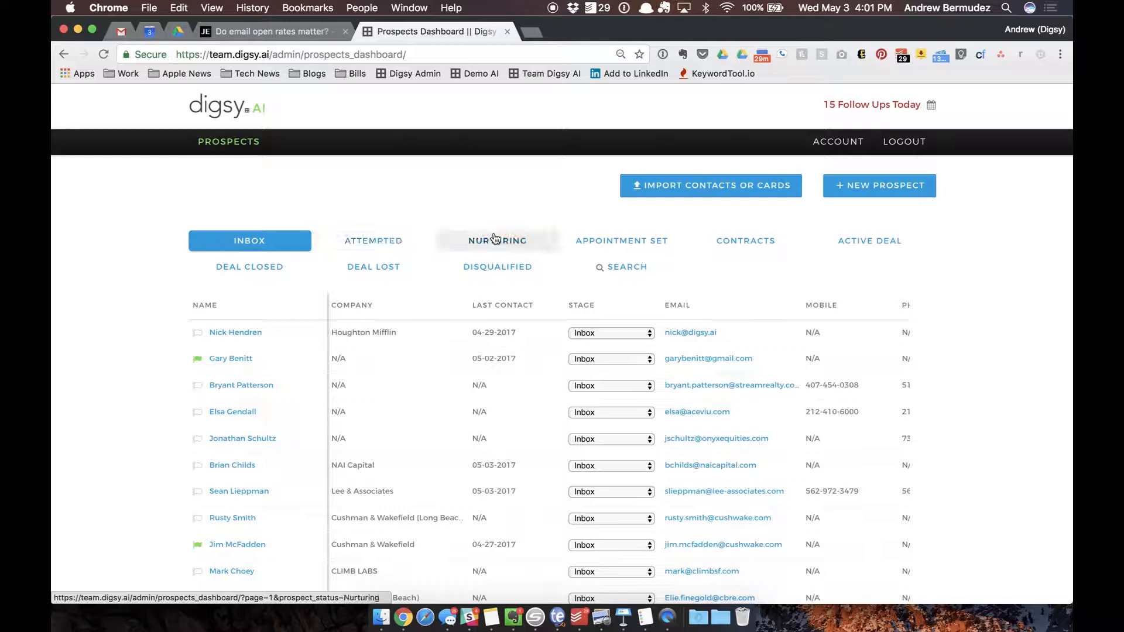
mouse_move(429, 230)
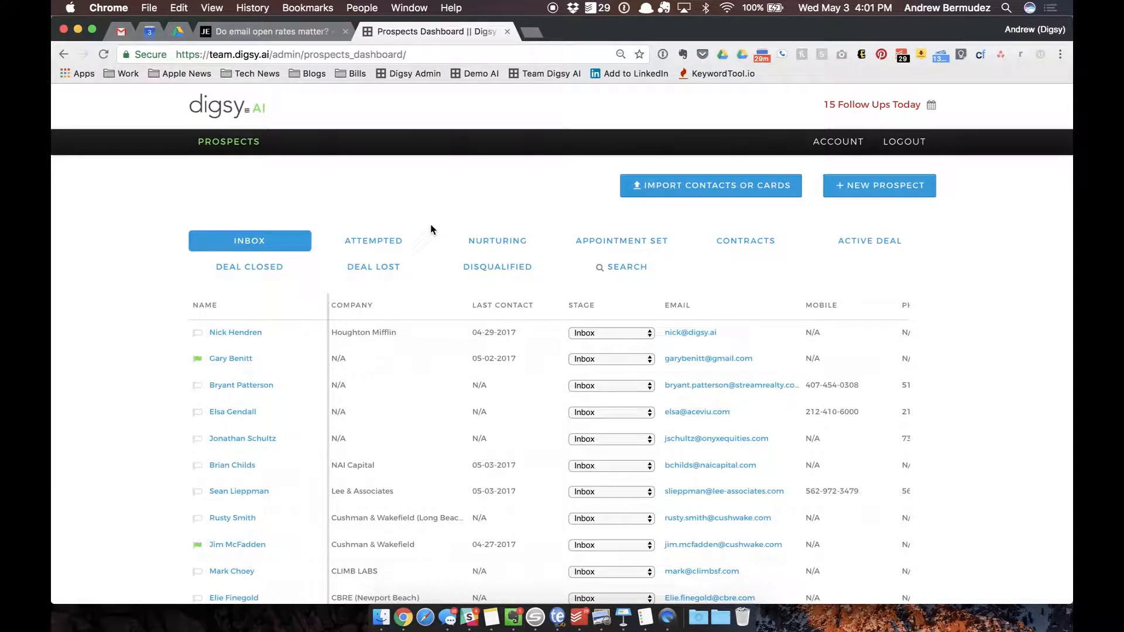
left_click(496, 240)
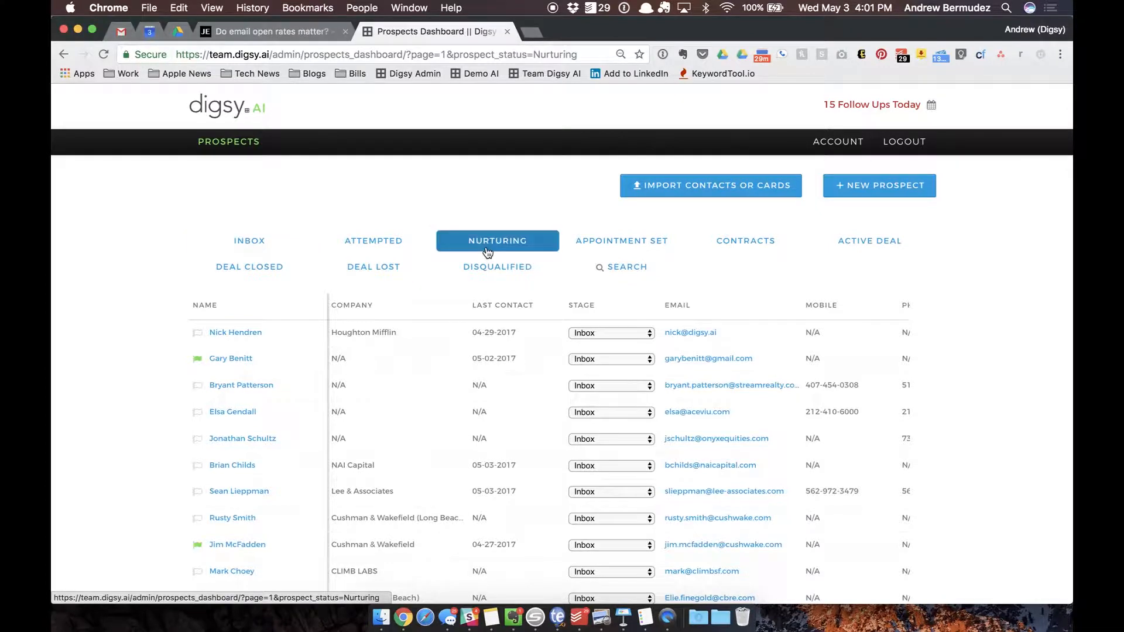
left_click(497, 240)
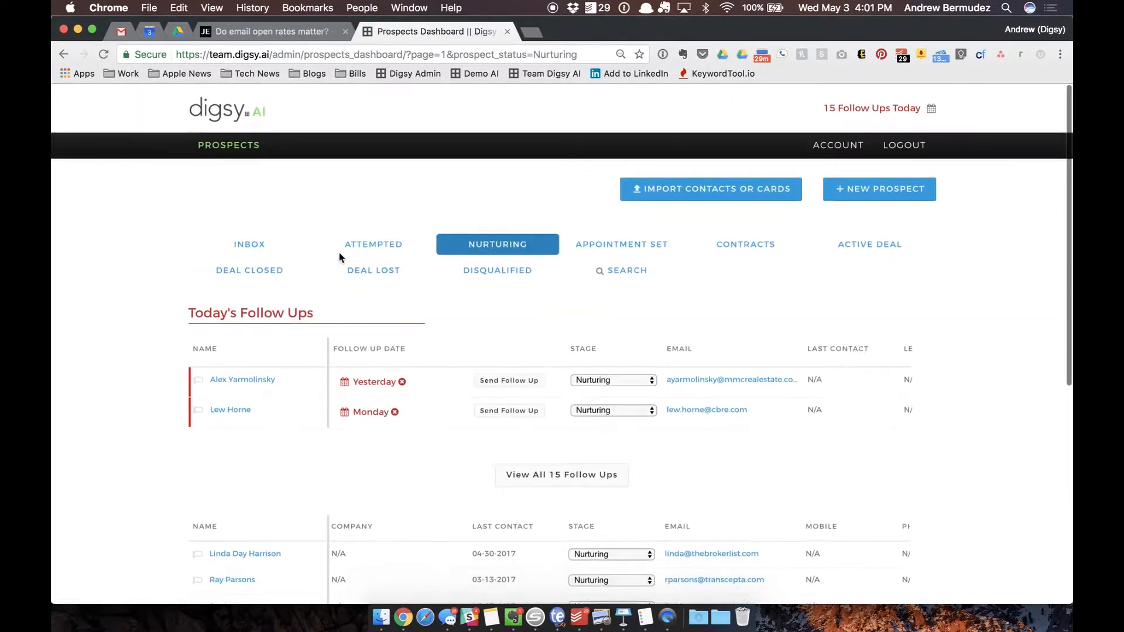
scroll("down", 3)
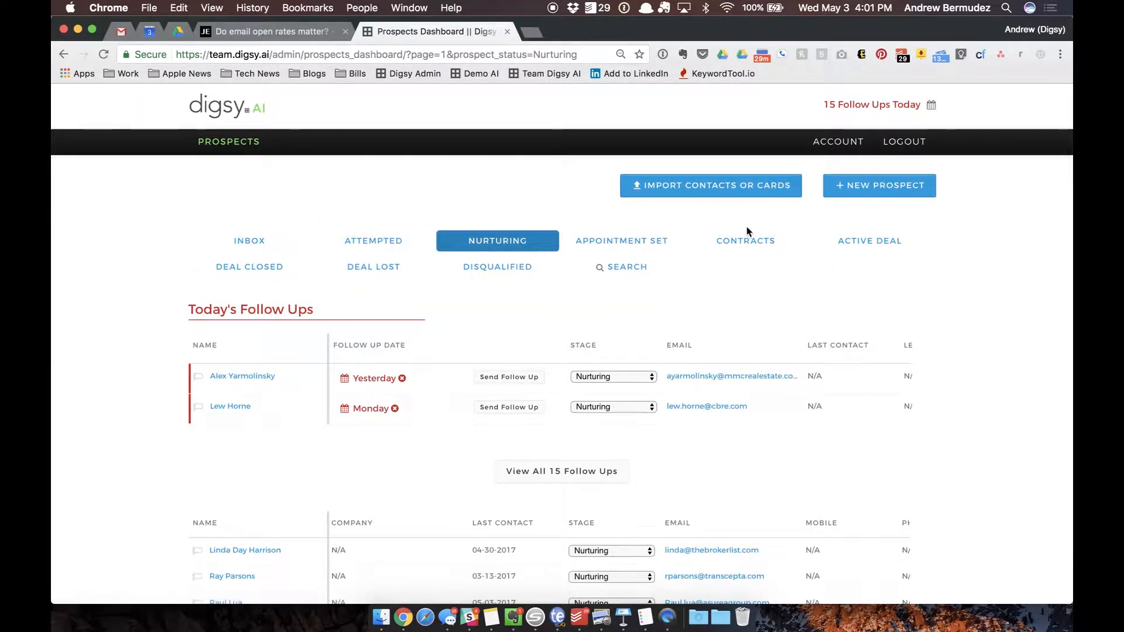
mouse_move(746, 240)
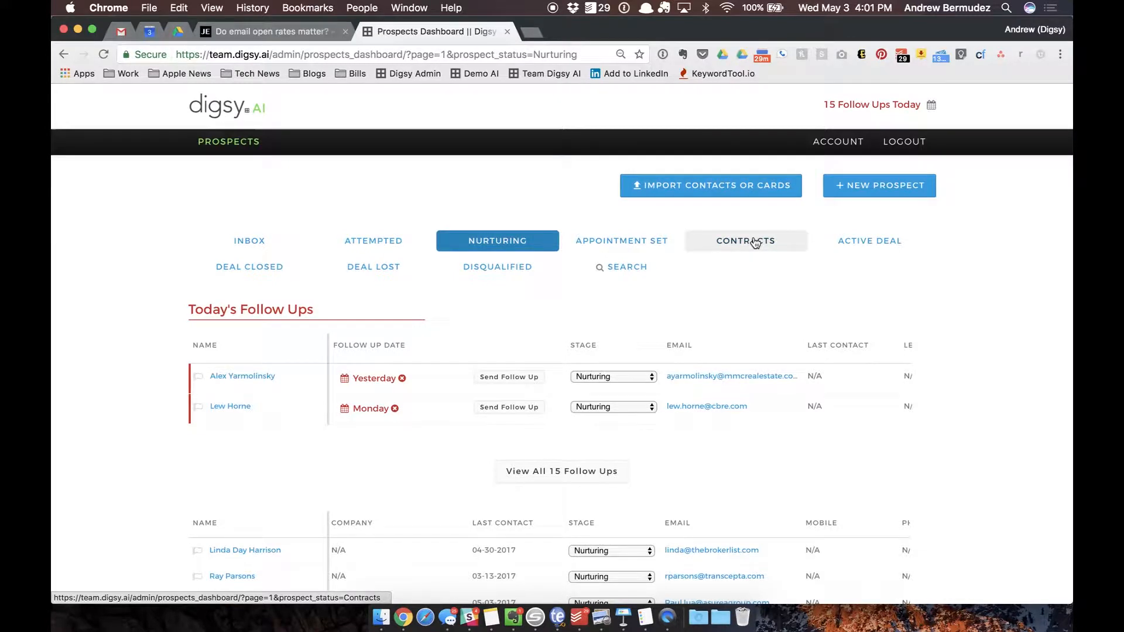
mouse_move(870, 240)
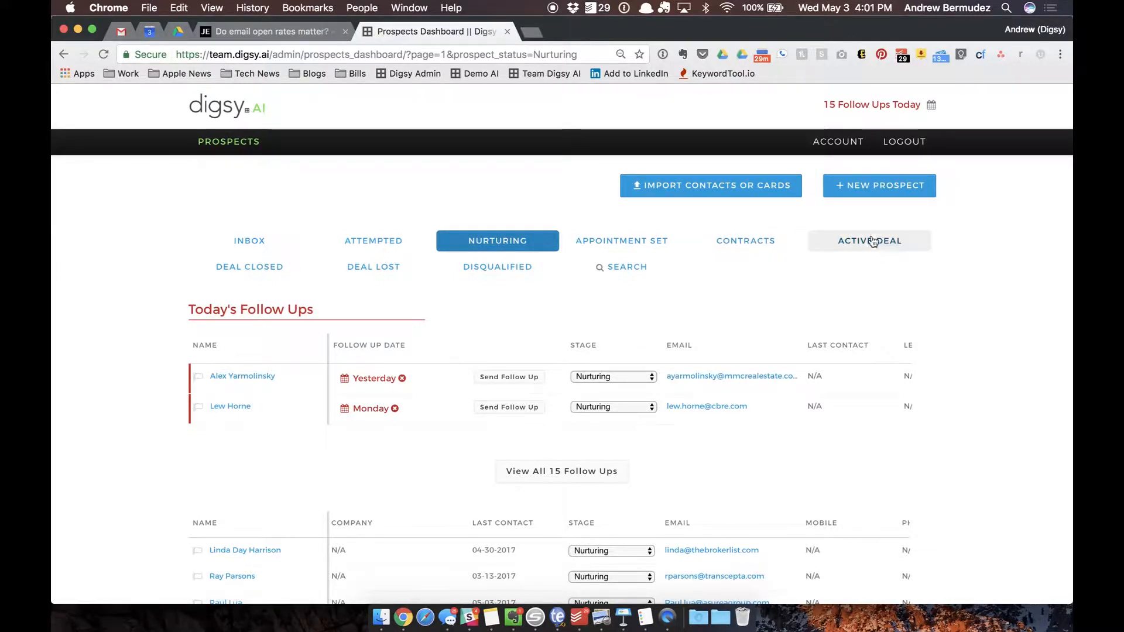
mouse_move(868, 240)
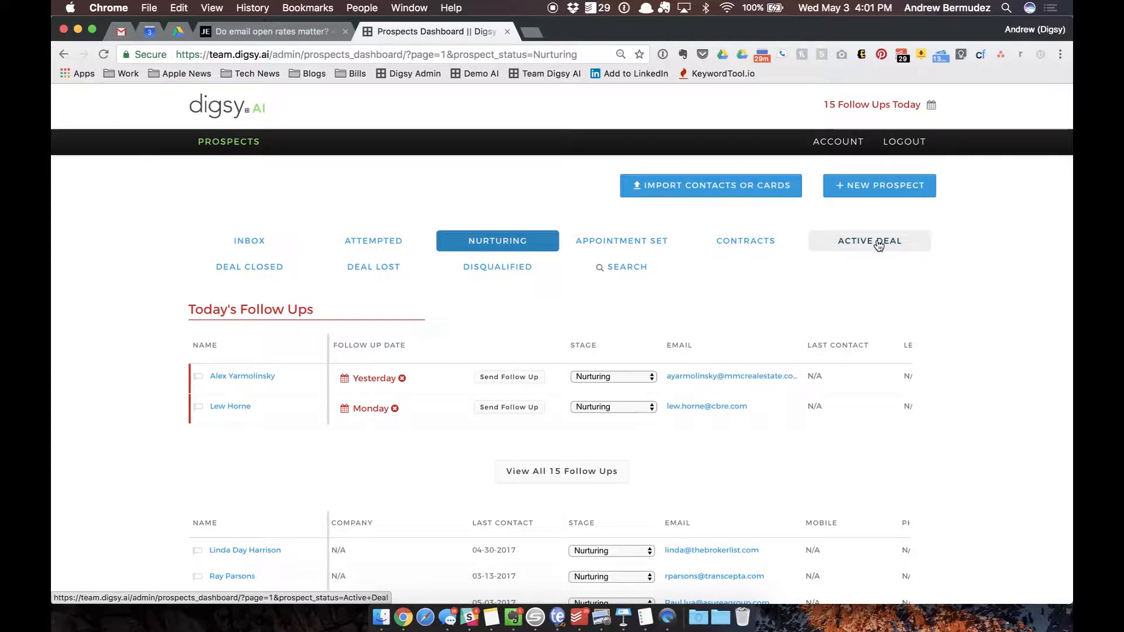
mouse_move(249, 240)
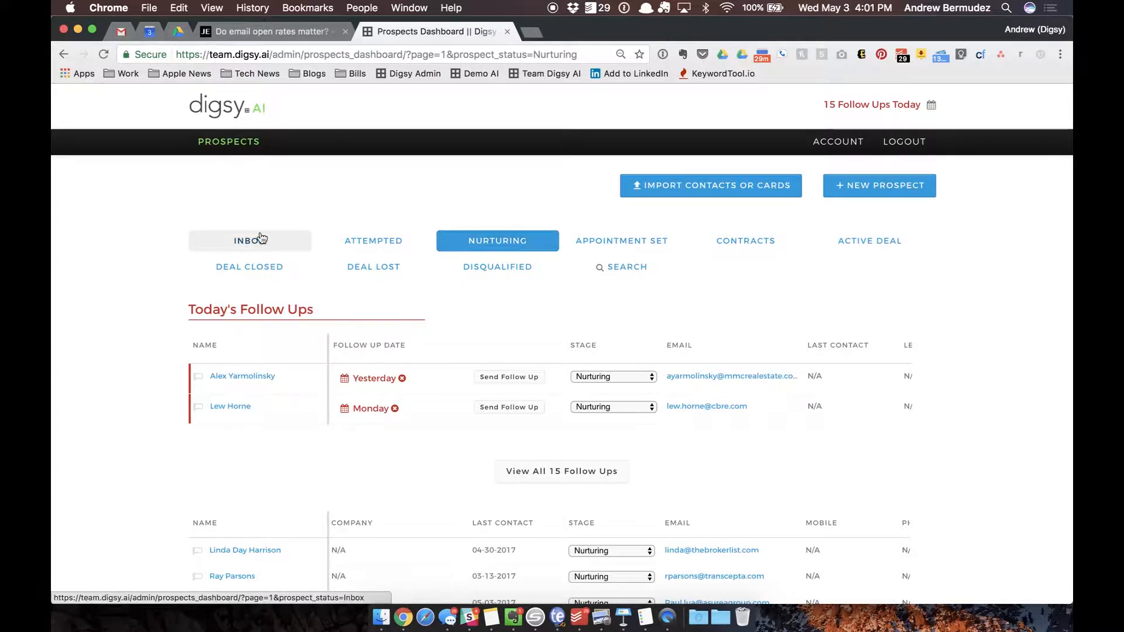
left_click(249, 240)
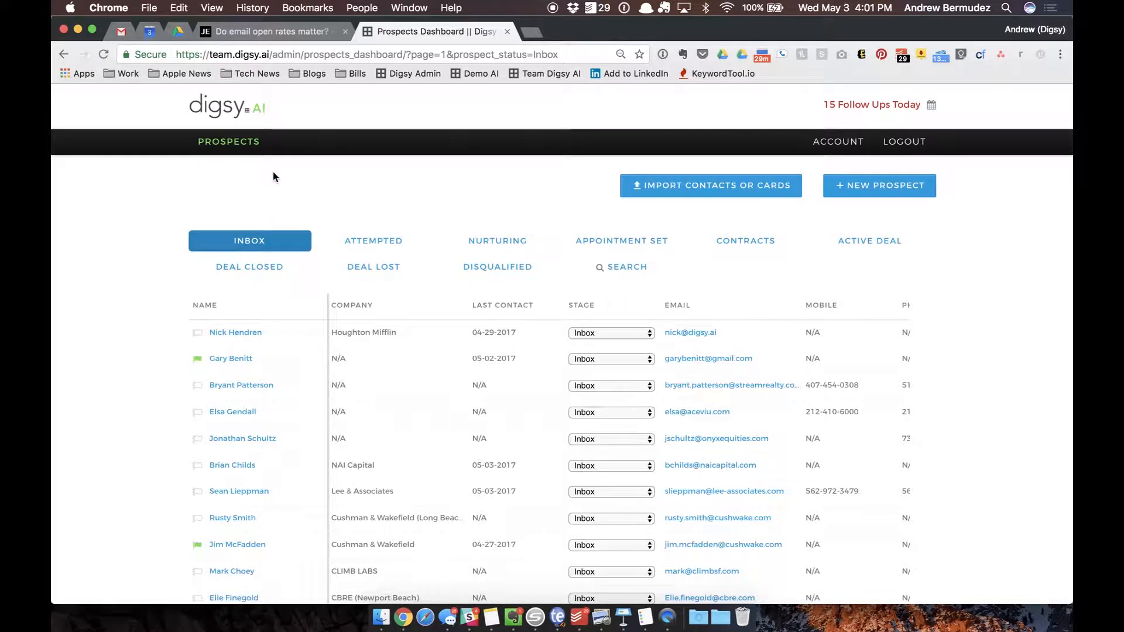
mouse_move(235, 331)
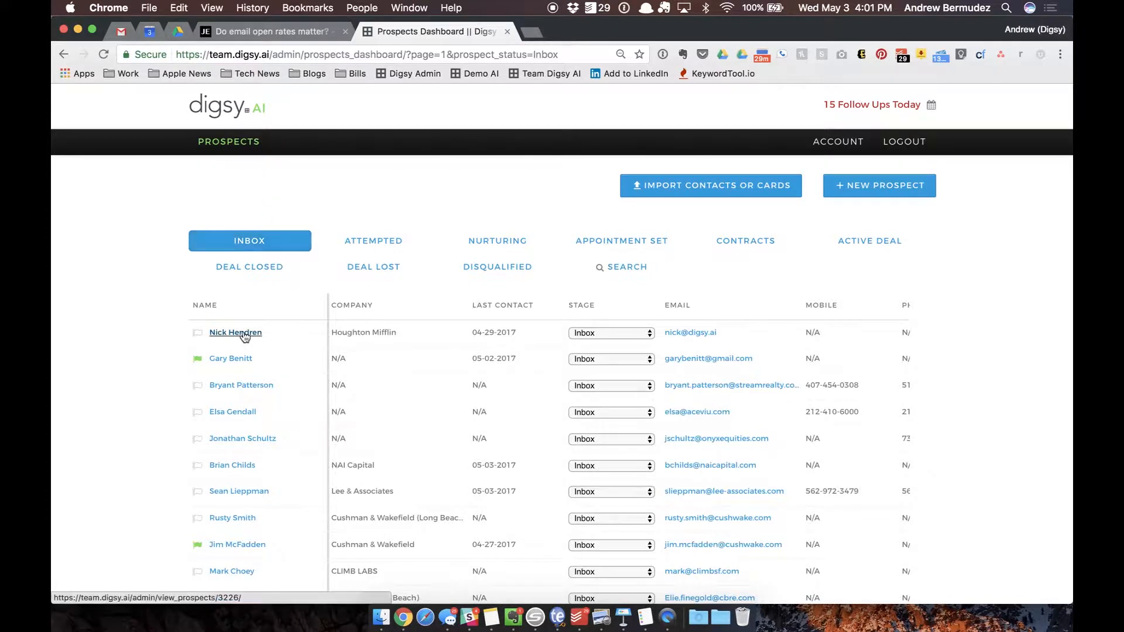
left_click(236, 331)
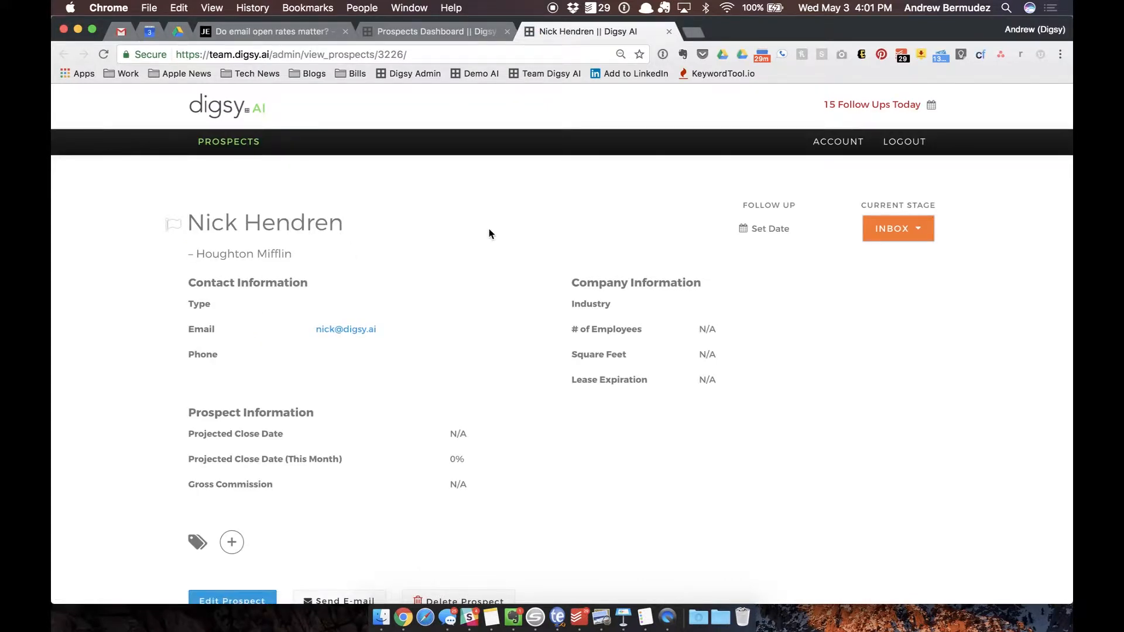
left_click(769, 228)
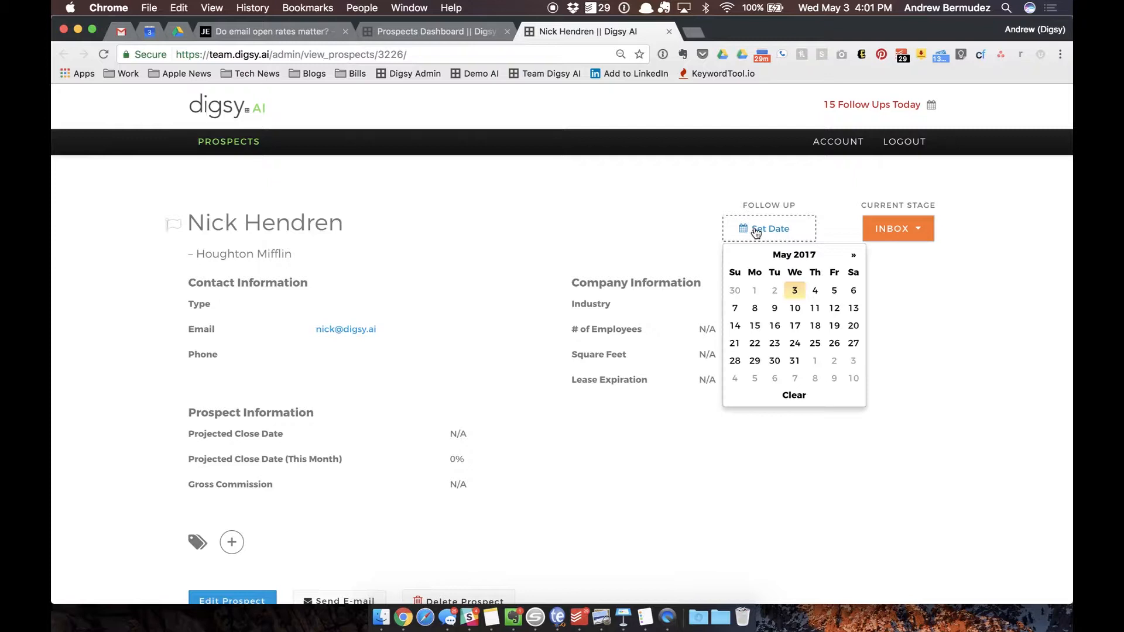
left_click(794, 291)
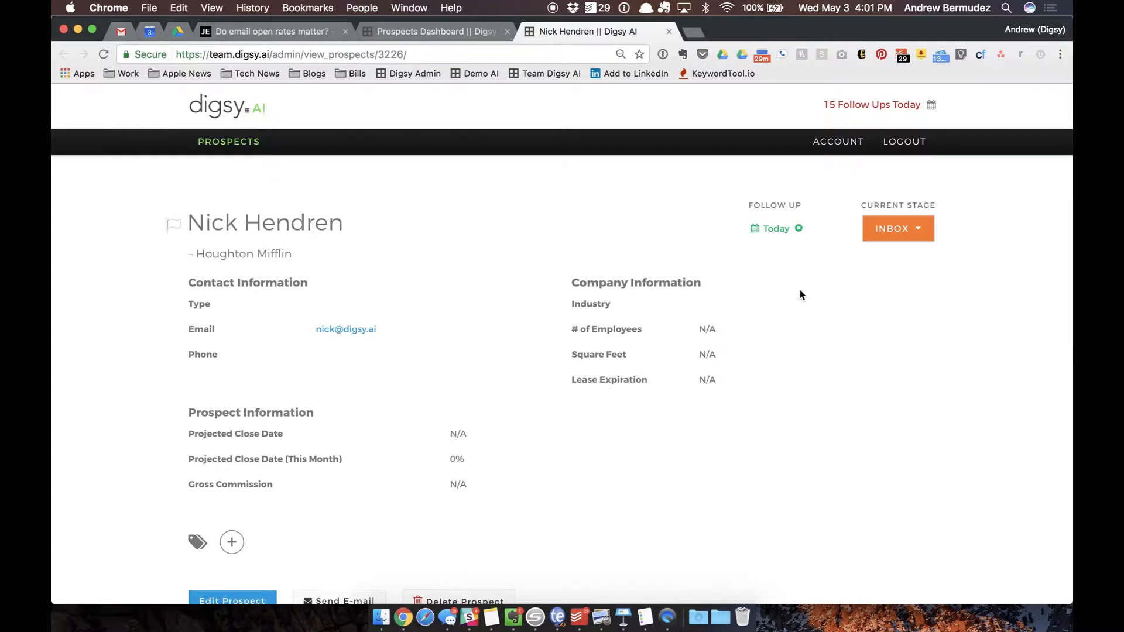
mouse_move(775, 228)
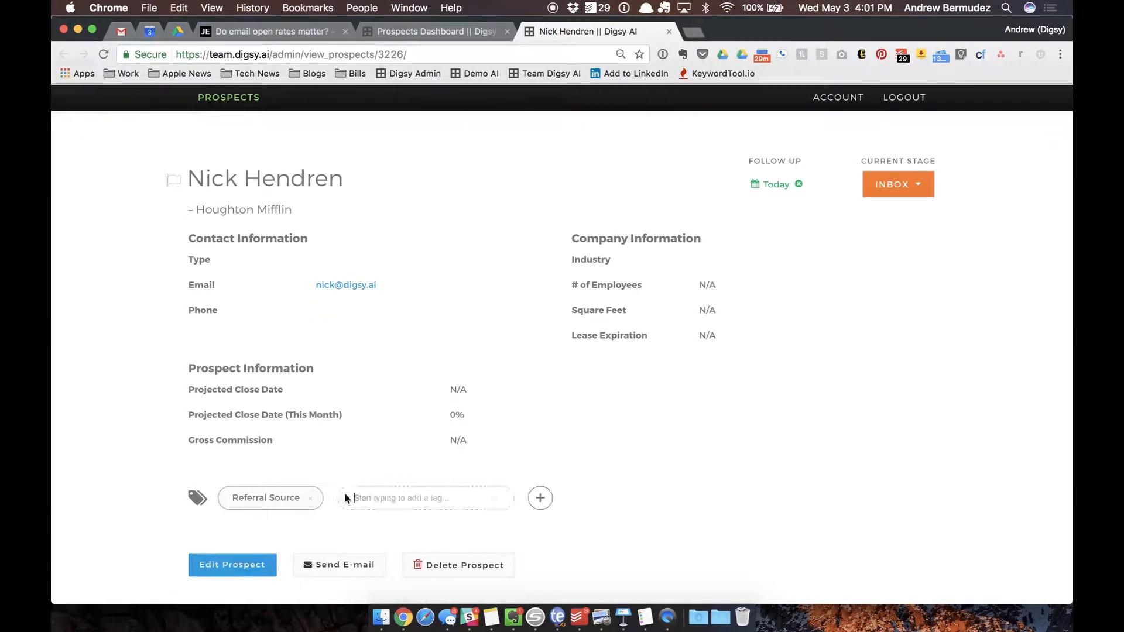
type("Cool dude,")
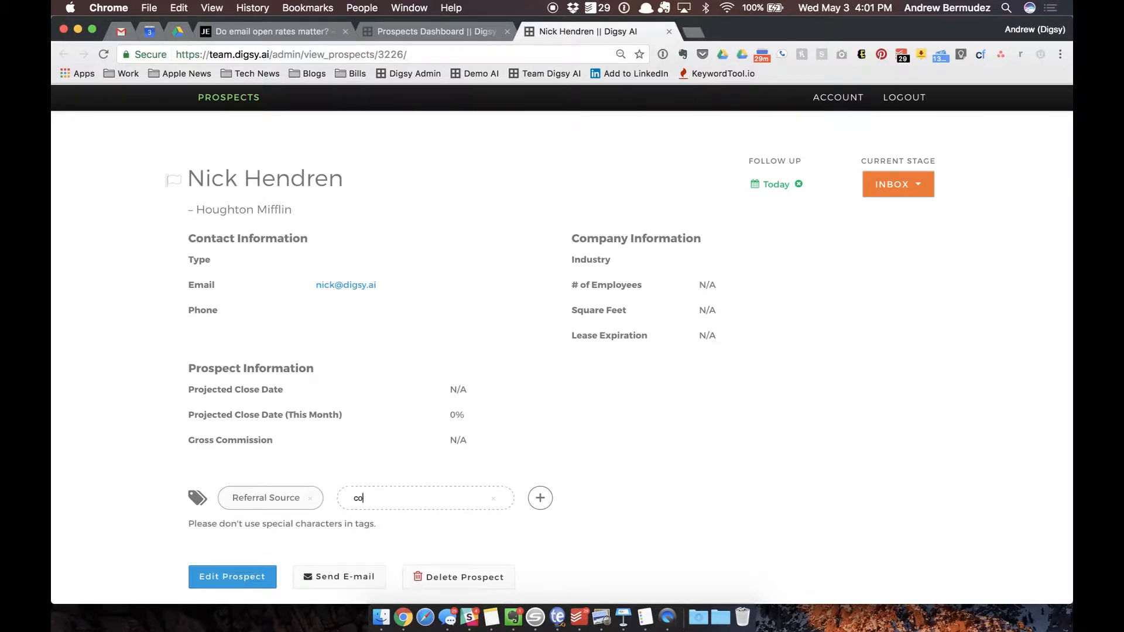
key("Backspace")
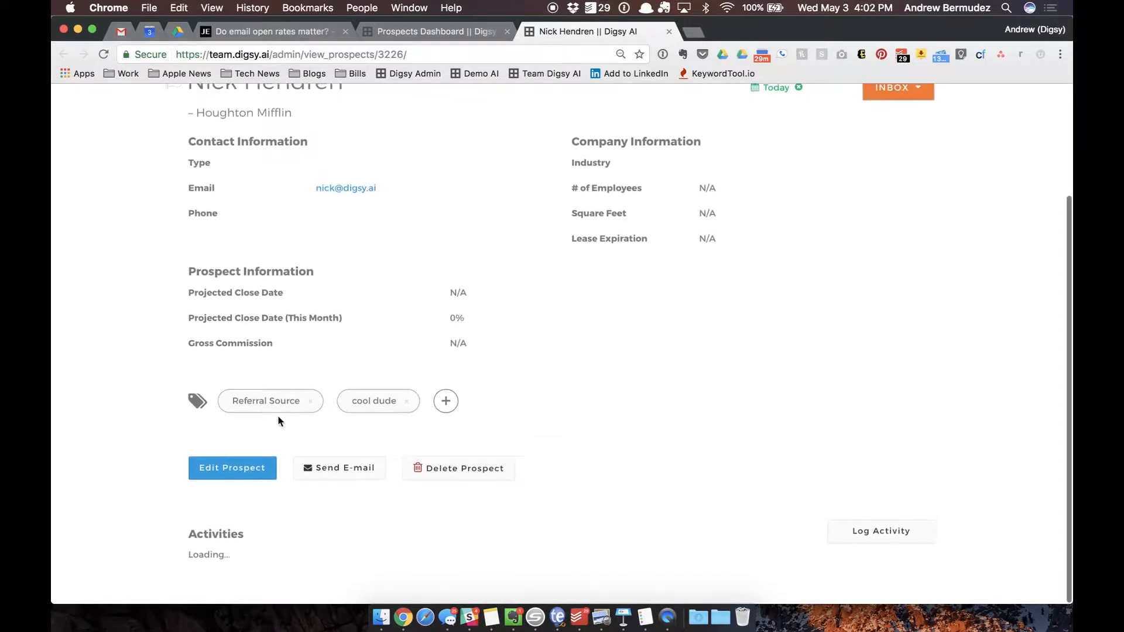
scroll("up", 3)
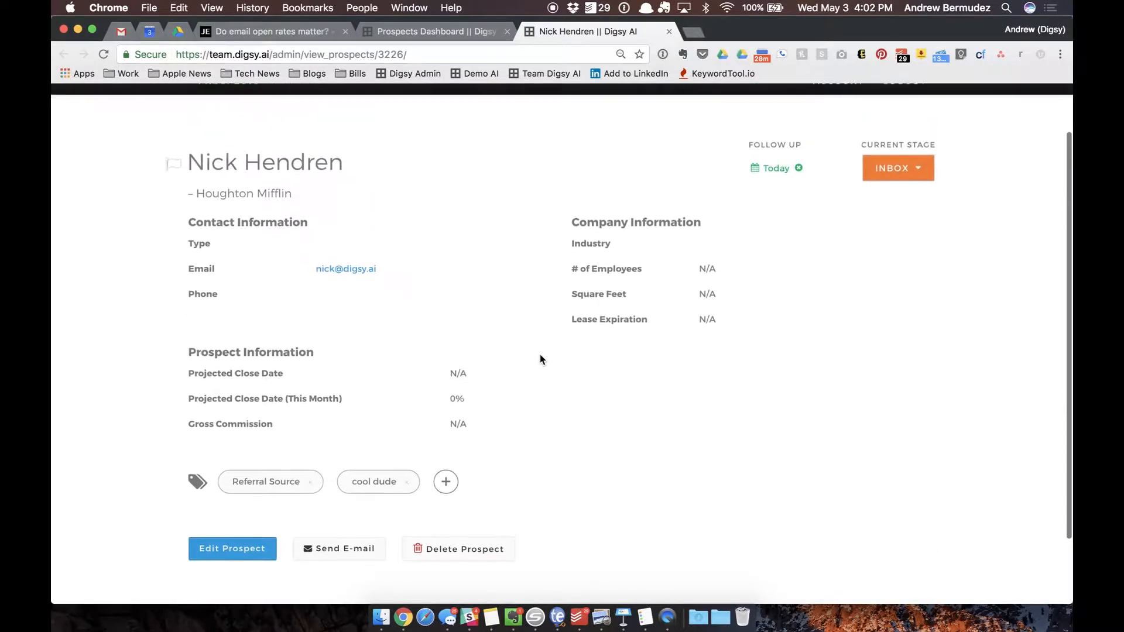
scroll("down", 3)
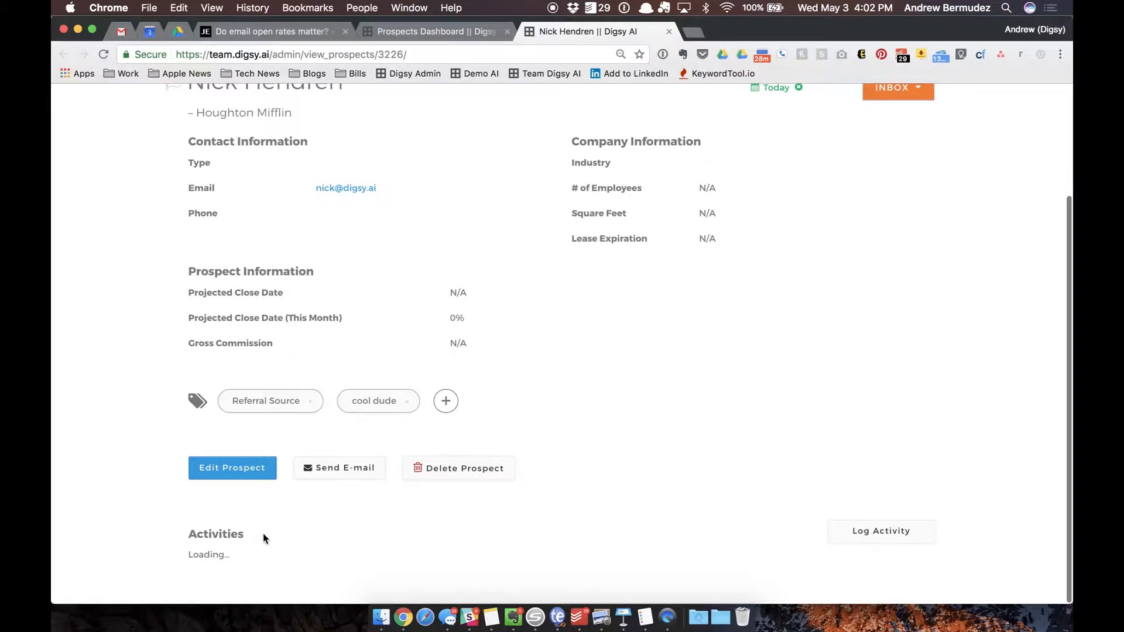
scroll("up", 3)
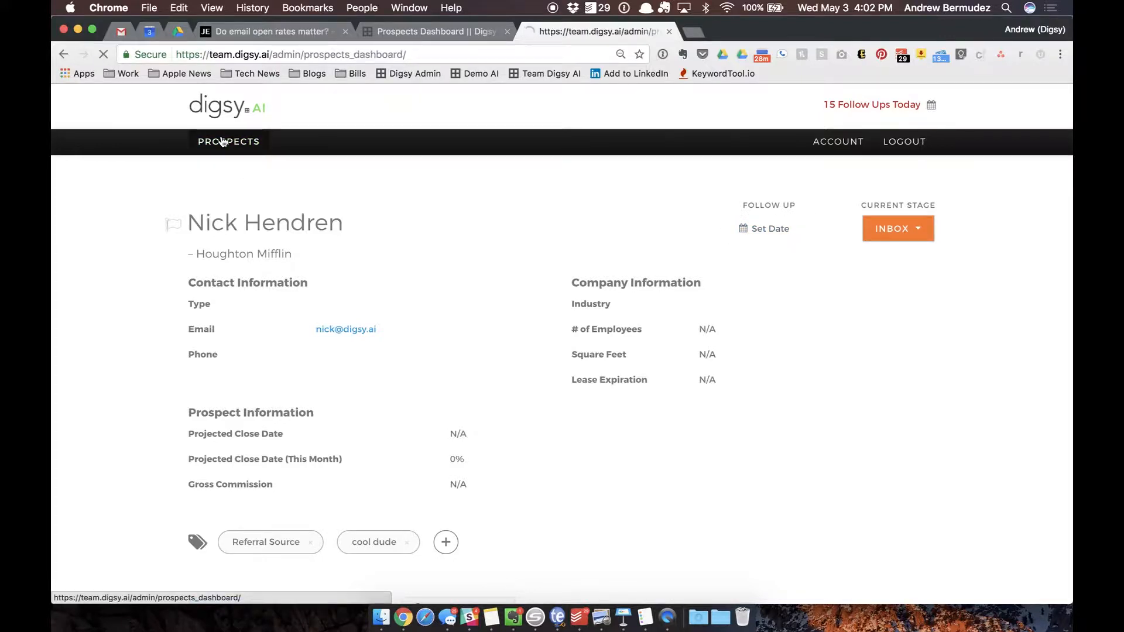
left_click(229, 142)
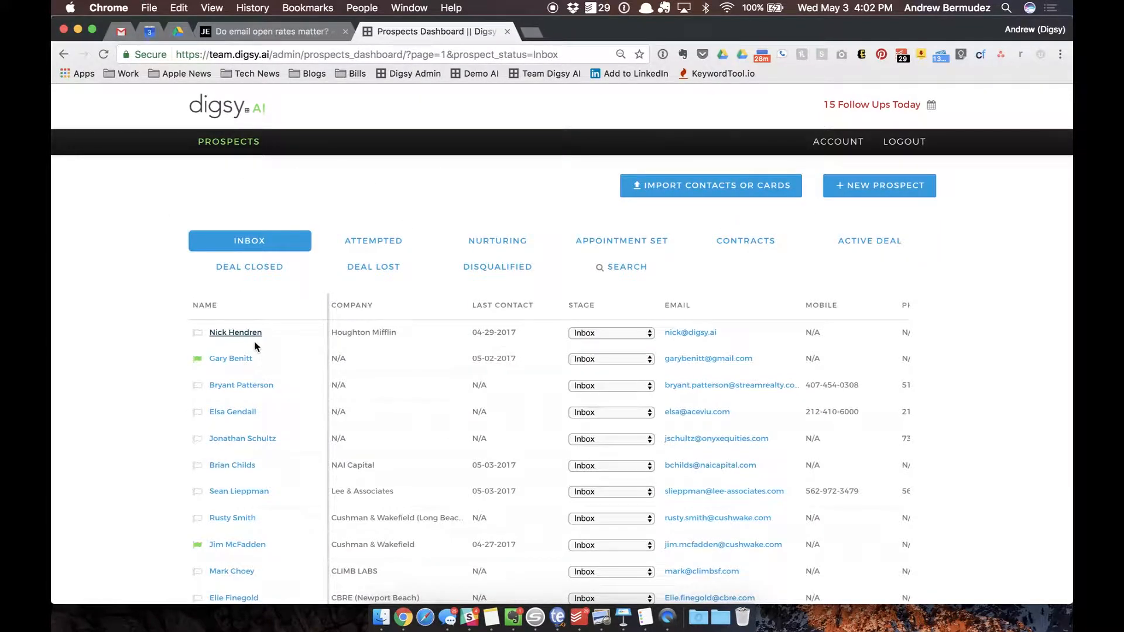
left_click(611, 332)
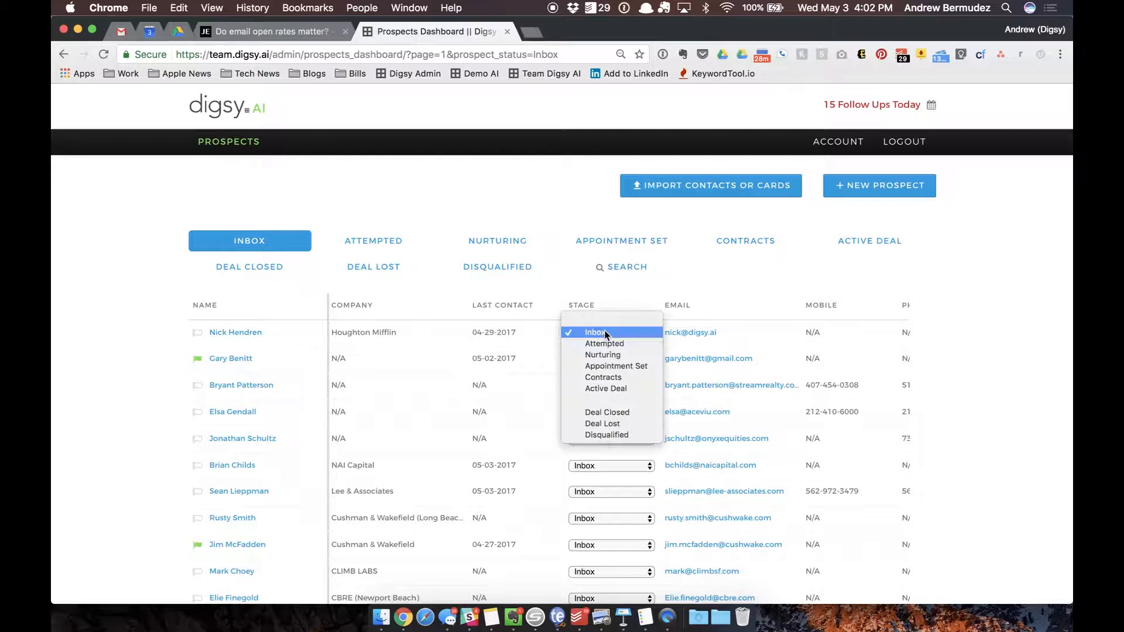
mouse_move(604, 343)
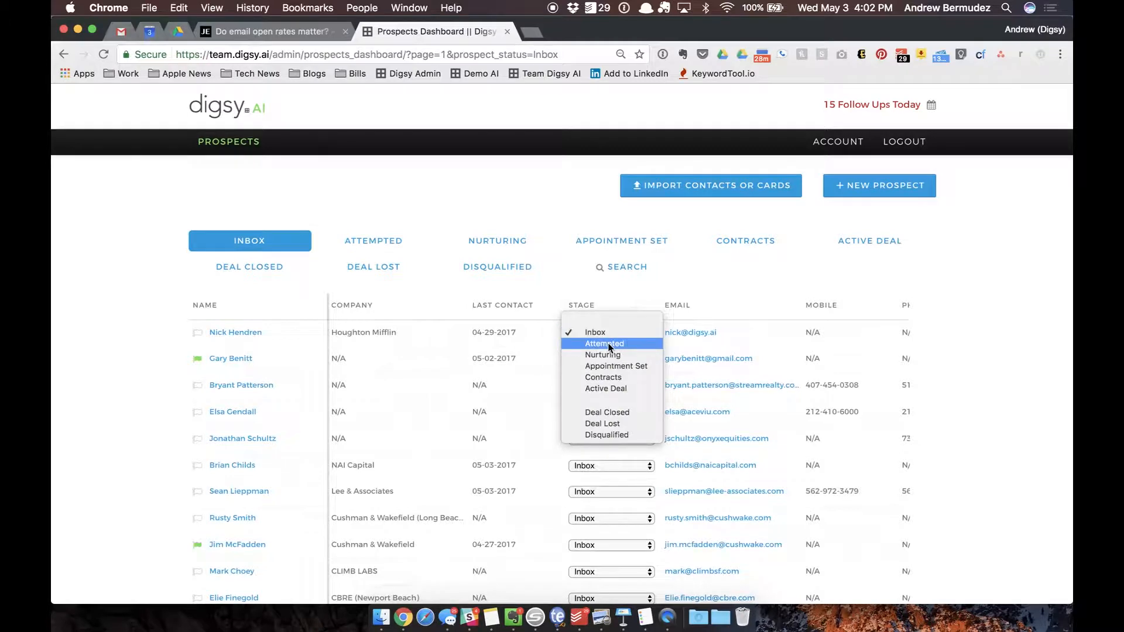
left_click(604, 343)
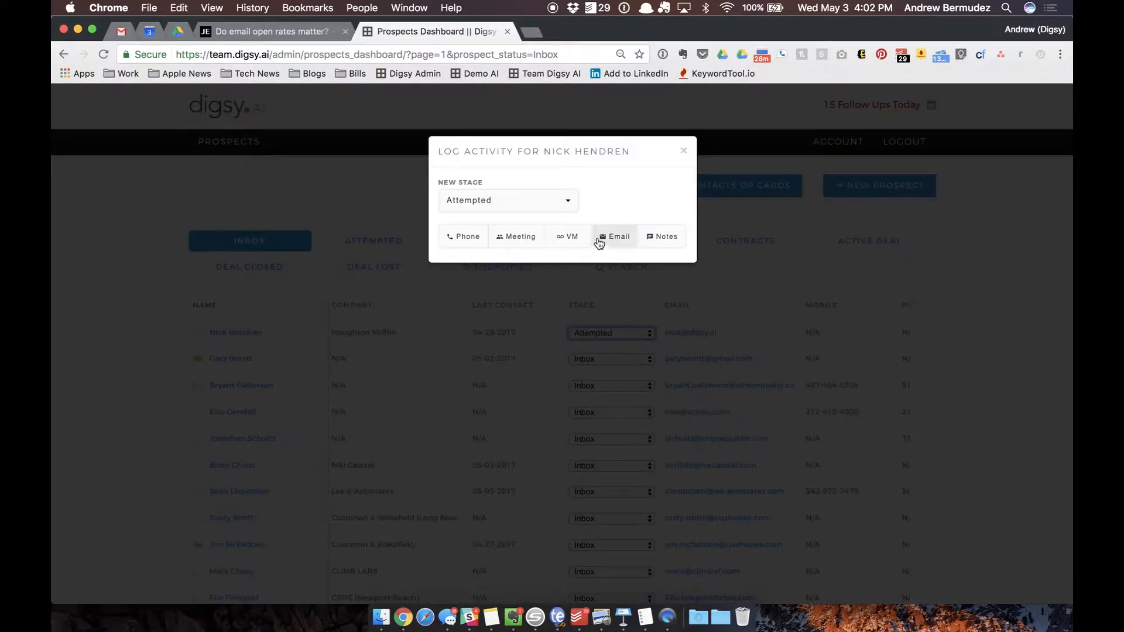
left_click(566, 235)
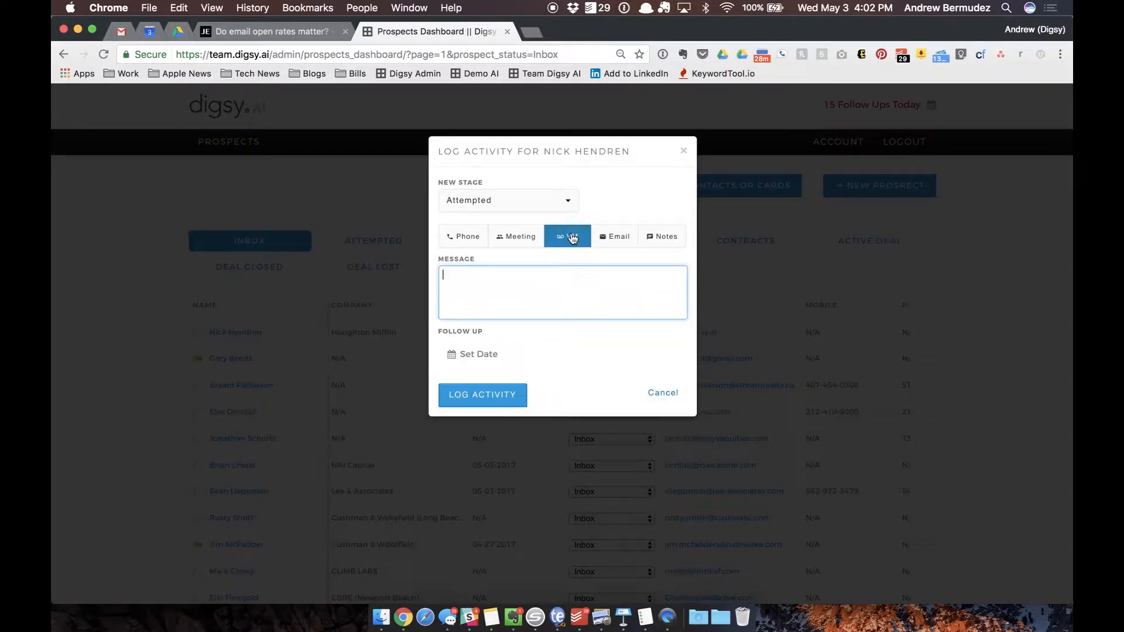
type("LVM")
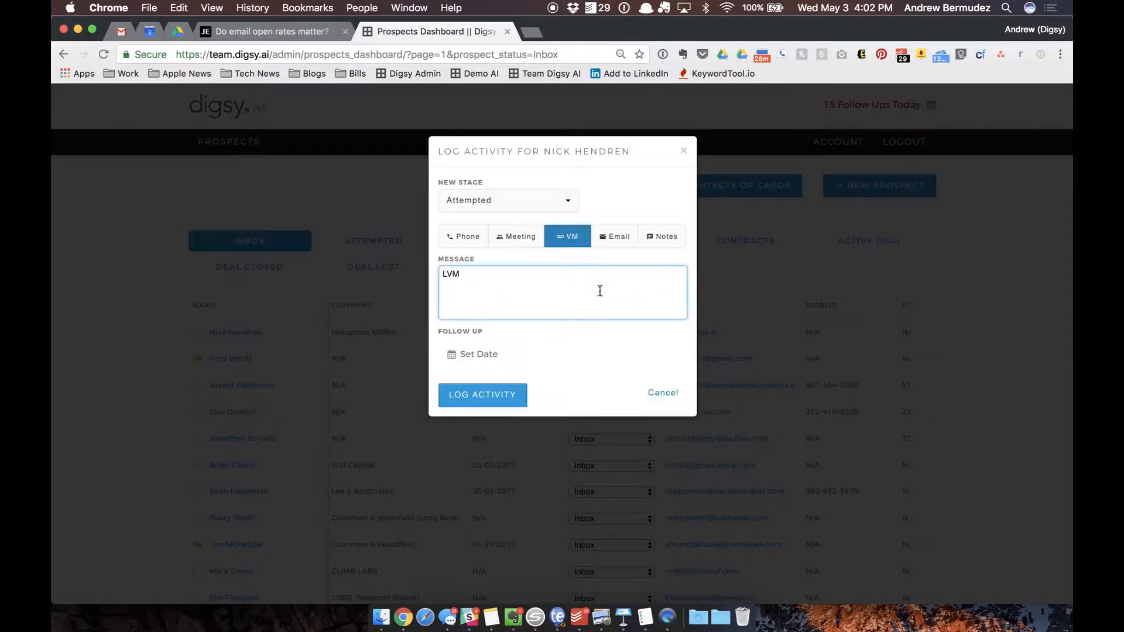
left_click(476, 353)
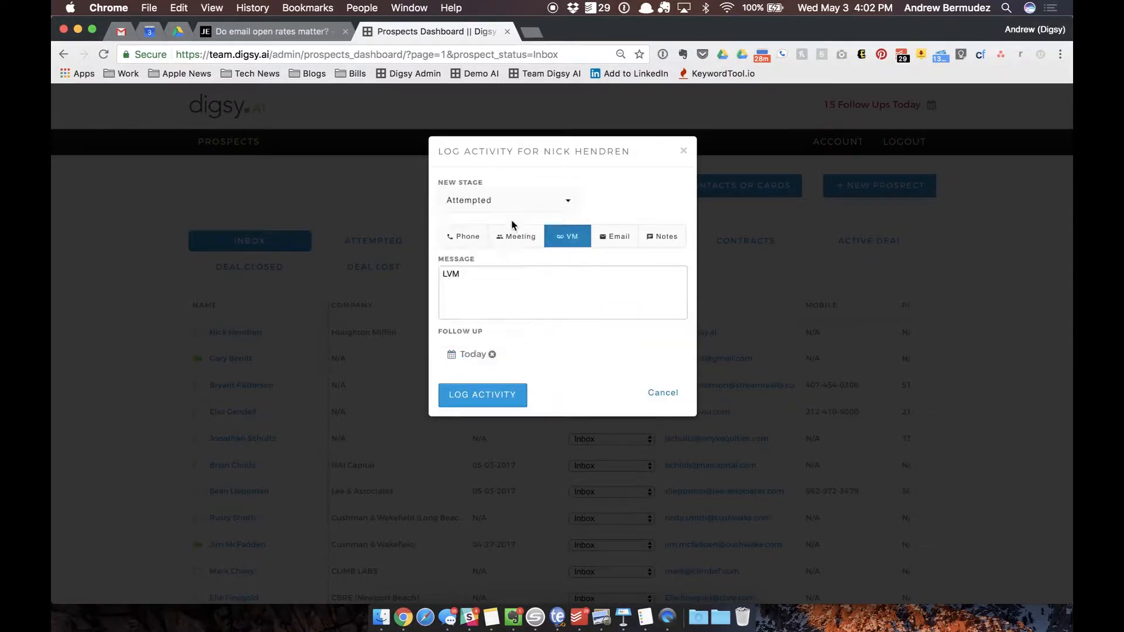
left_click(481, 394)
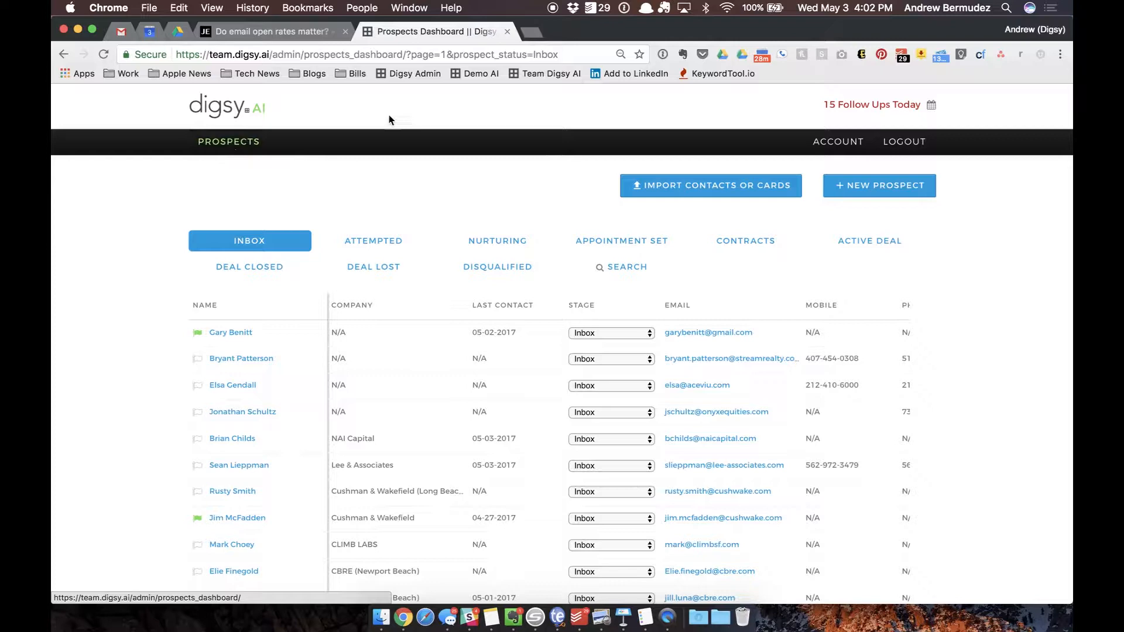
mouse_move(228, 141)
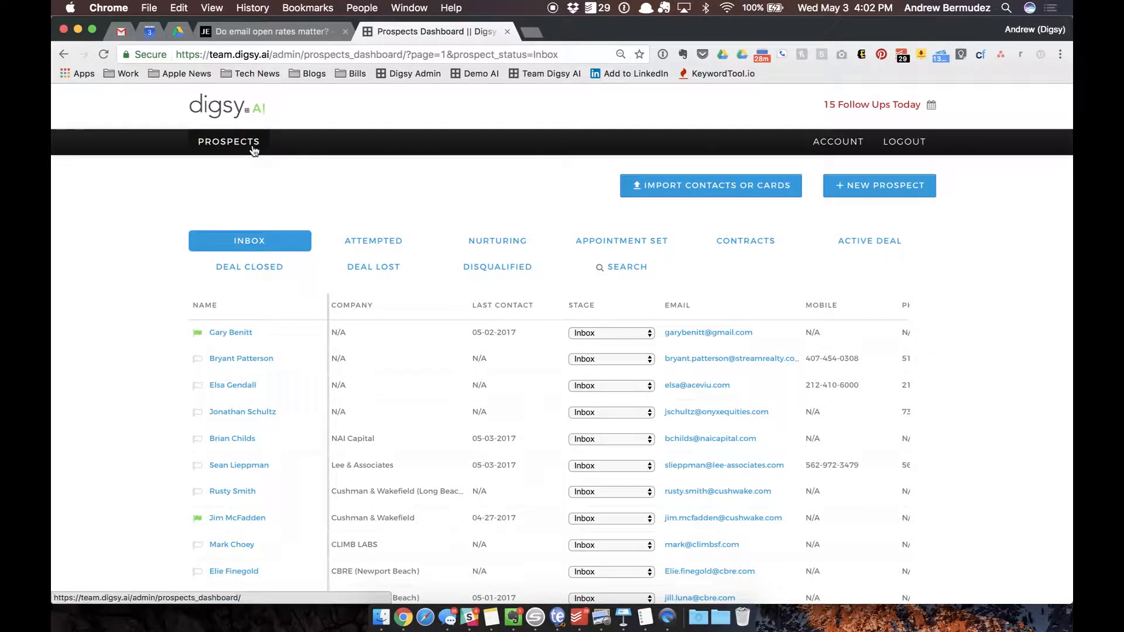
left_click(122, 31)
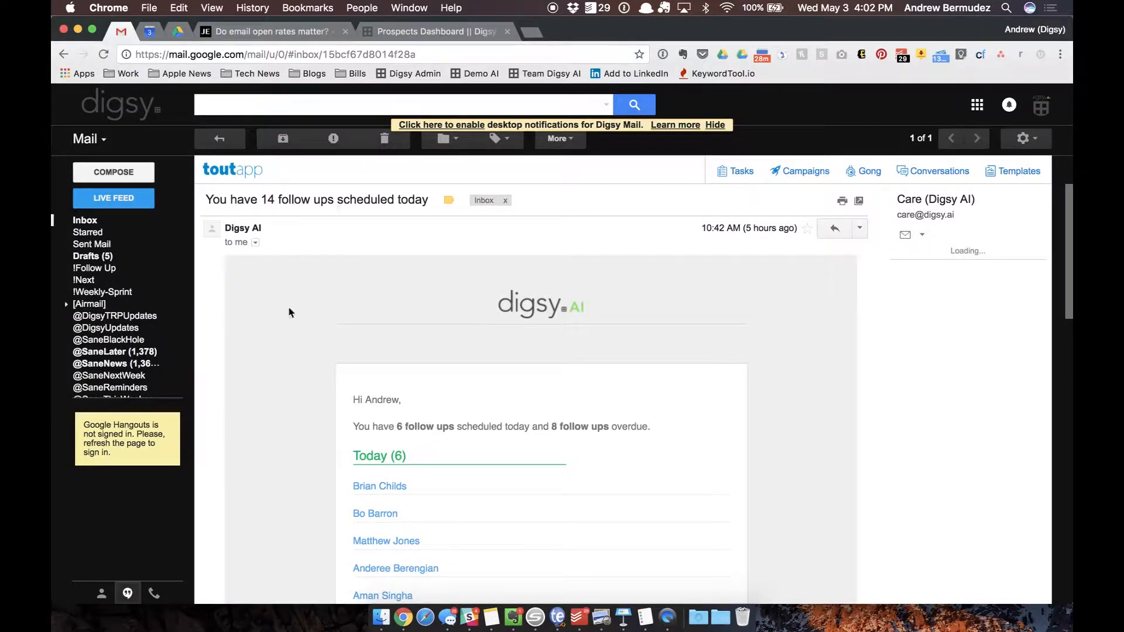
scroll("down", 3)
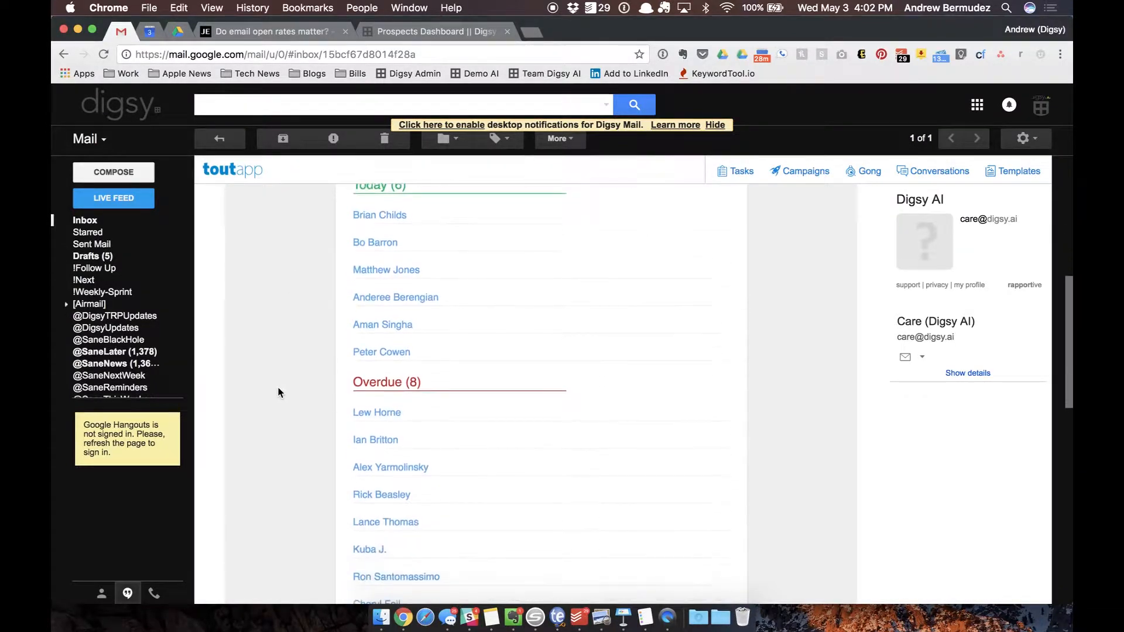
scroll("down", 3)
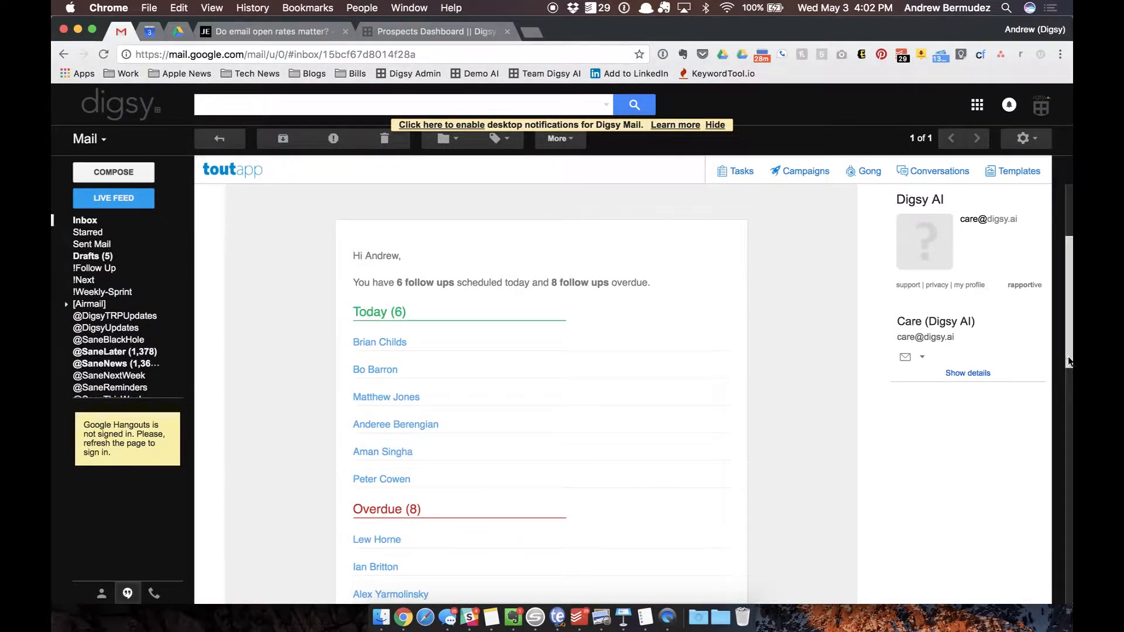
mouse_move(374, 369)
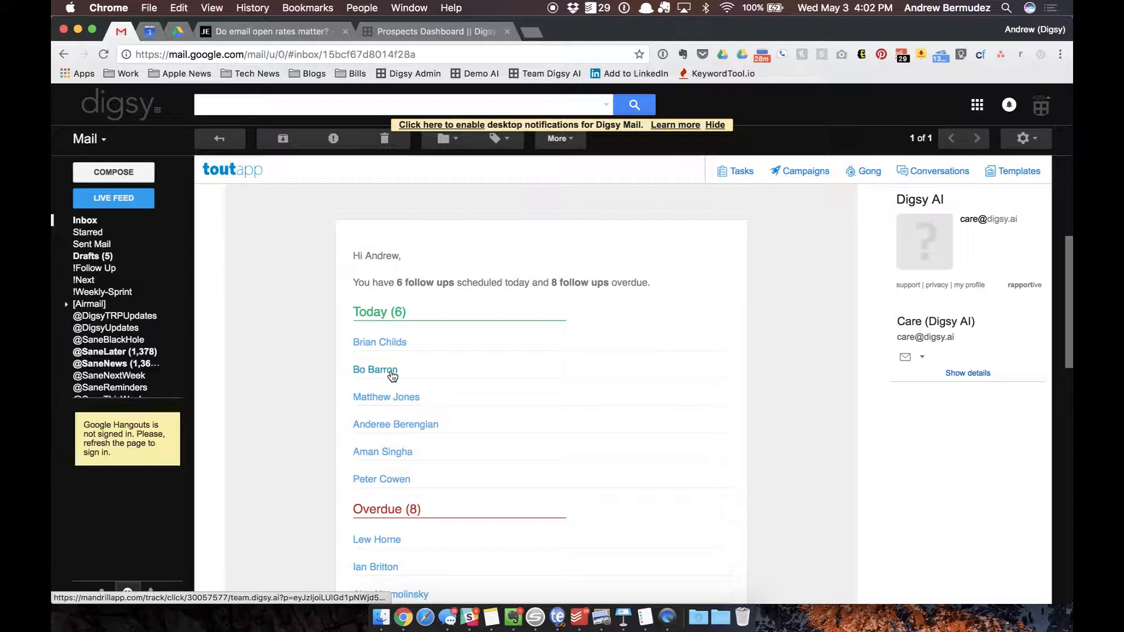
left_click(375, 370)
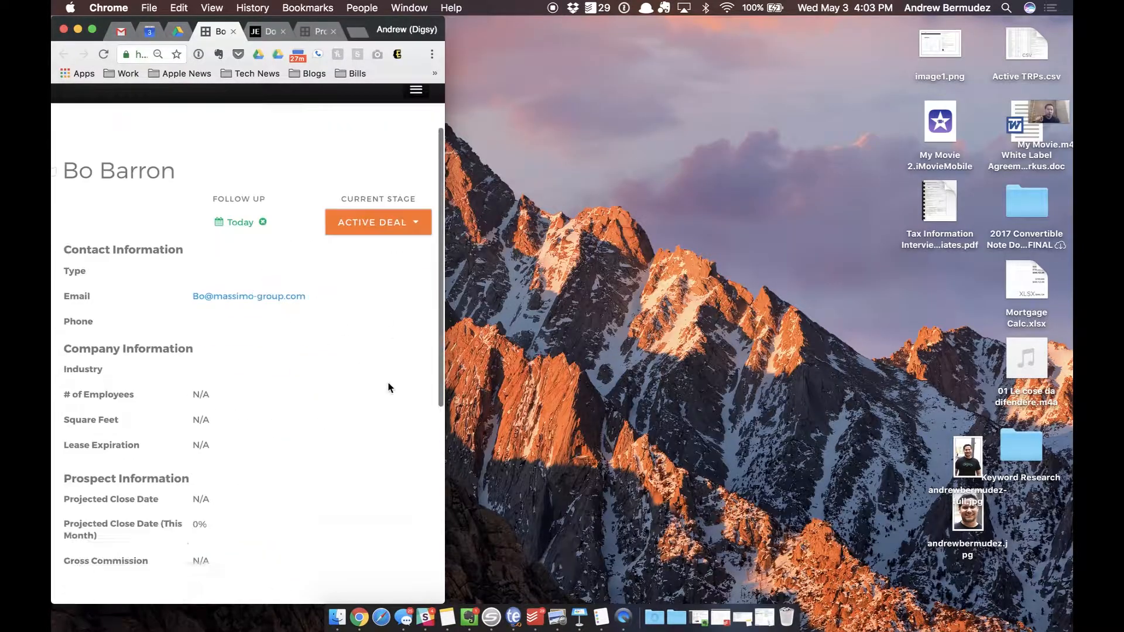
scroll("down", 3)
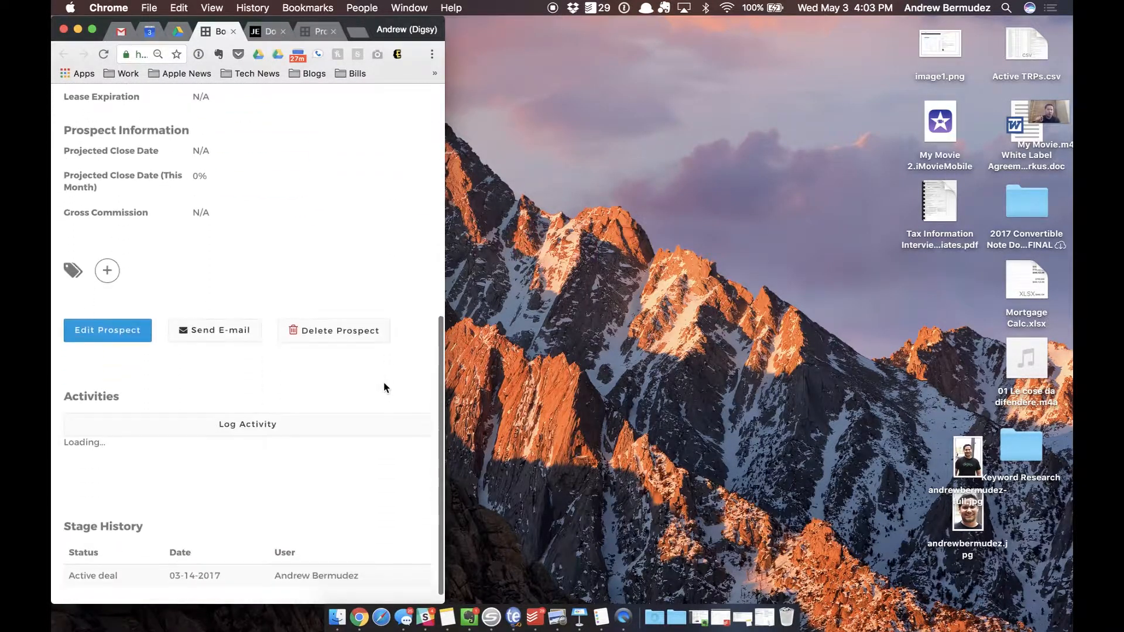
left_click(214, 330)
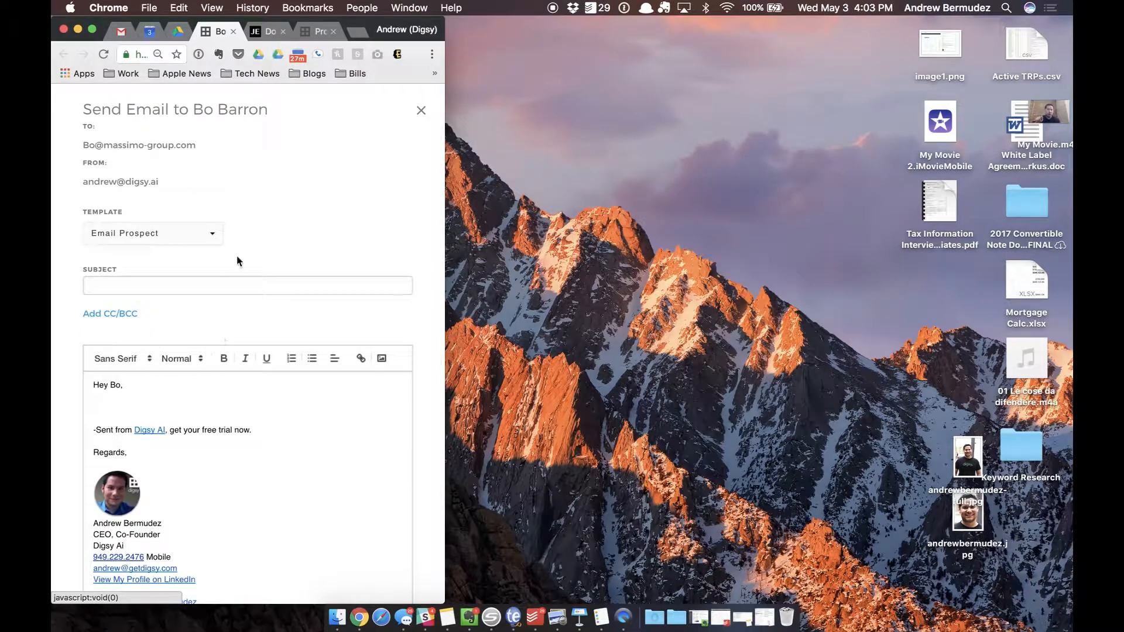
left_click(151, 233)
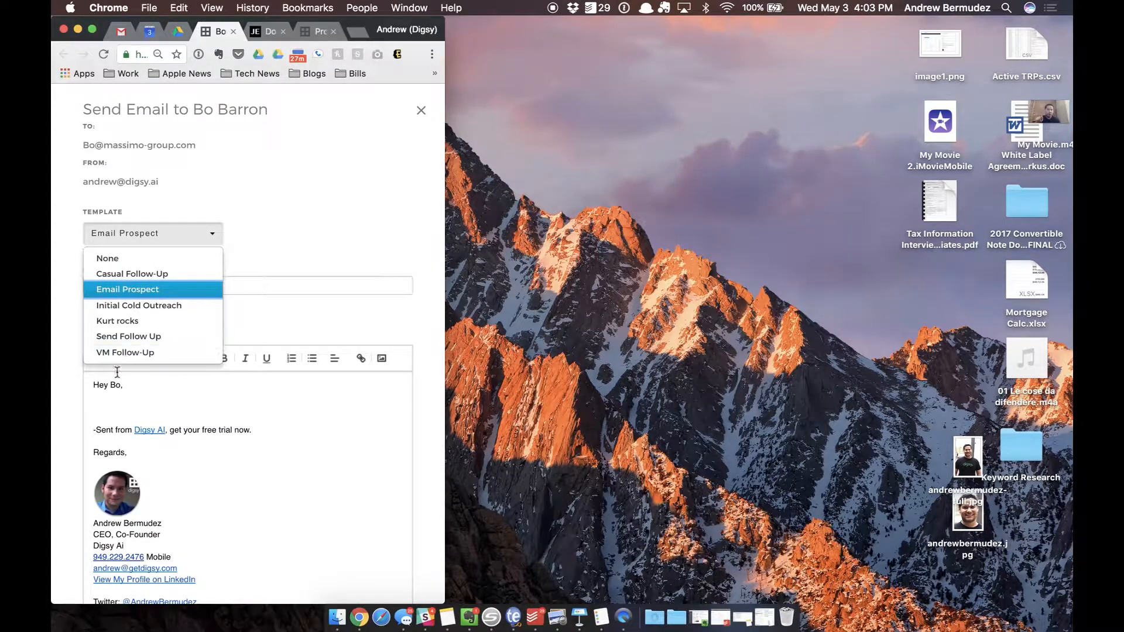
left_click(127, 289)
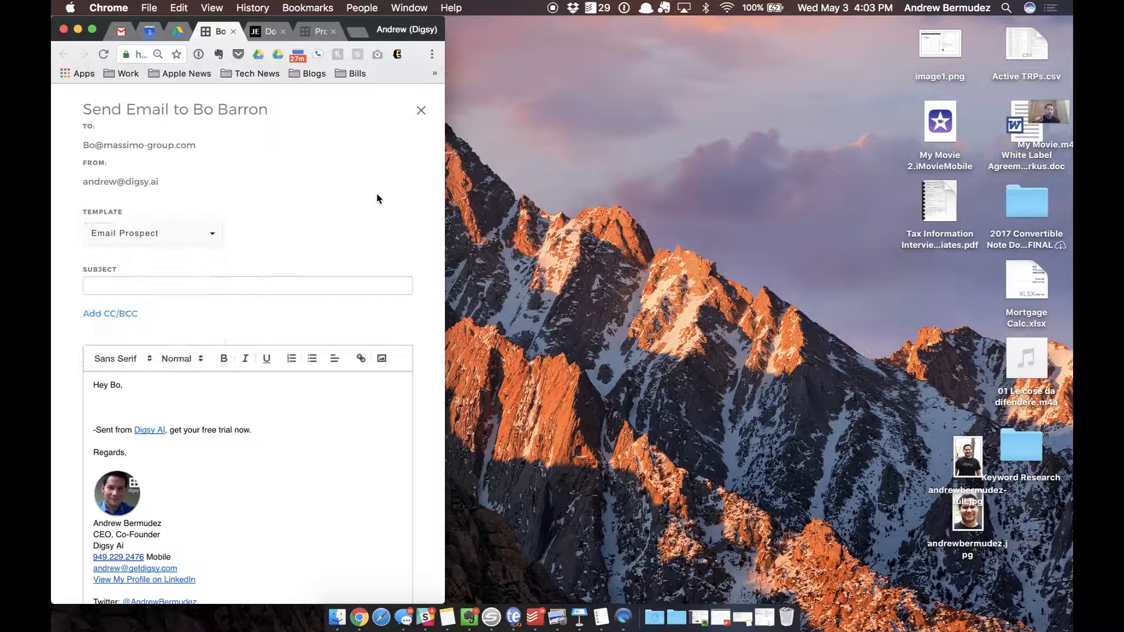
mouse_move(209, 235)
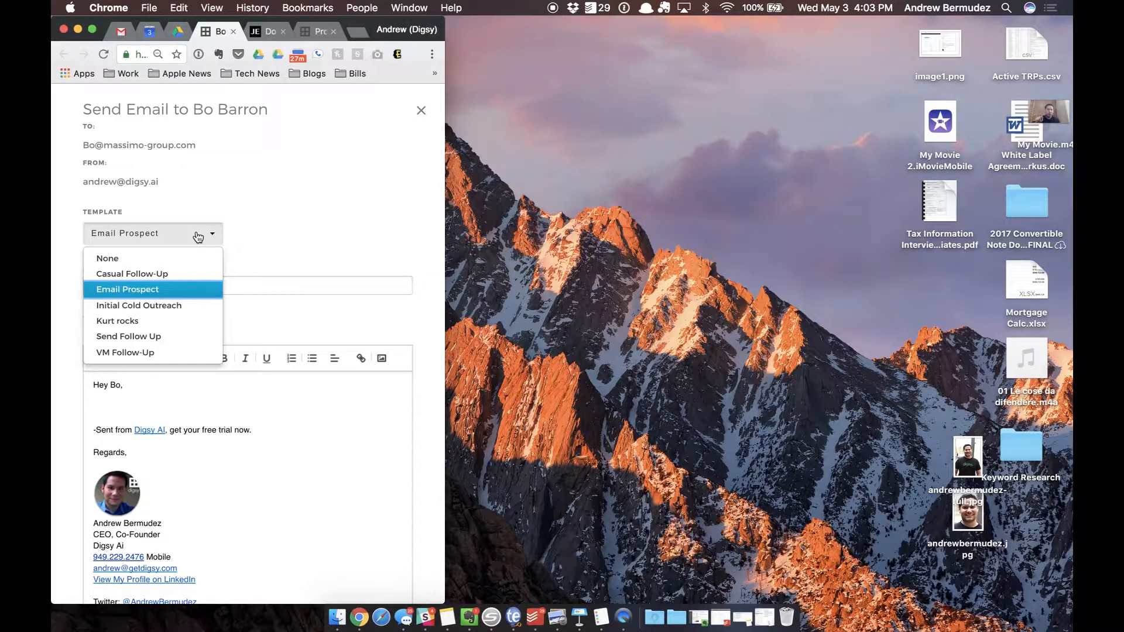
mouse_move(184, 264)
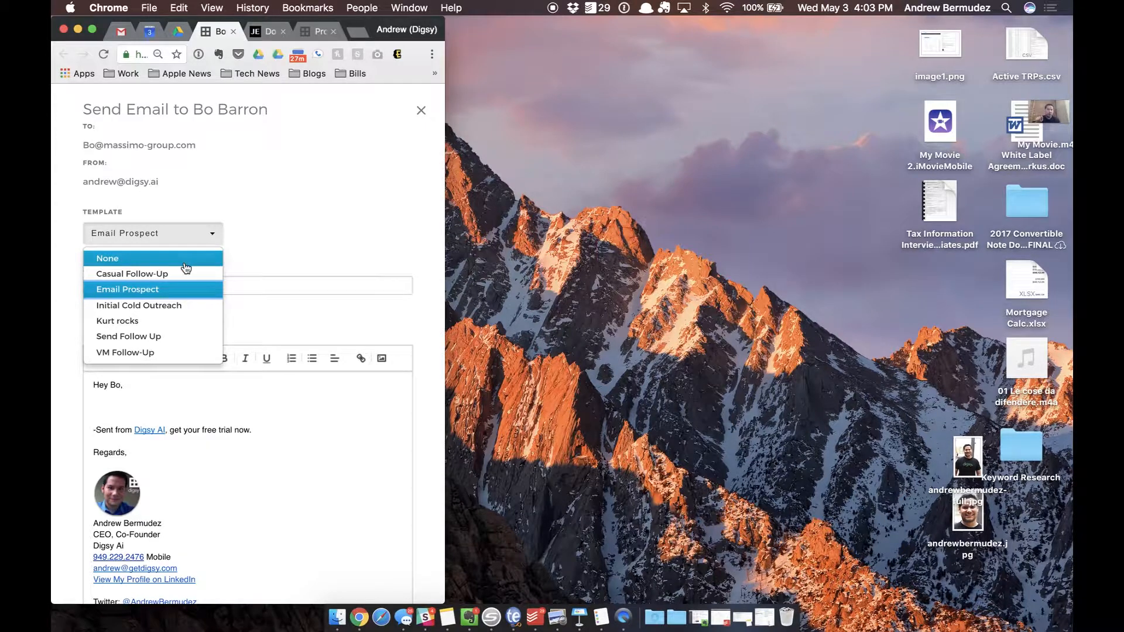
left_click(132, 273)
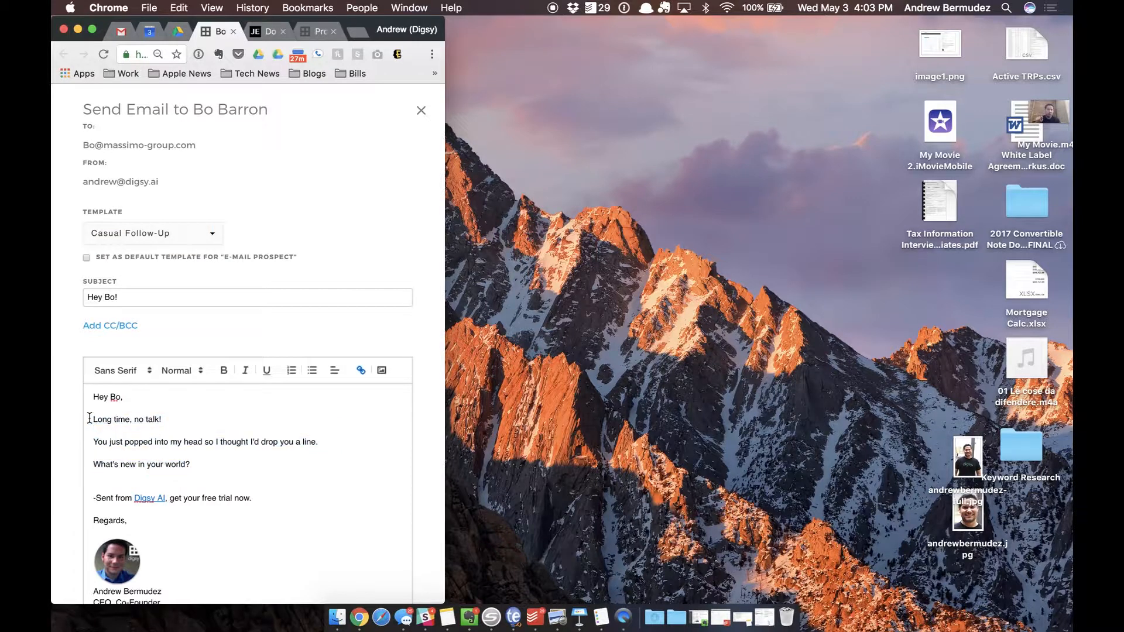
- Rewrite the body to ask if he's out of town on vacation this week, and where
scroll("down", 3)
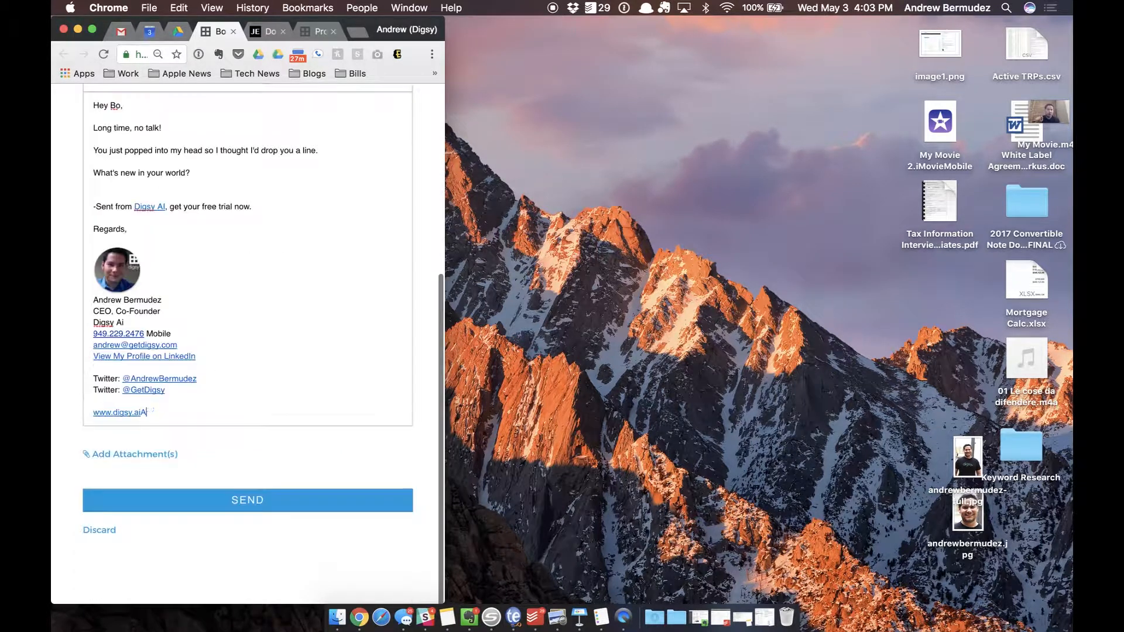
scroll("up", 3)
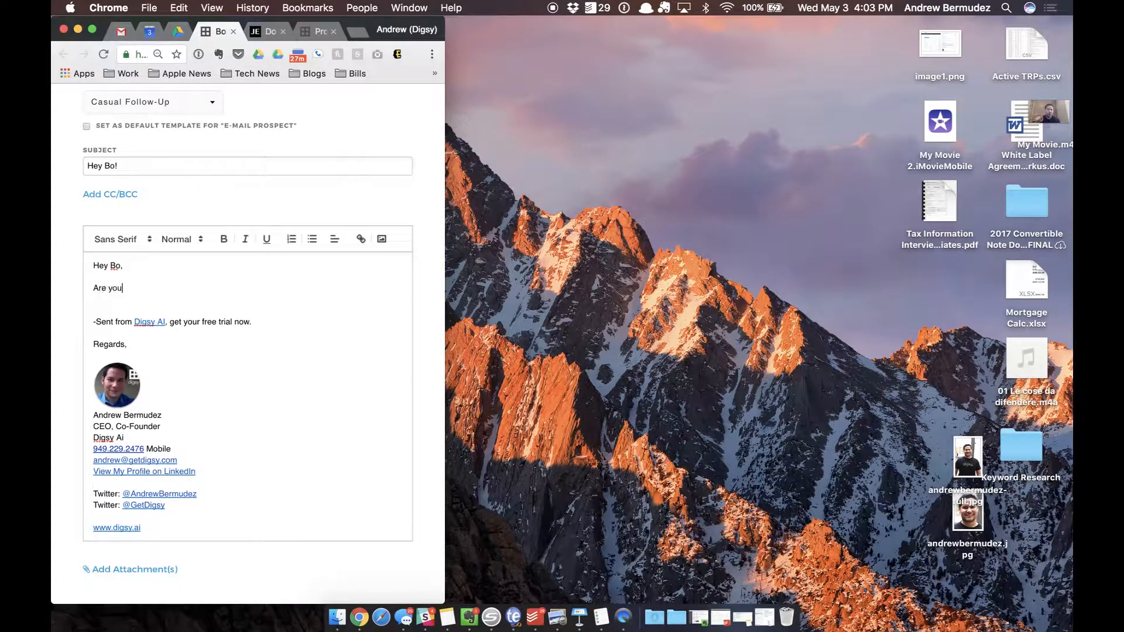
type("out of town on")
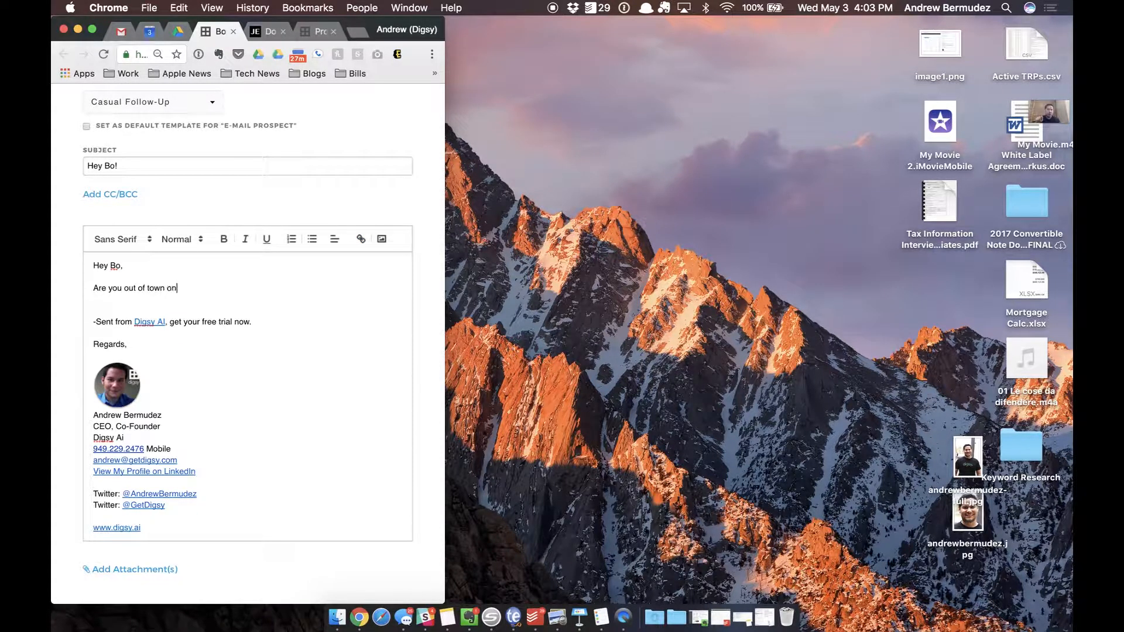
type("vacation this week?")
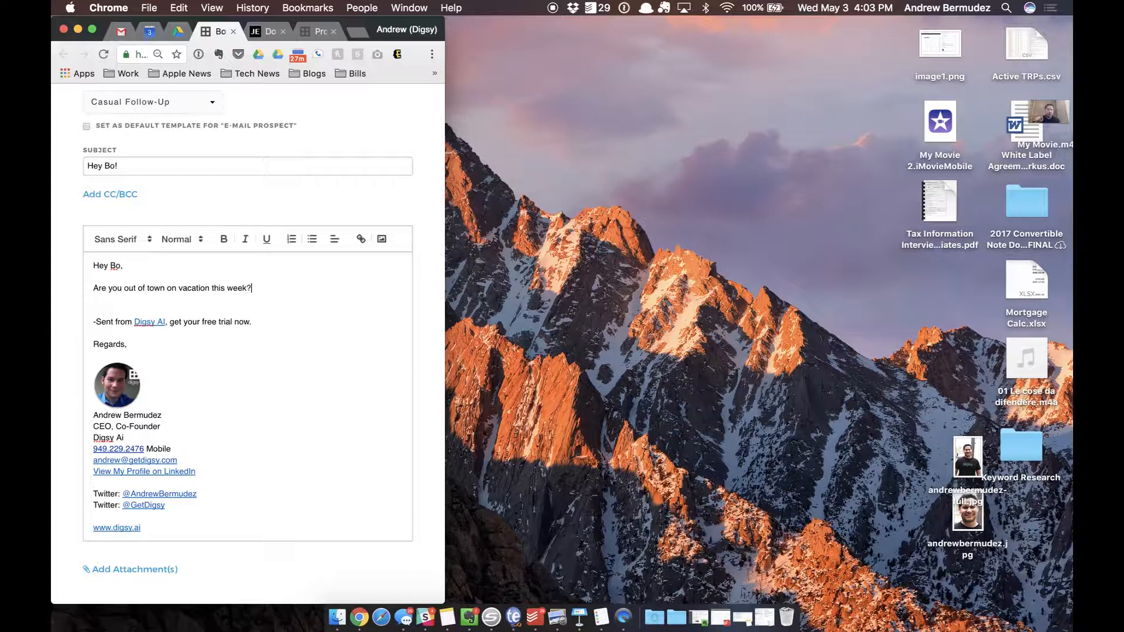
type("Where?")
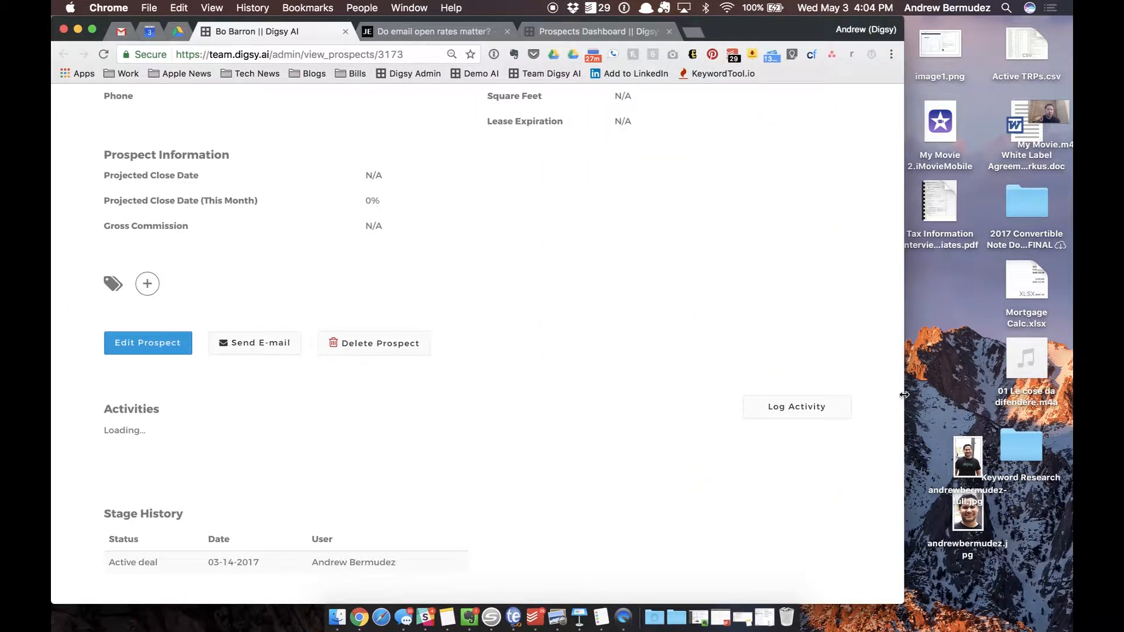
- Leave the Gmail follow-ups reminder and return to the Digsy Prospects Dashboard
scroll("up", 3)
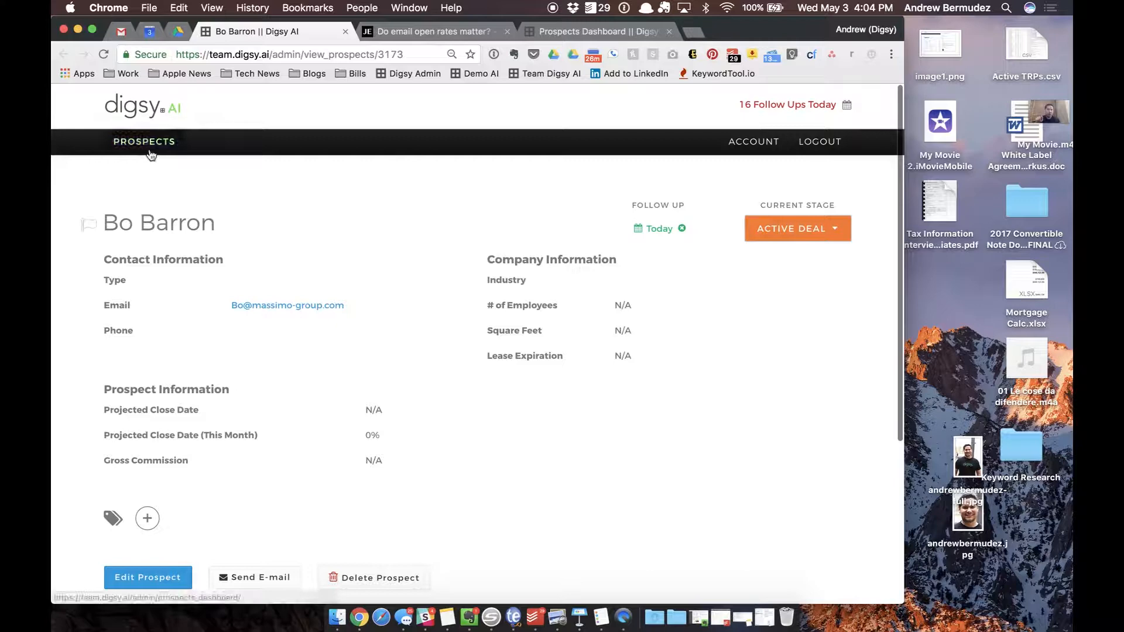
mouse_move(143, 142)
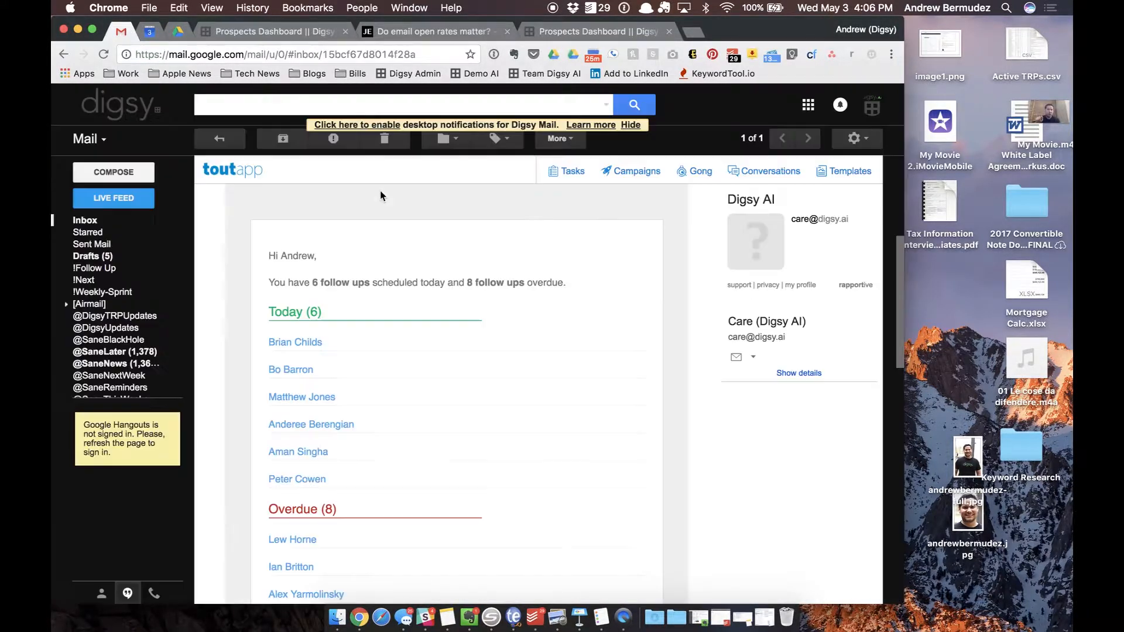
scroll("down", 3)
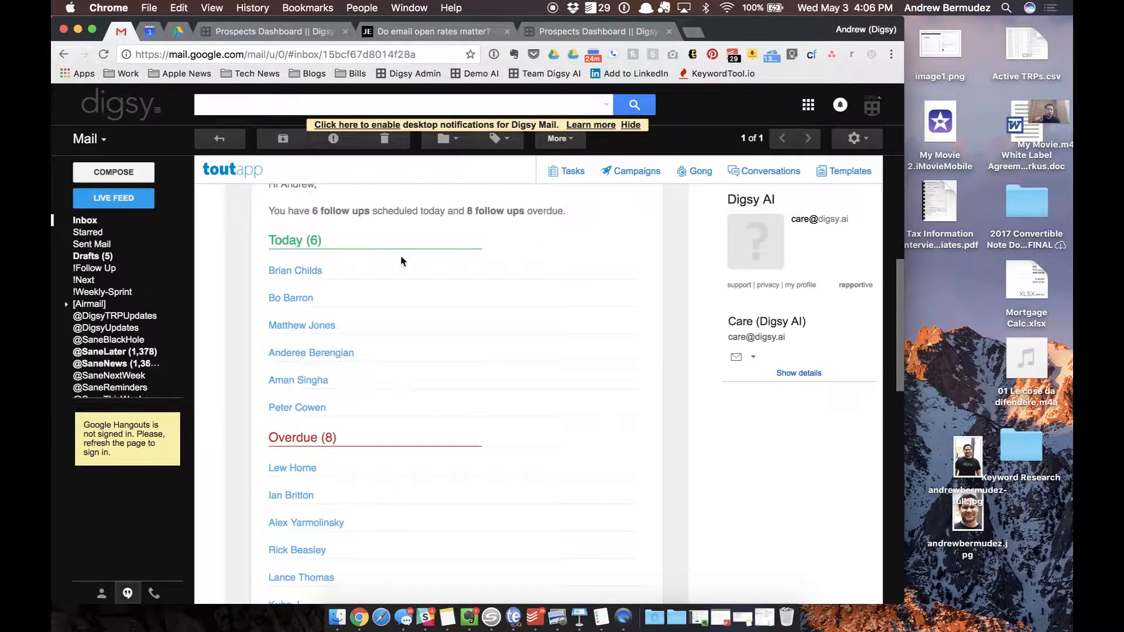
left_click(270, 30)
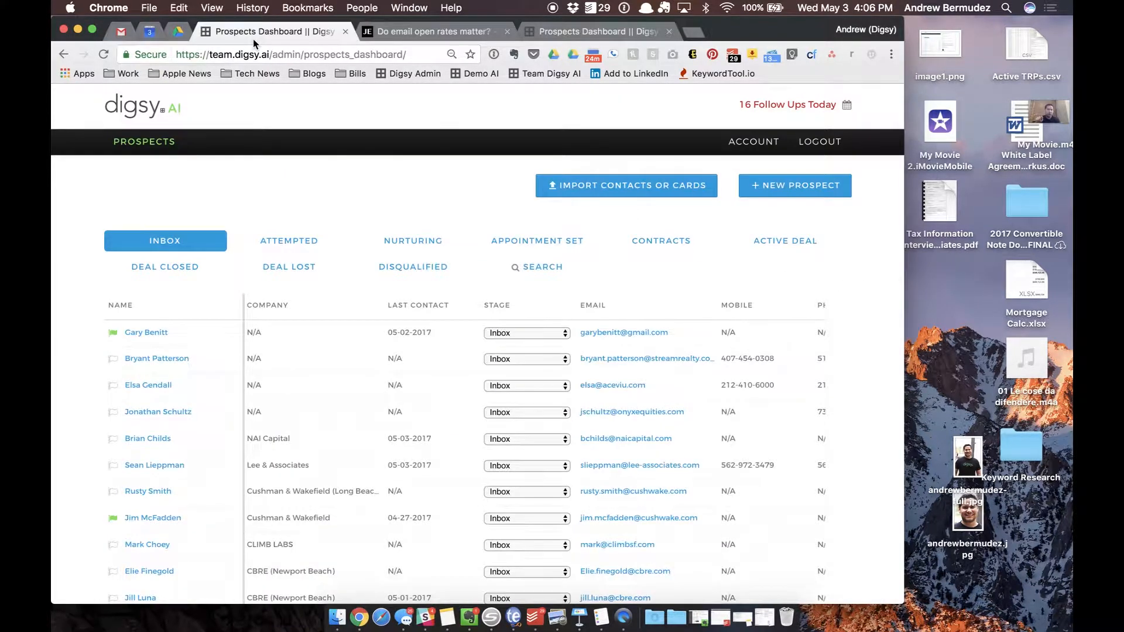
mouse_move(432, 142)
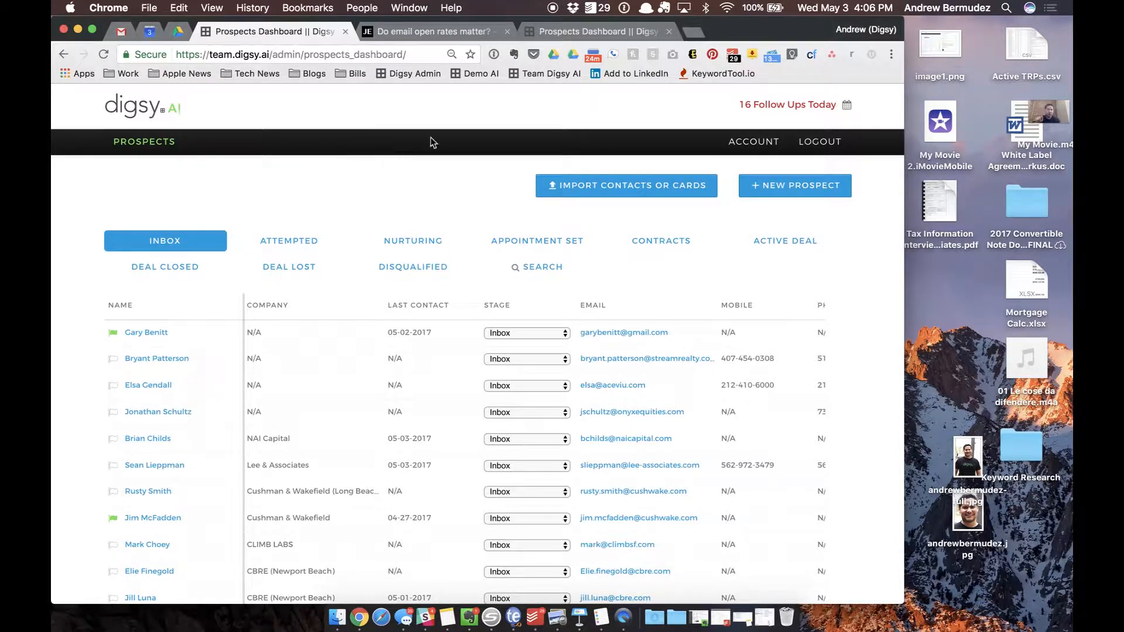
left_click(786, 104)
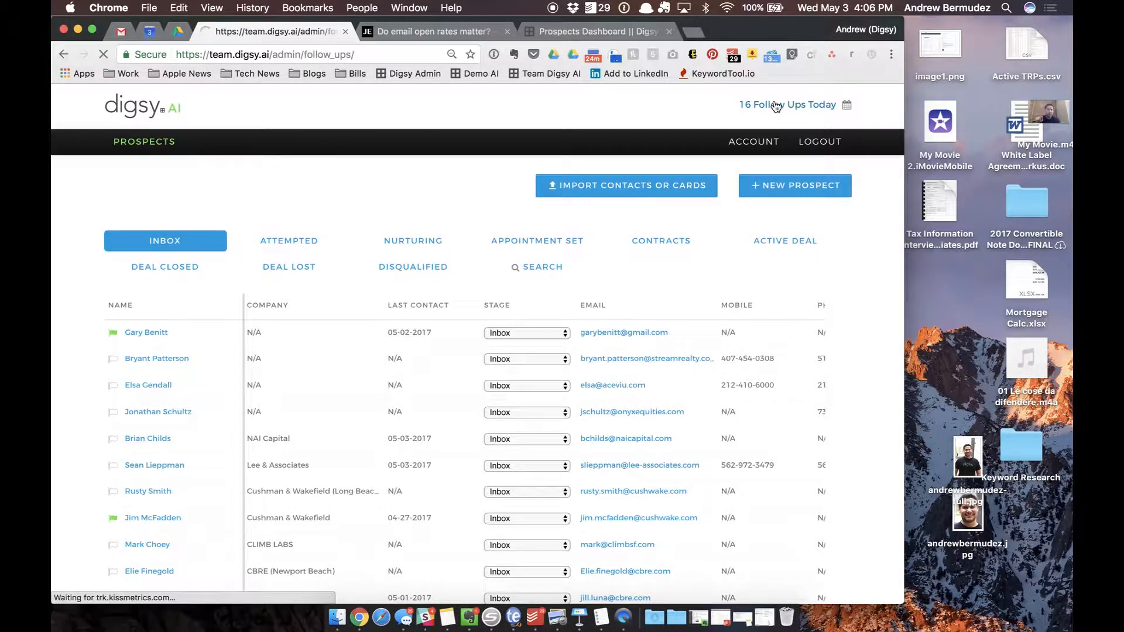
left_click(786, 104)
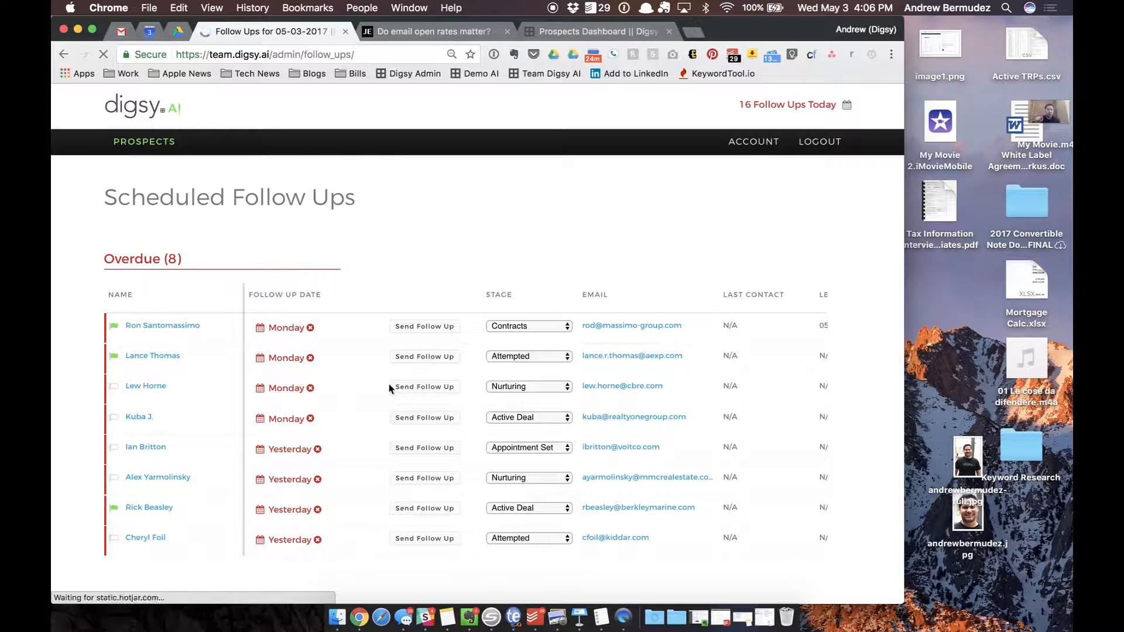
scroll("down", 3)
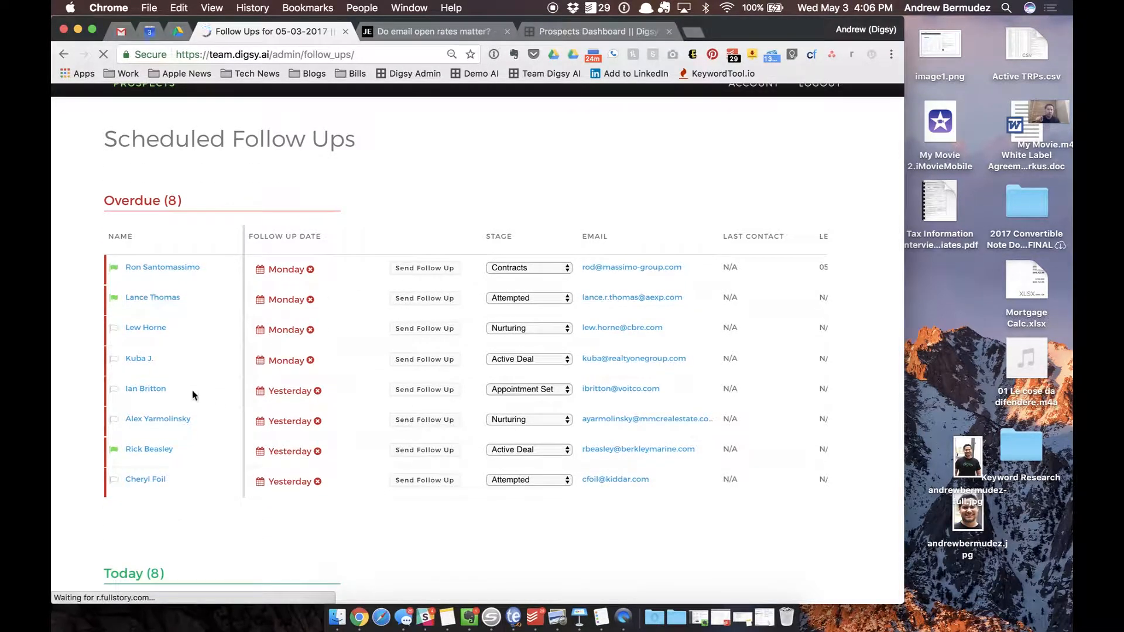
left_click(290, 390)
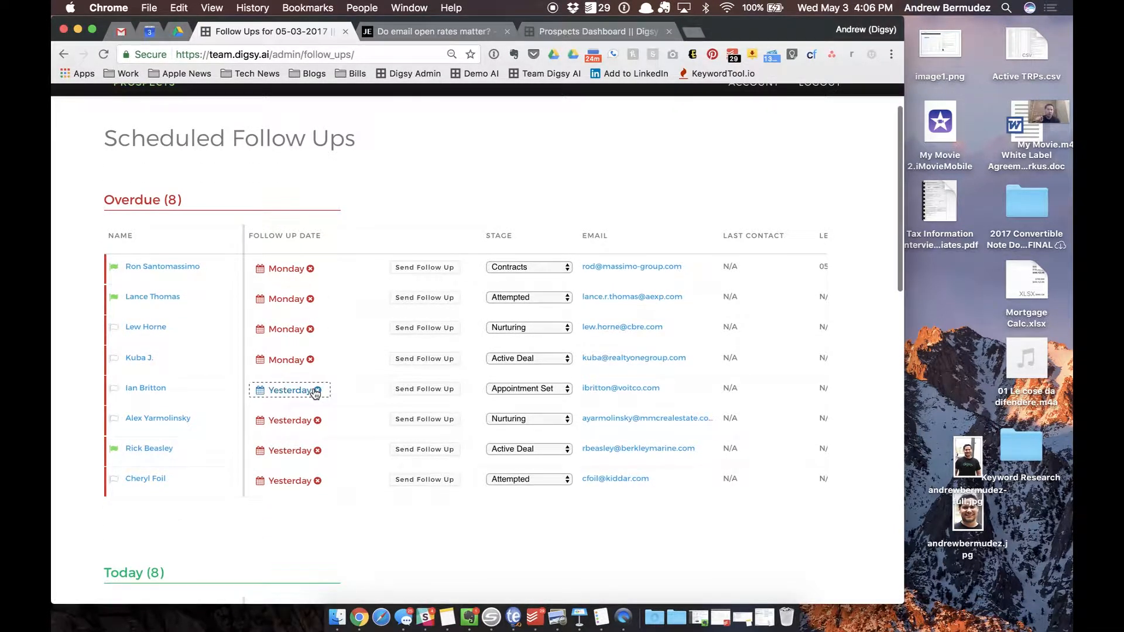
left_click(317, 390)
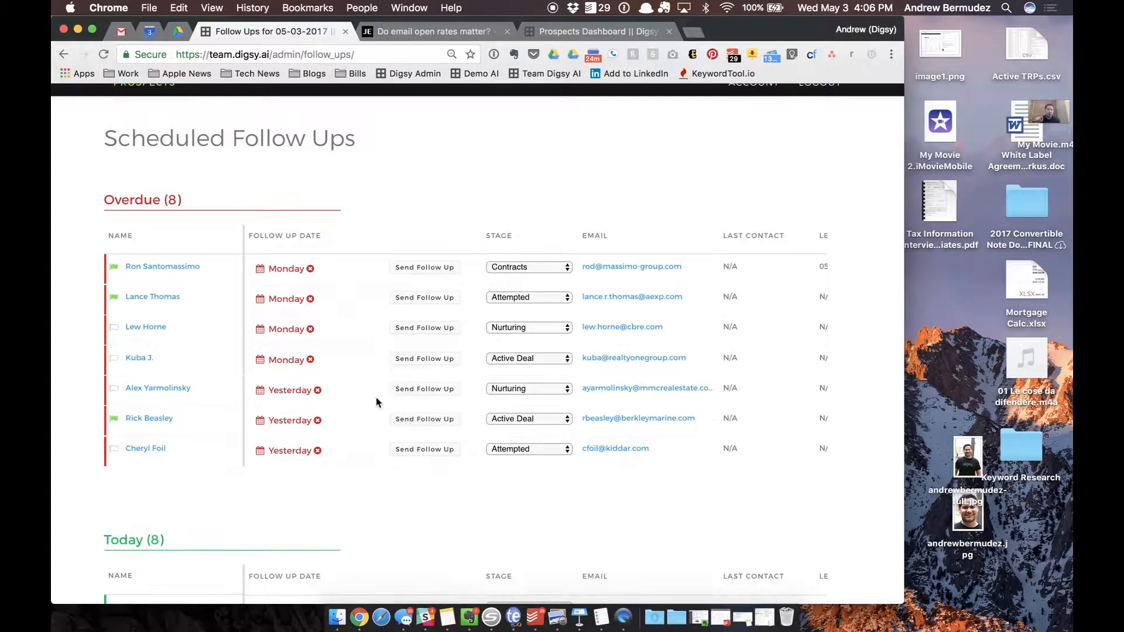
scroll("down", 3)
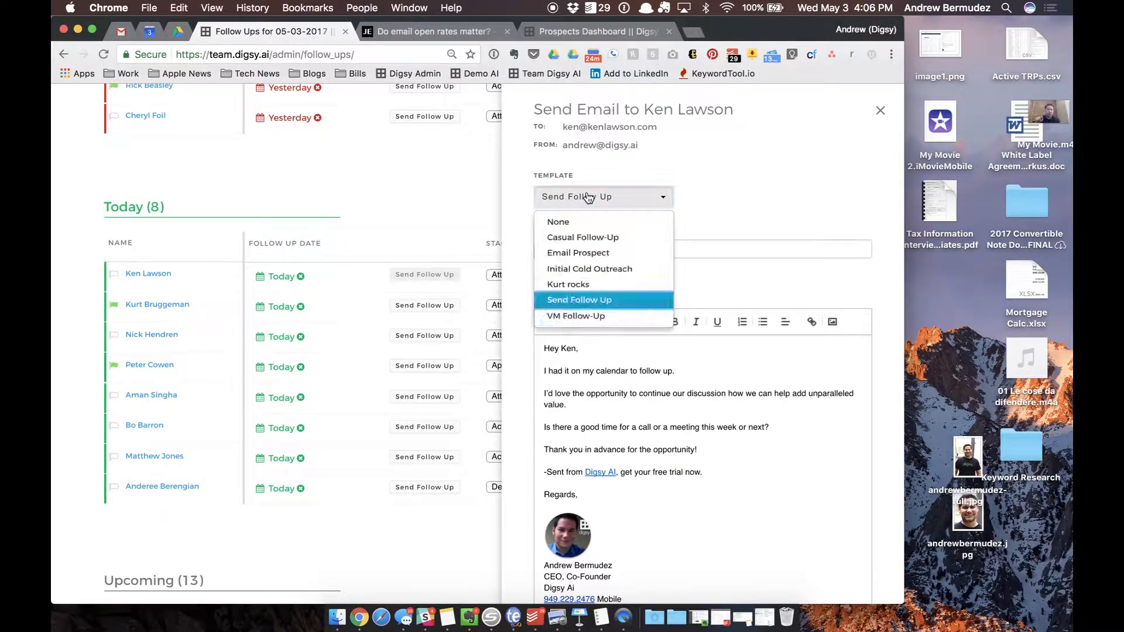
left_click(583, 237)
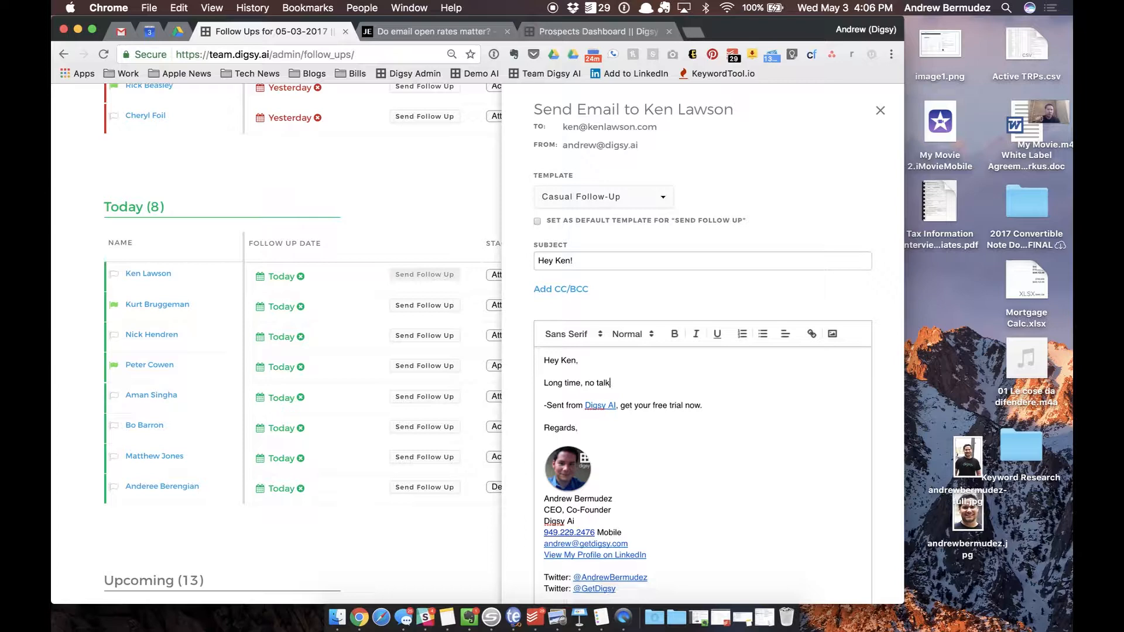
key("Backspace")
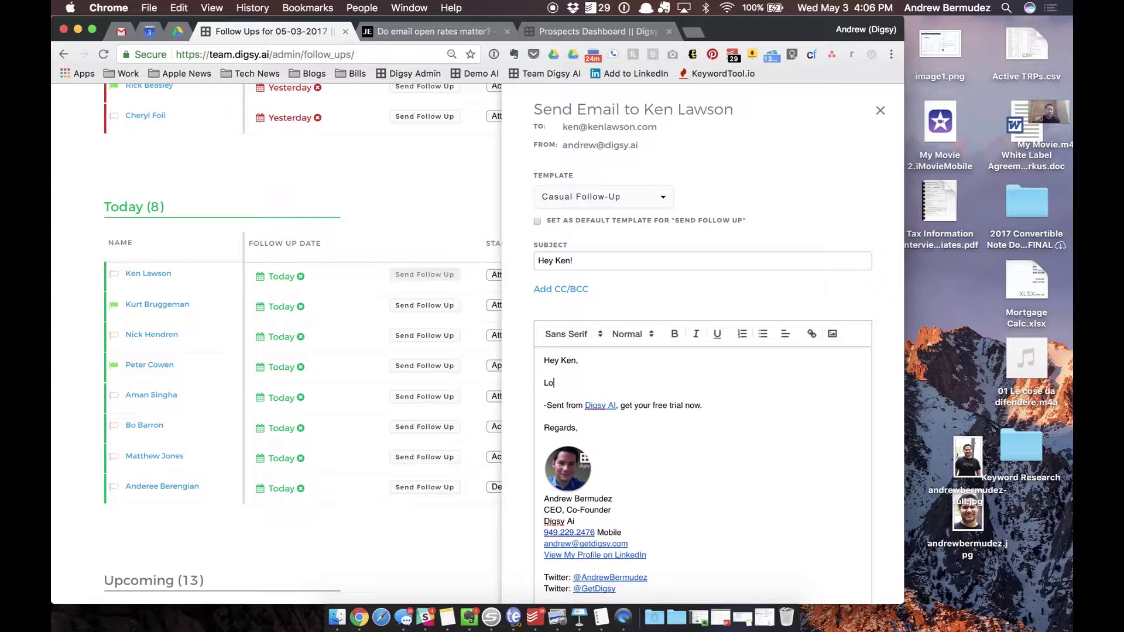
type("Great chatting wit")
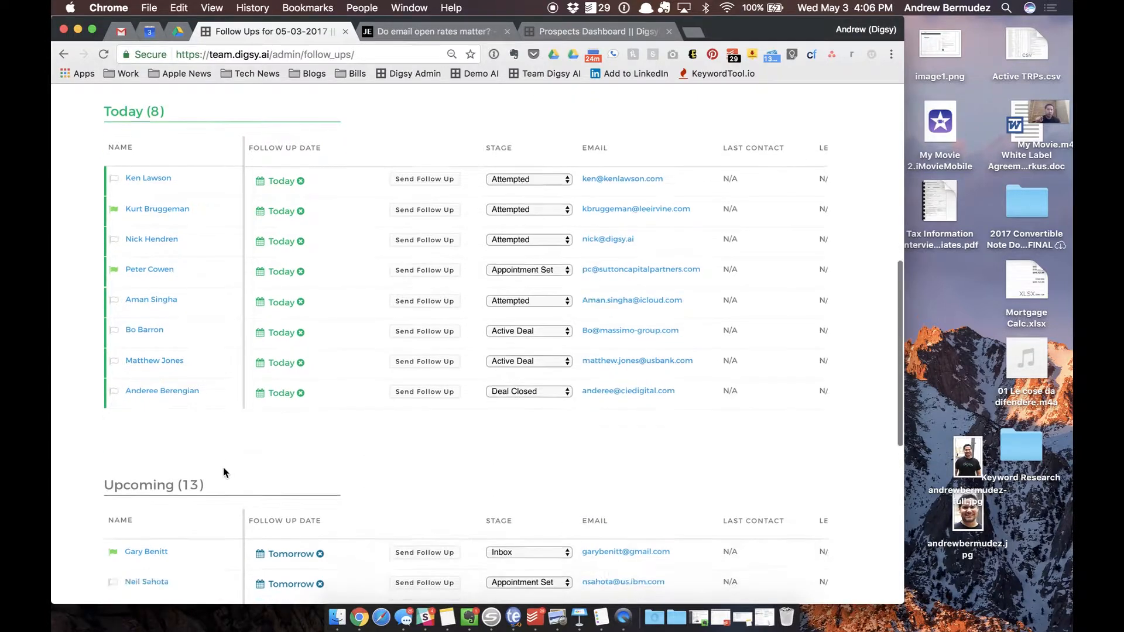
scroll("down", 3)
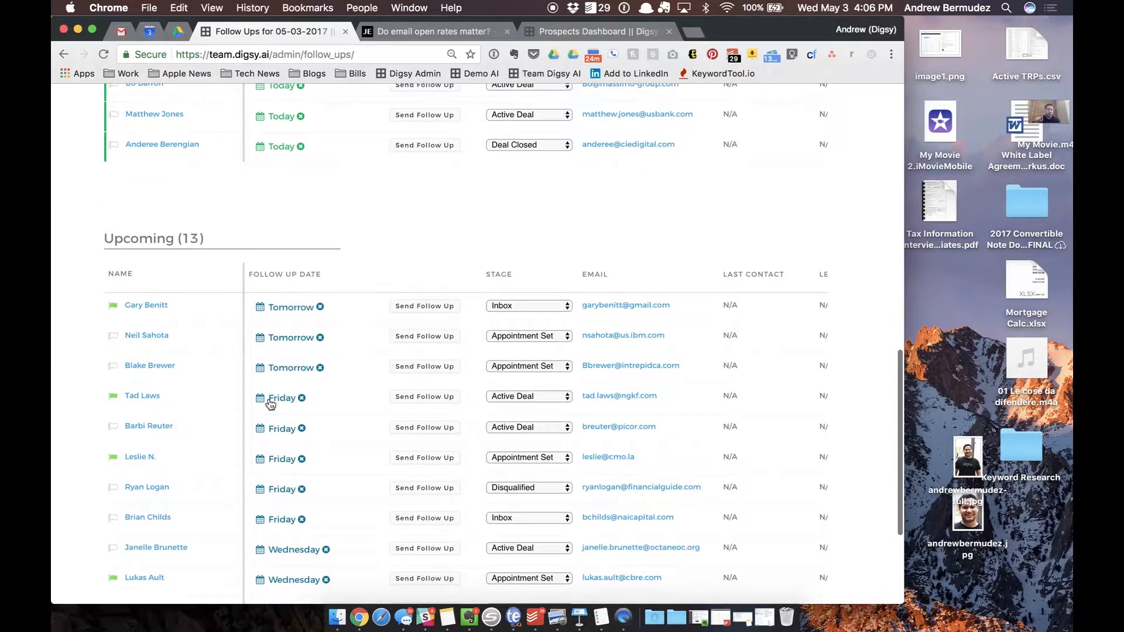
scroll("down", 3)
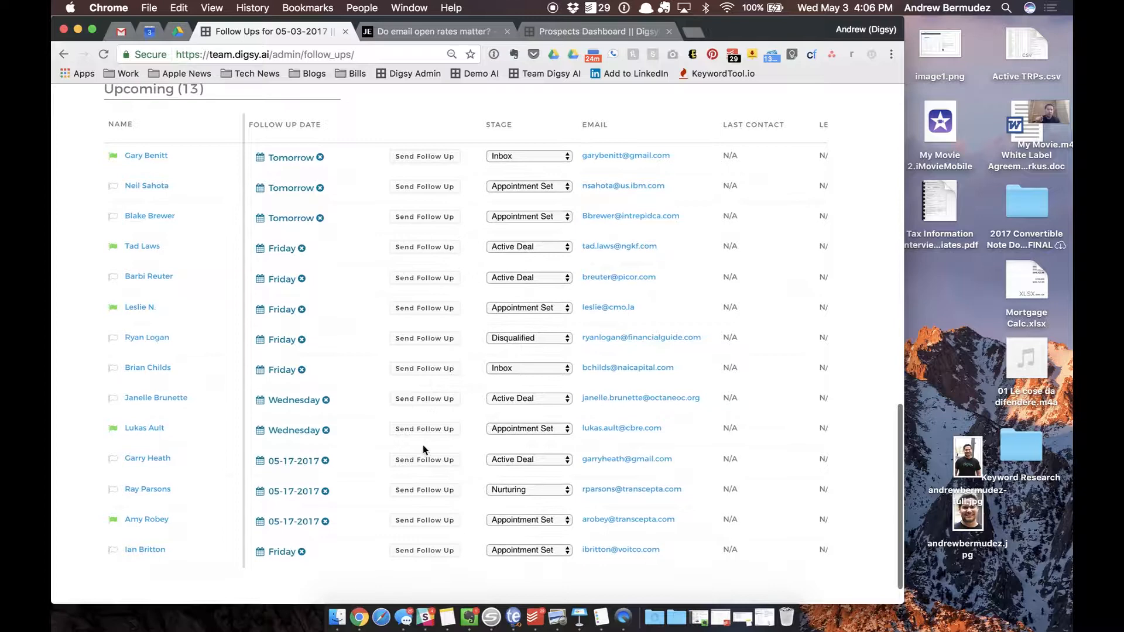
left_click(424, 489)
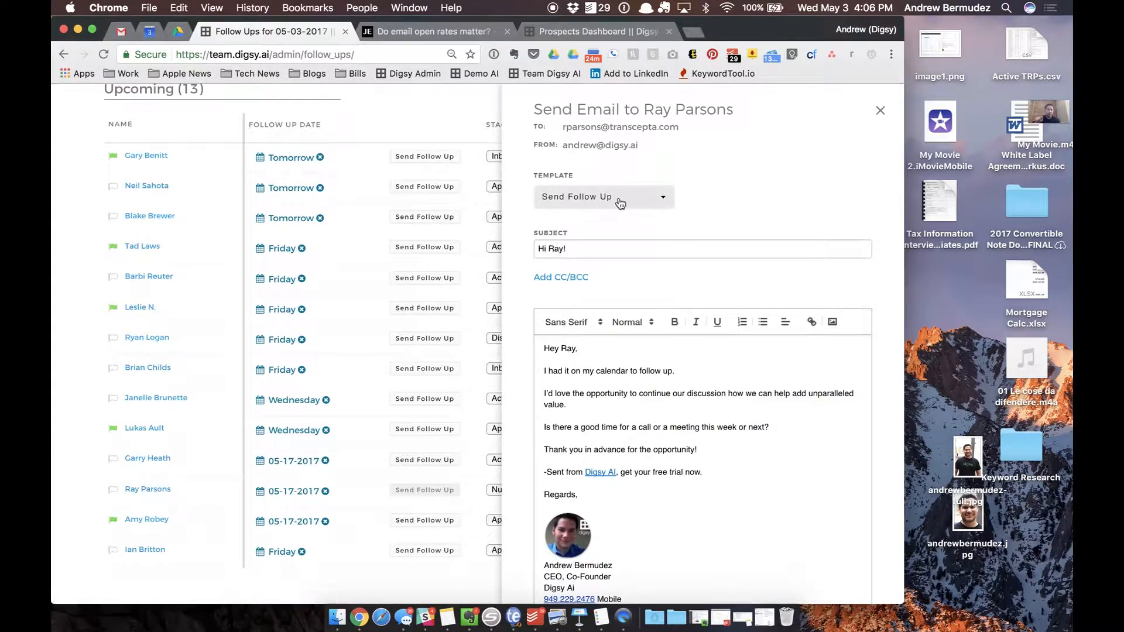
left_click(602, 197)
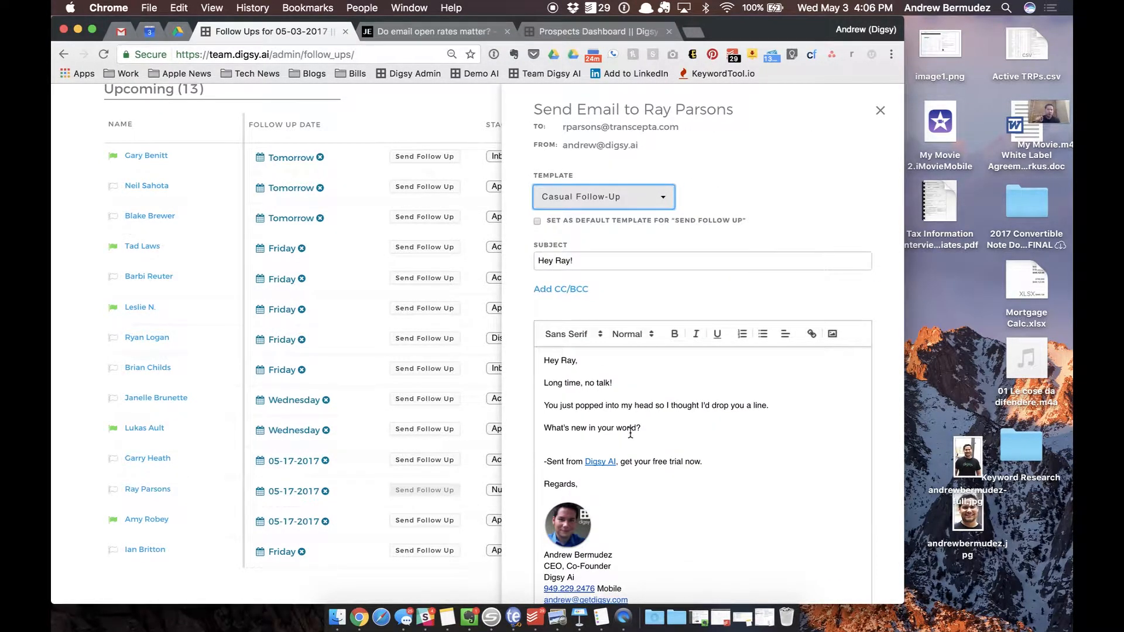
left_click(880, 110)
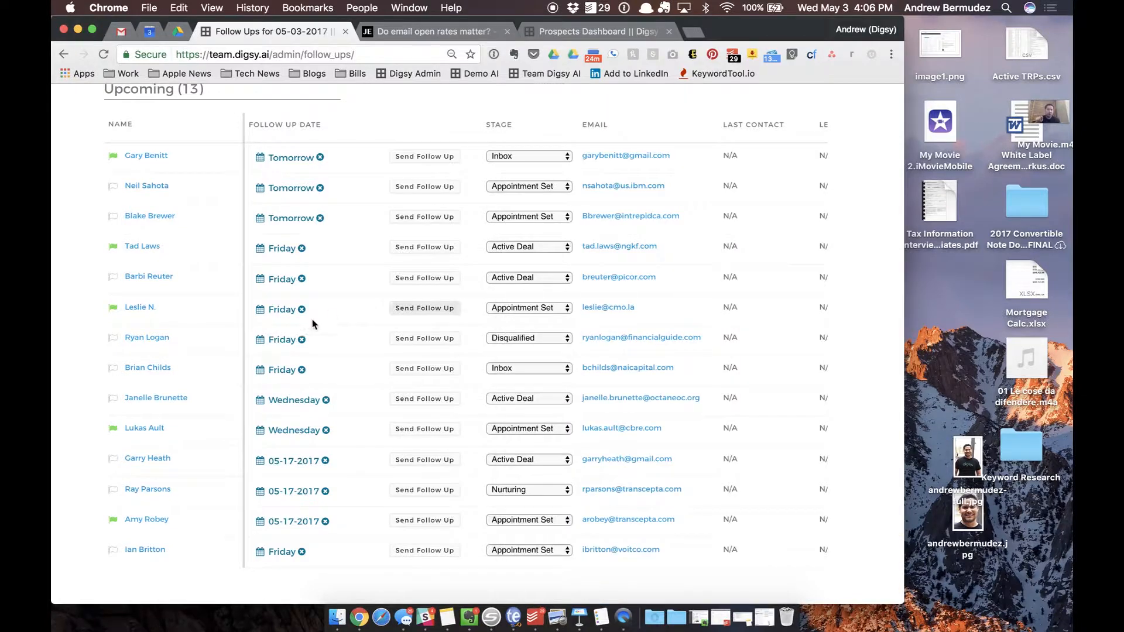
- Return to the Prospects Dashboard Inbox list
scroll("up", 3)
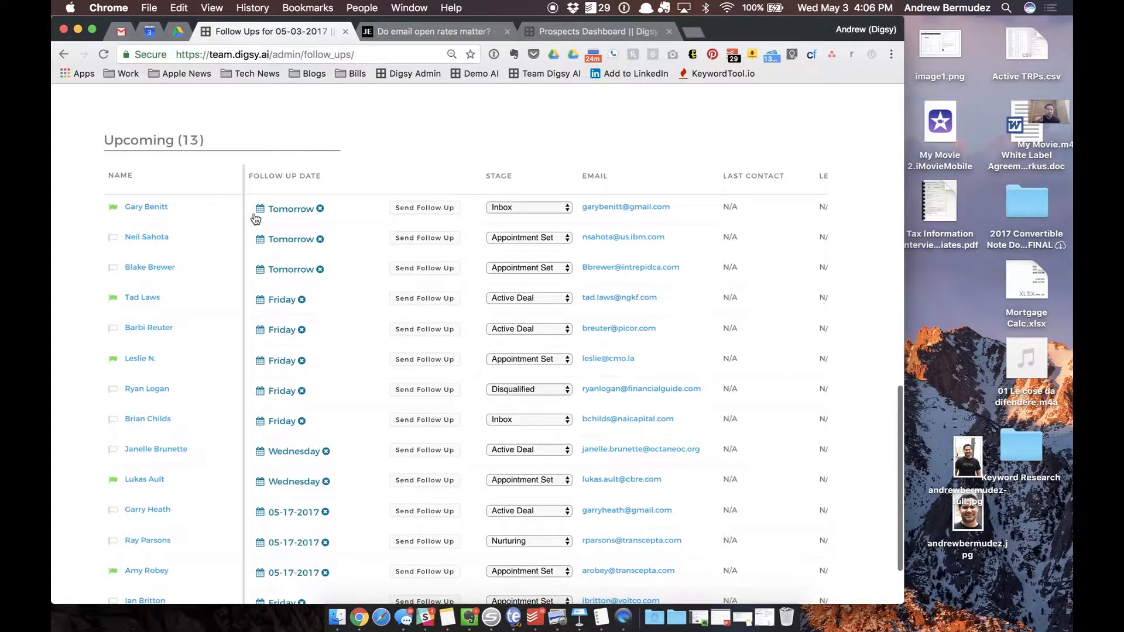
scroll("up", 3)
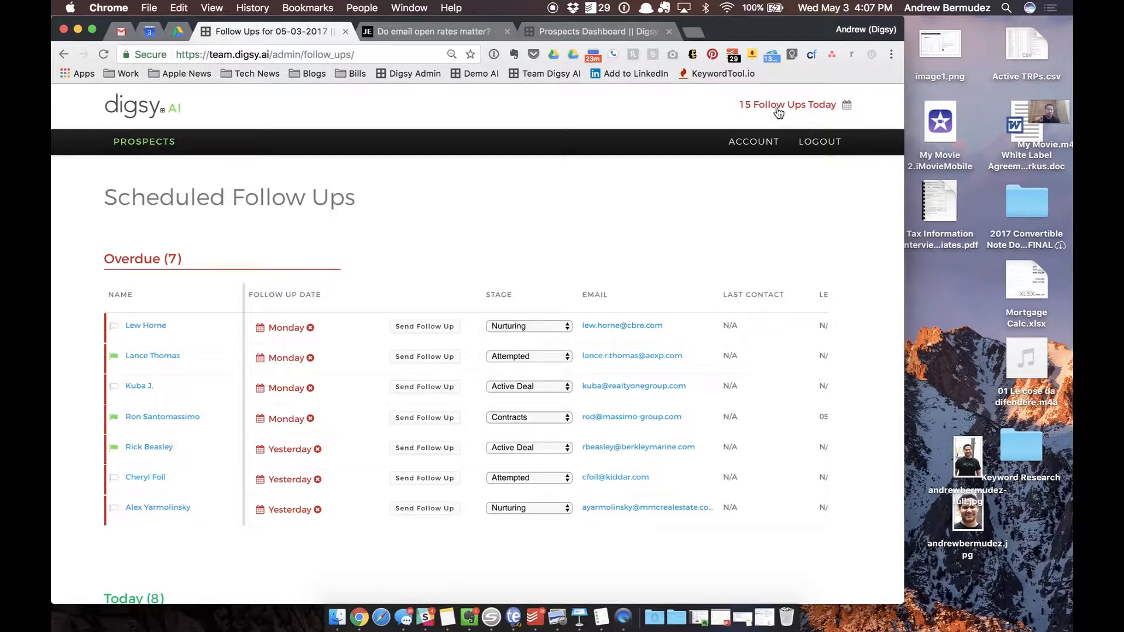
left_click(144, 141)
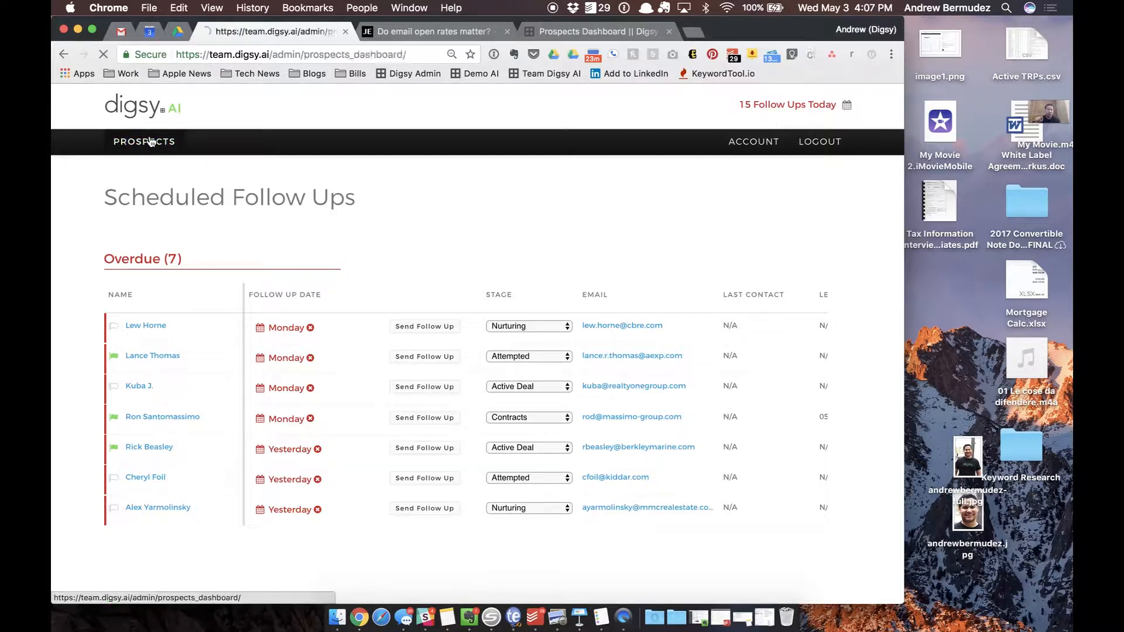
left_click(144, 142)
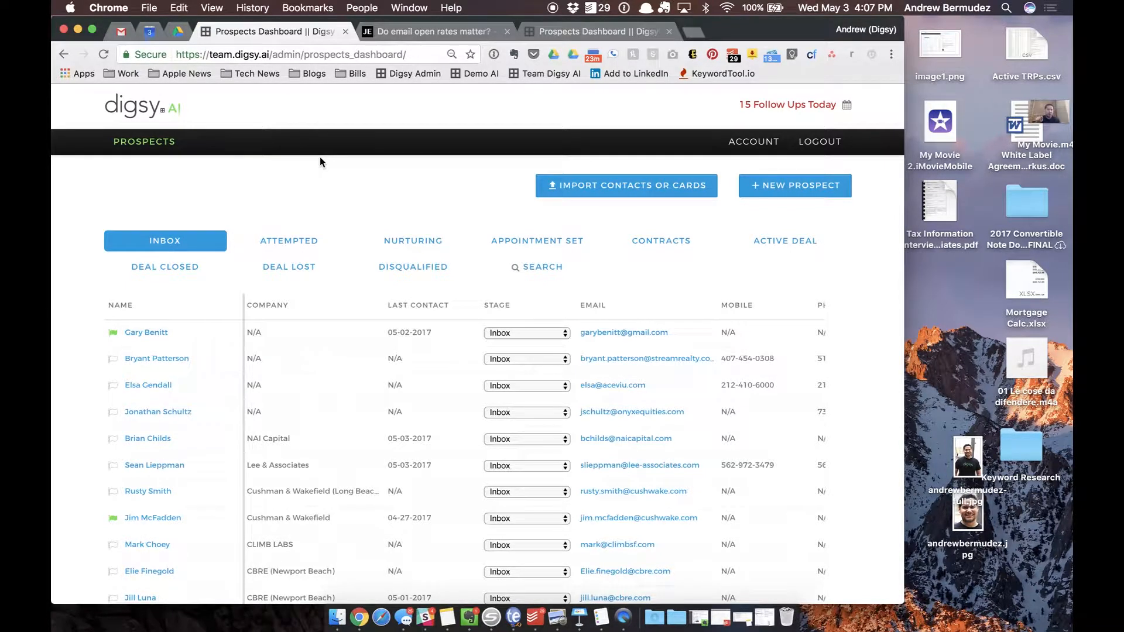
type("f")
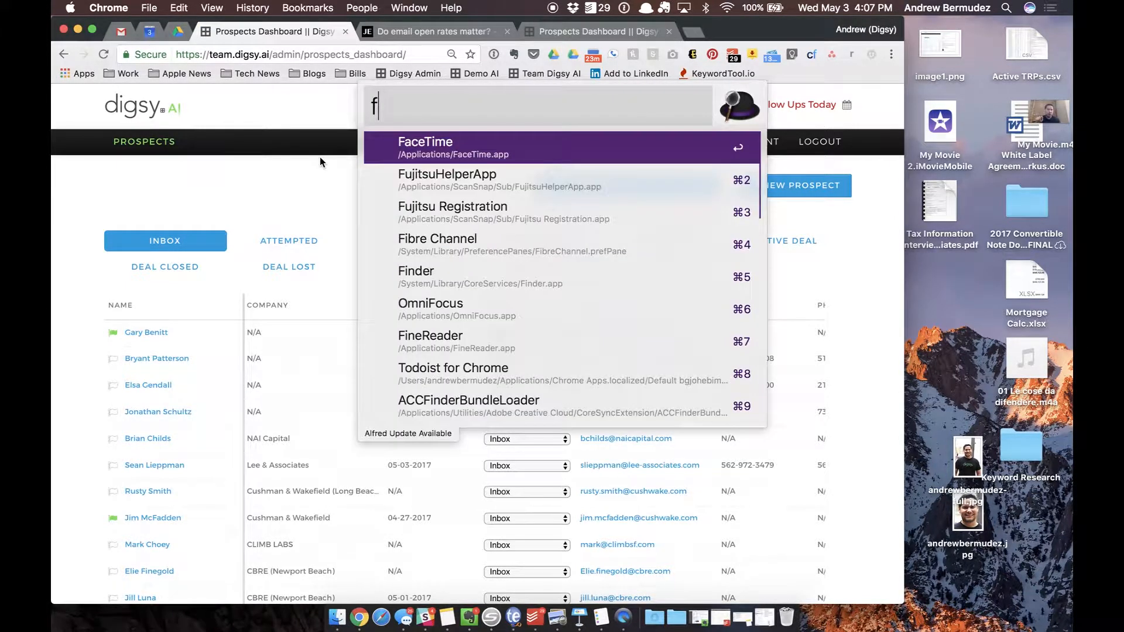
- Launch Outlook via Alfred ('out') and bring up the Signatures preferences
type("out")
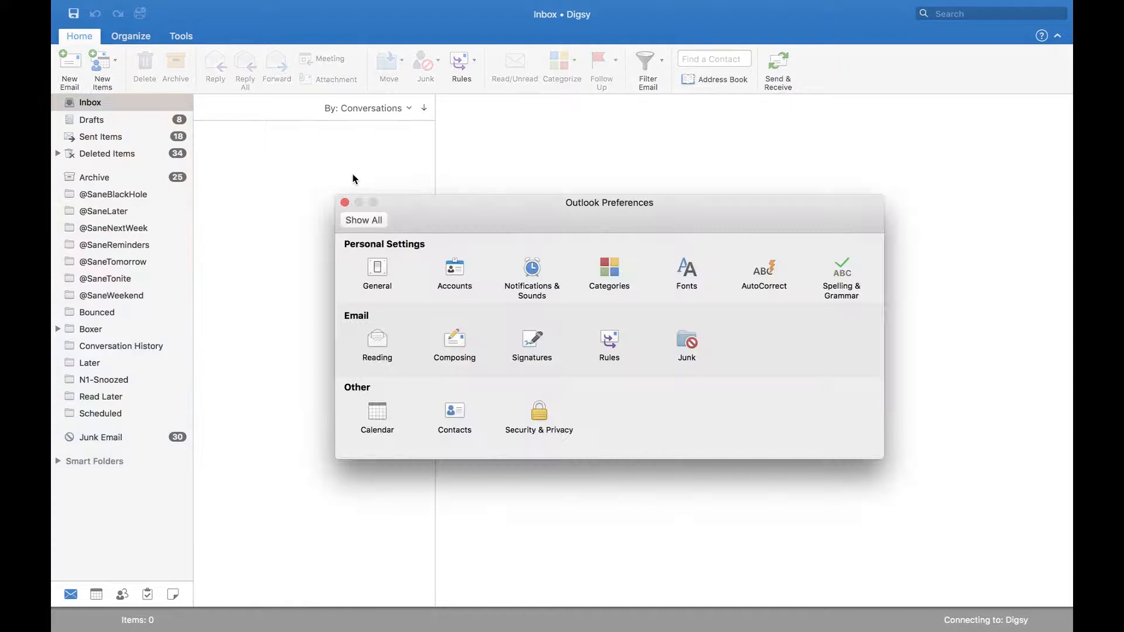
mouse_move(456, 217)
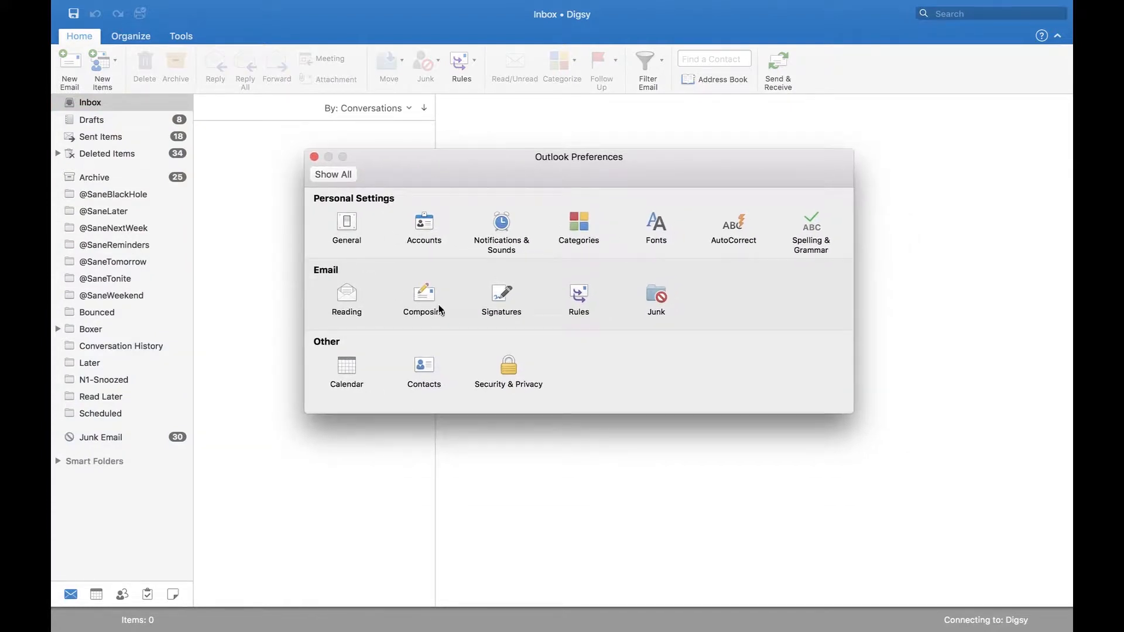
mouse_move(430, 355)
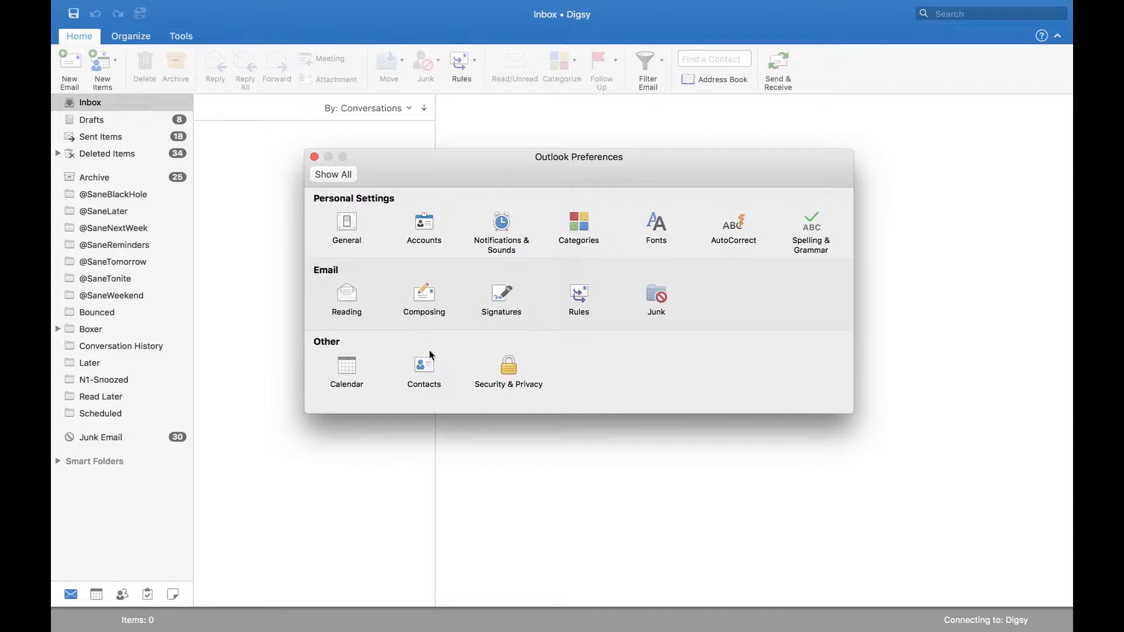
mouse_move(423, 365)
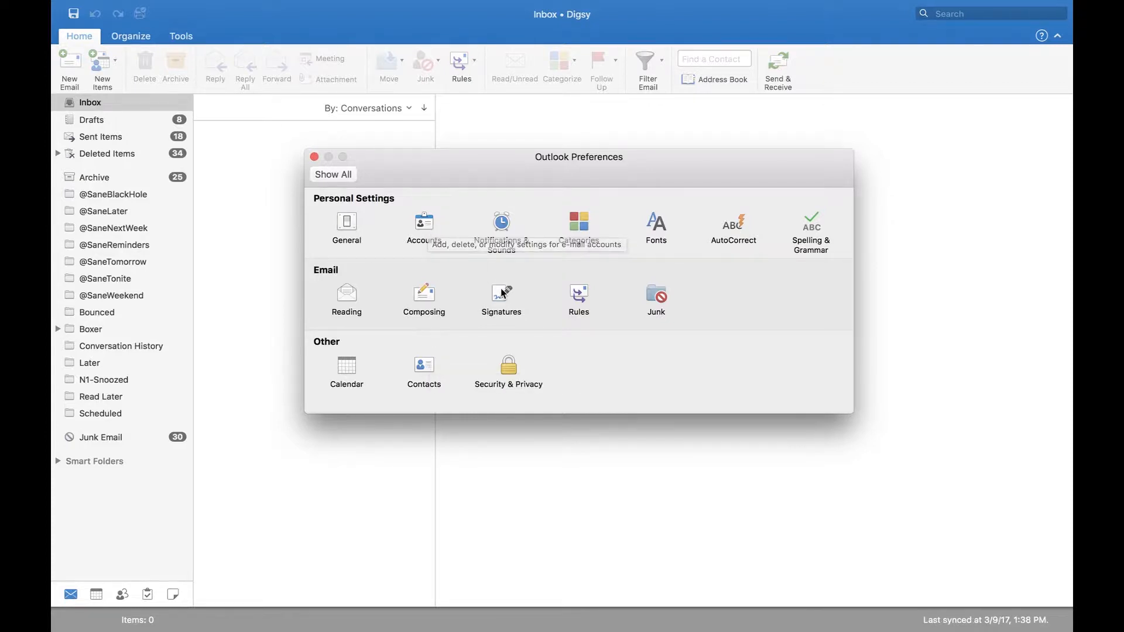
left_click(501, 298)
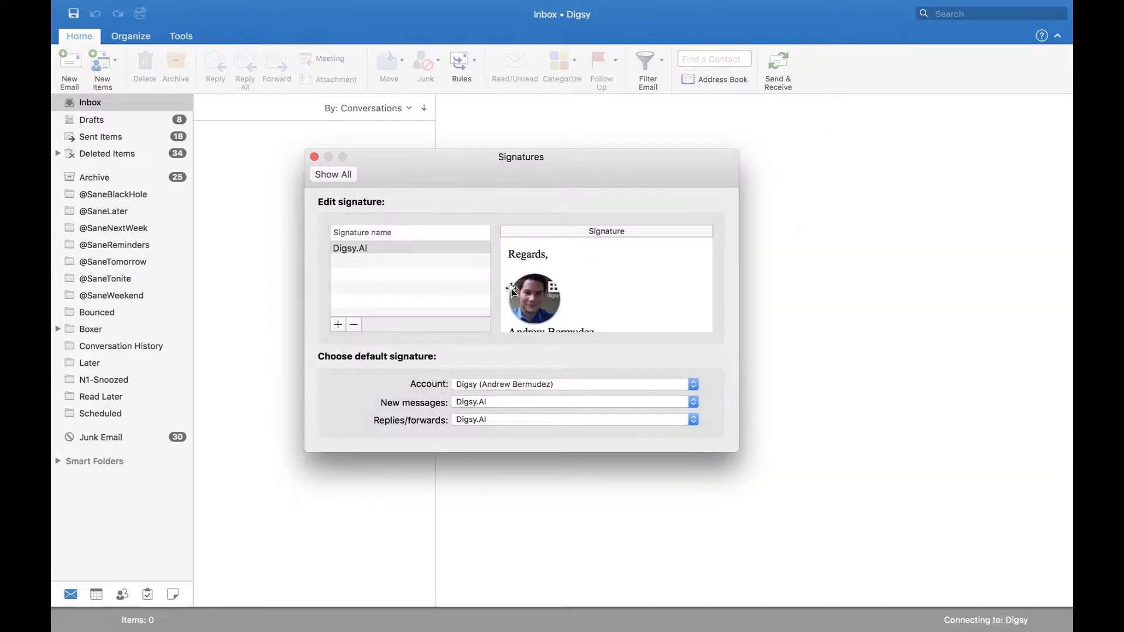
- Add a new 'Follow Up' signature and begin its message with a greeting about touching base
left_click(337, 324)
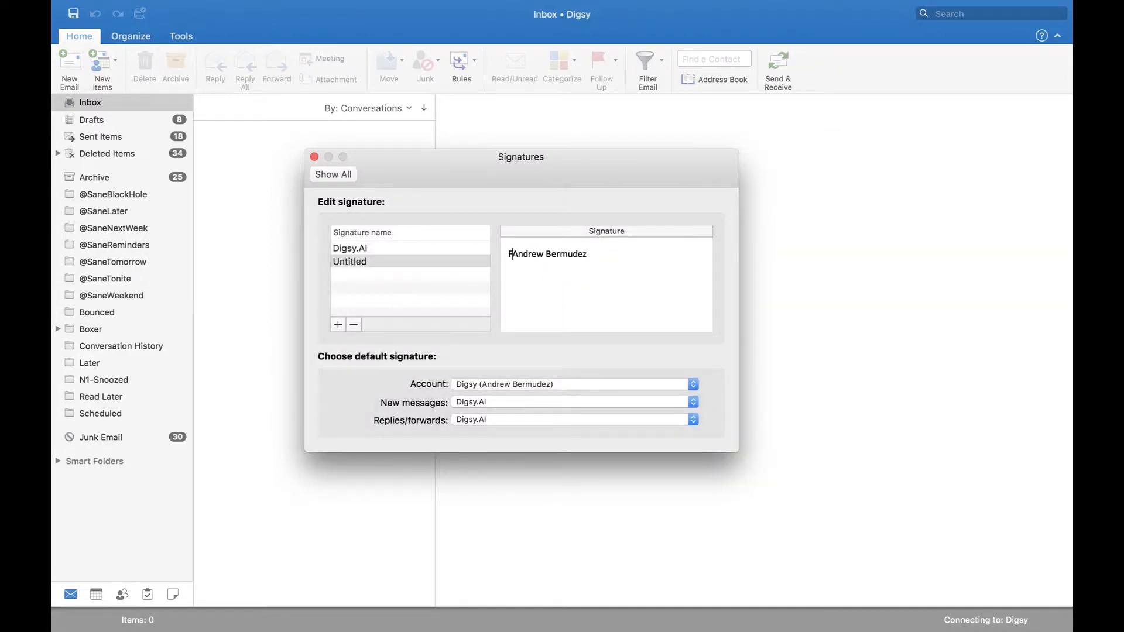
type("Follow Up")
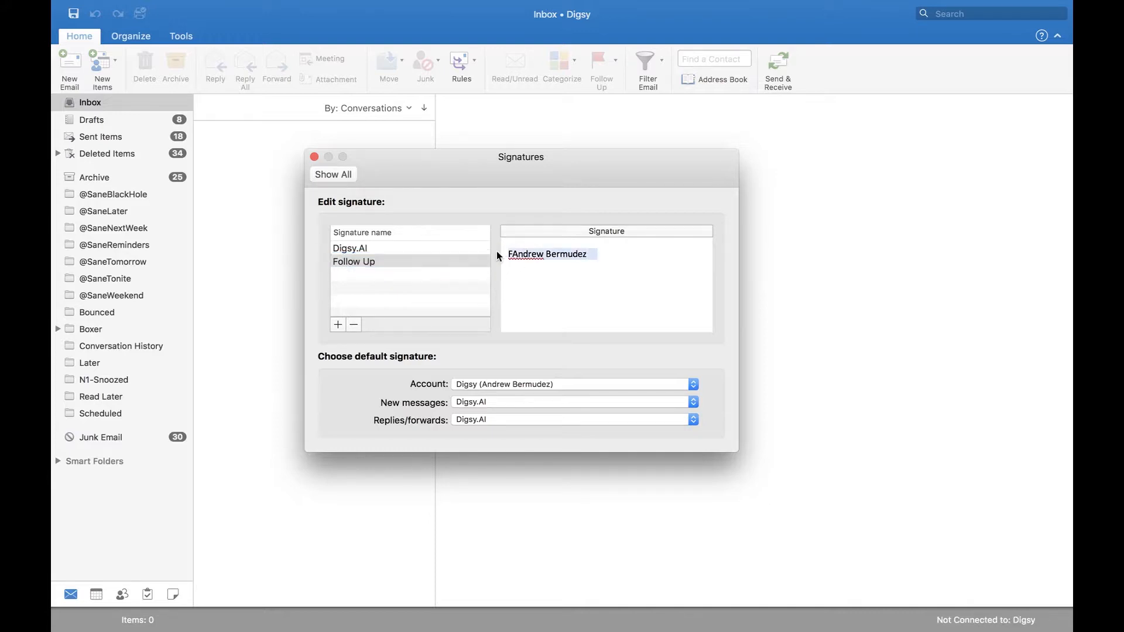
type("Hiu")
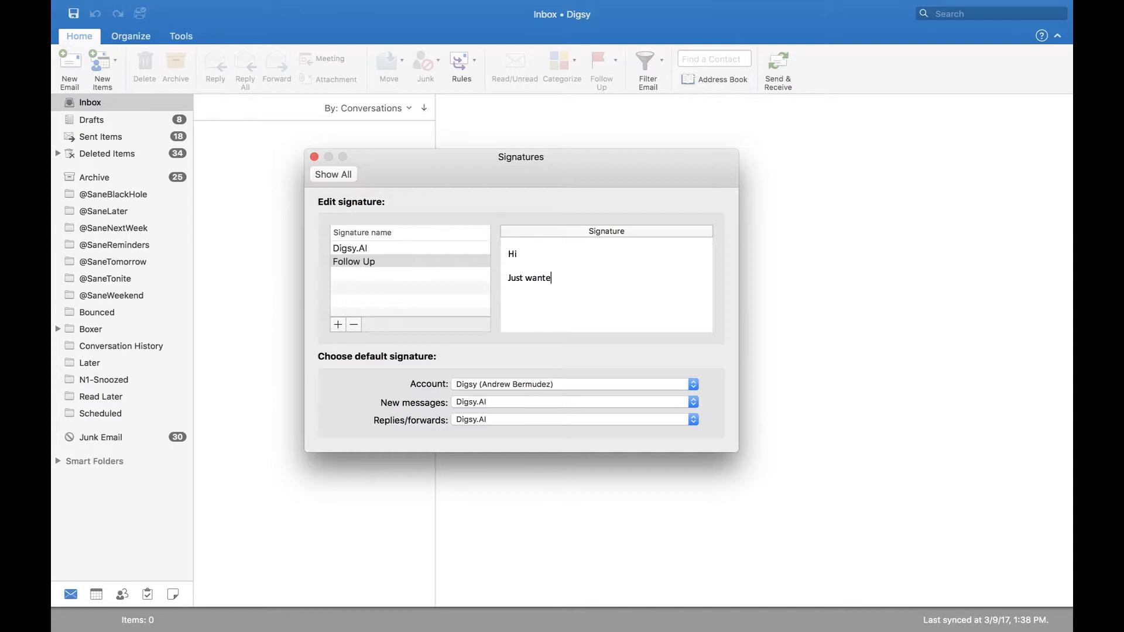
type("d to touch base")
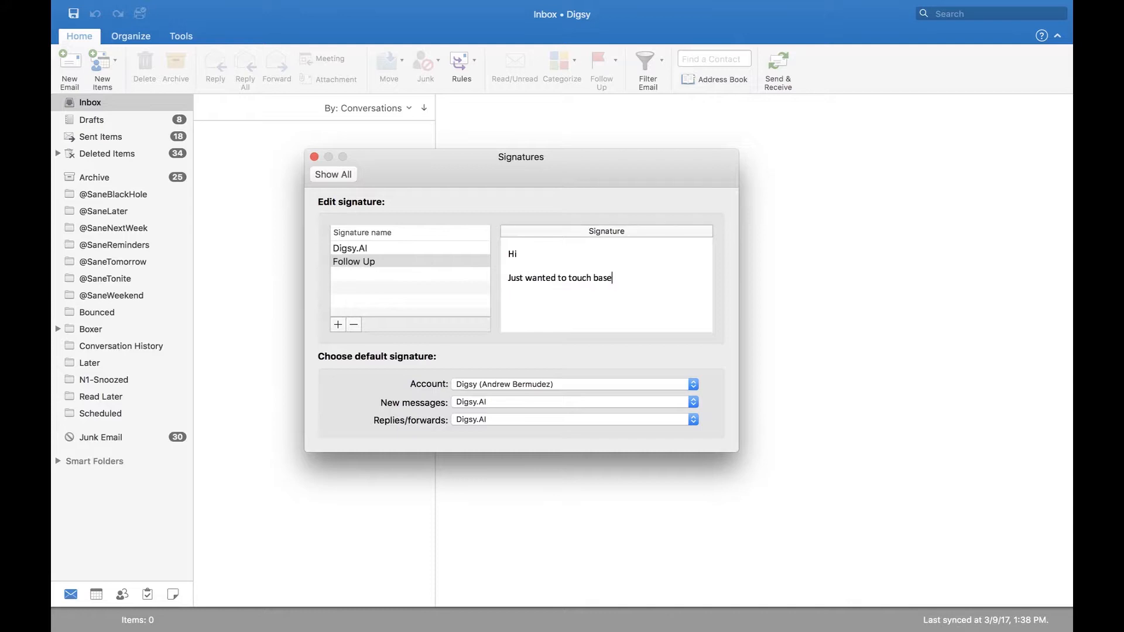
type("as por")
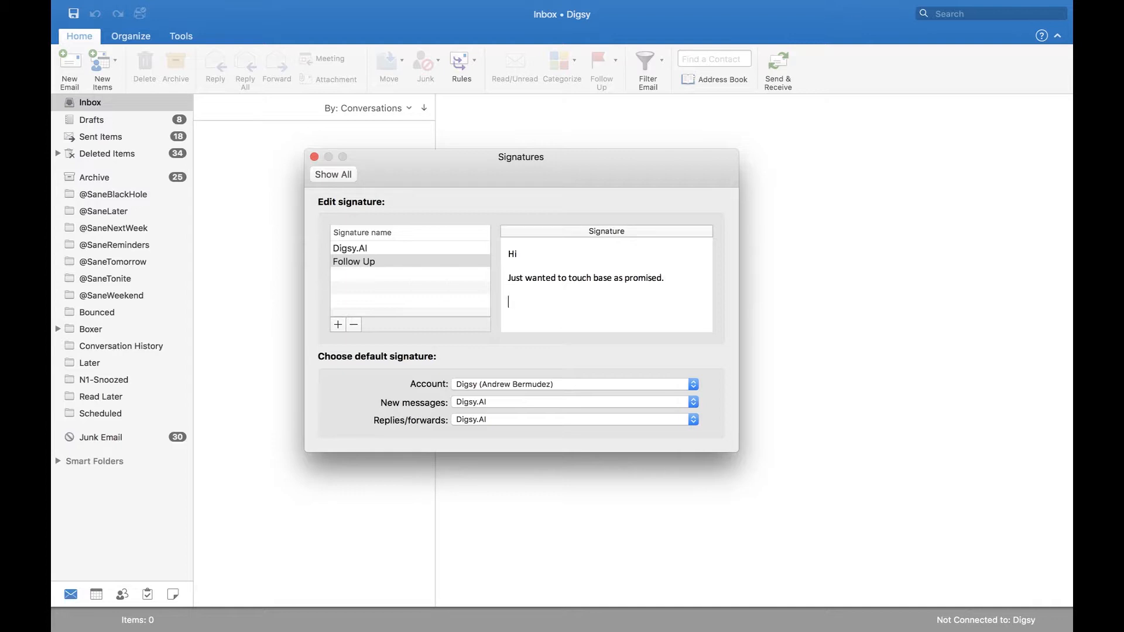
- Finish the message: calendar reminder to follow up today, asking a good time to connect by phone or in person to move forward
type("I had on the calendar t")
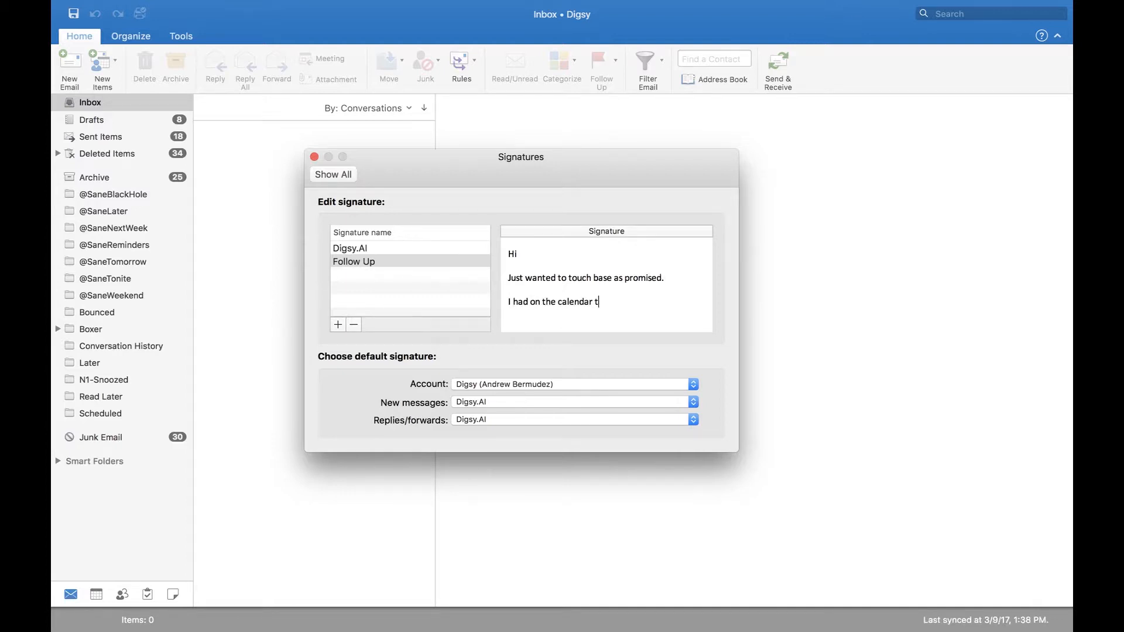
type("oday to follow up w")
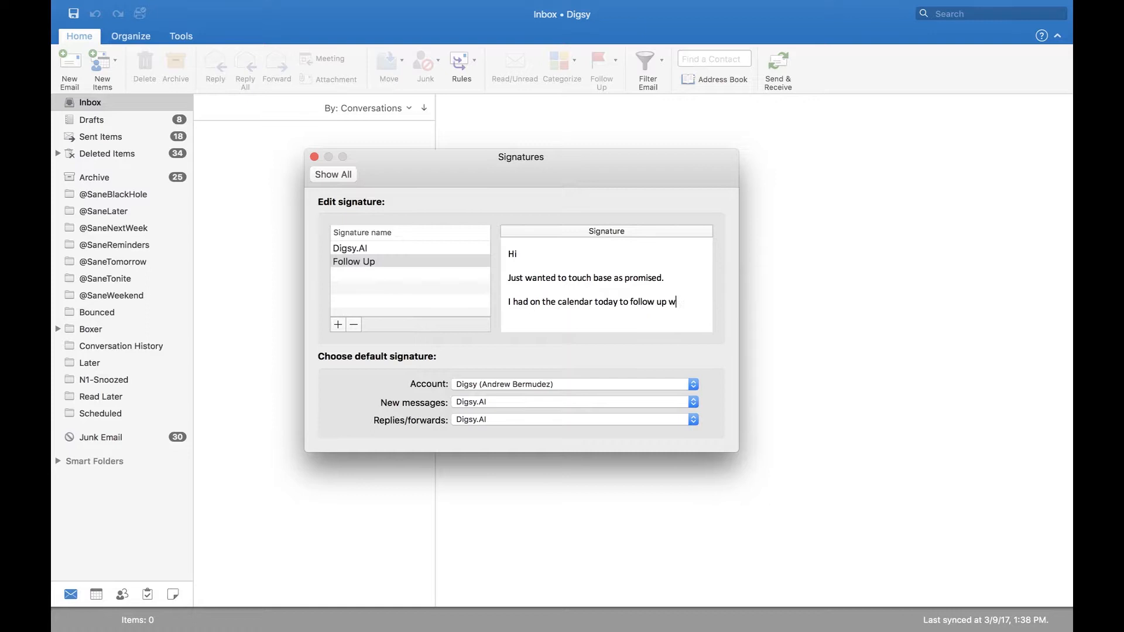
type("ith you,,")
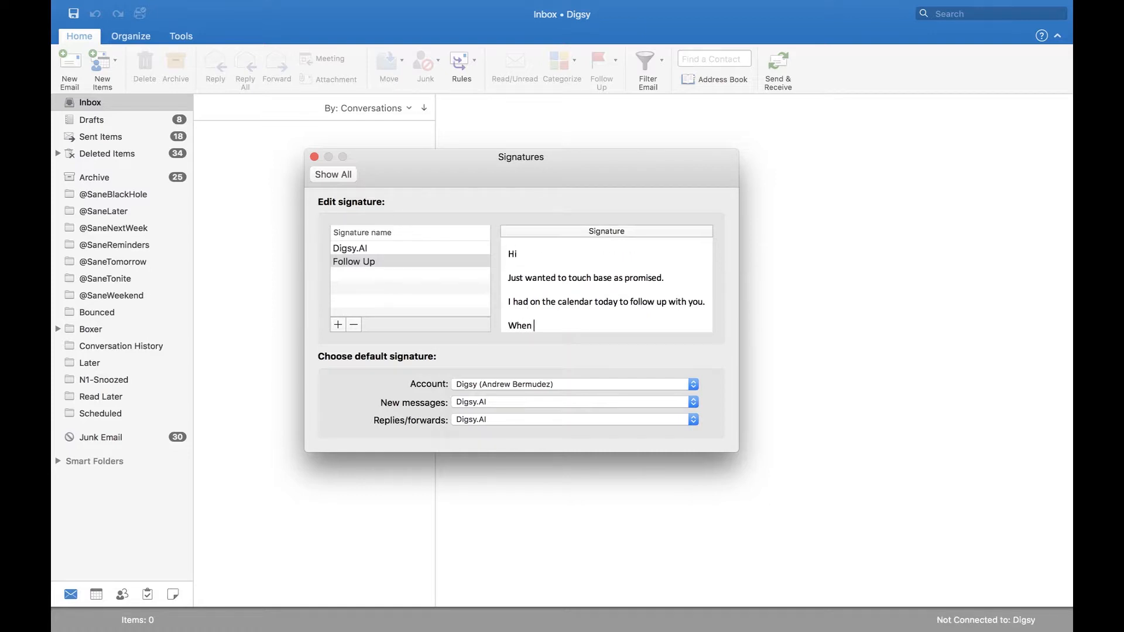
type("is a good time for us t")
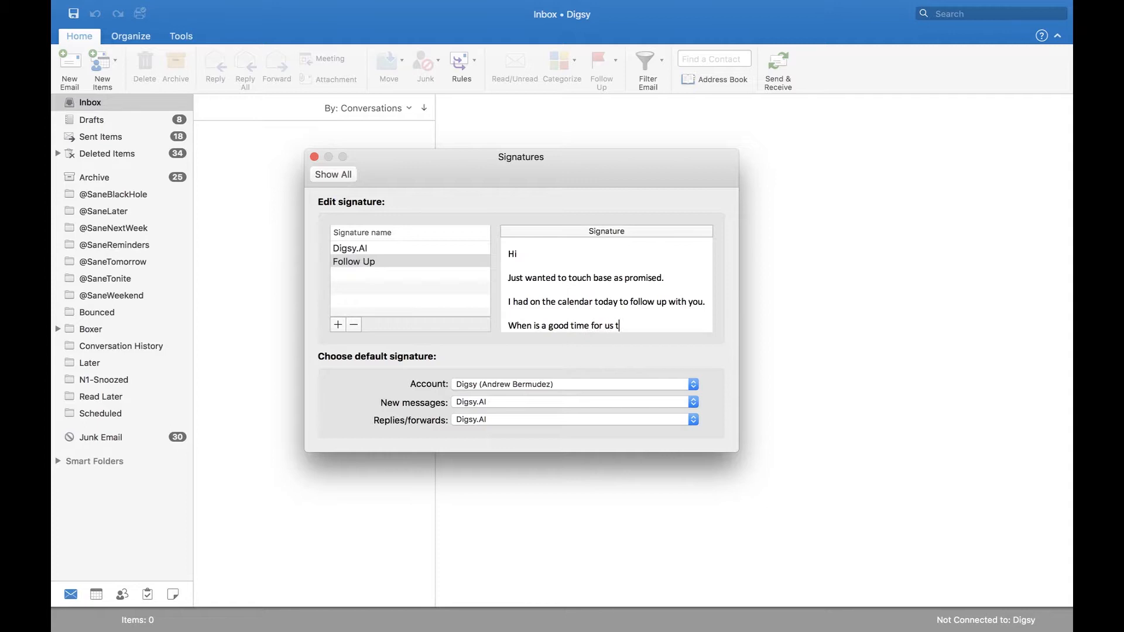
type("o connect on the p")
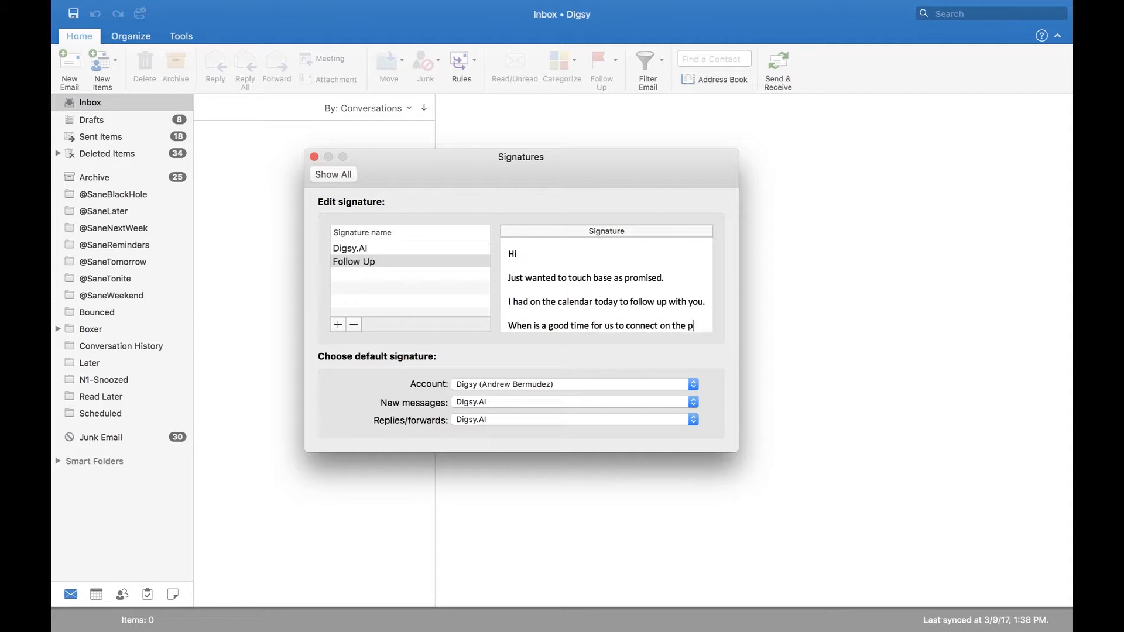
type("hone or")
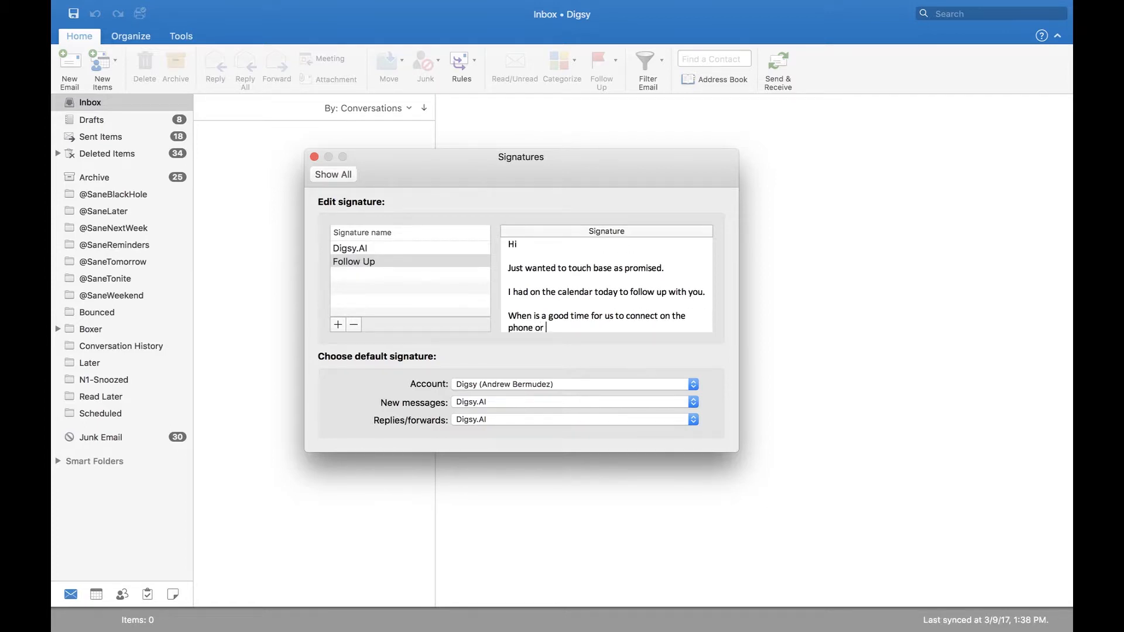
type("in person to see i")
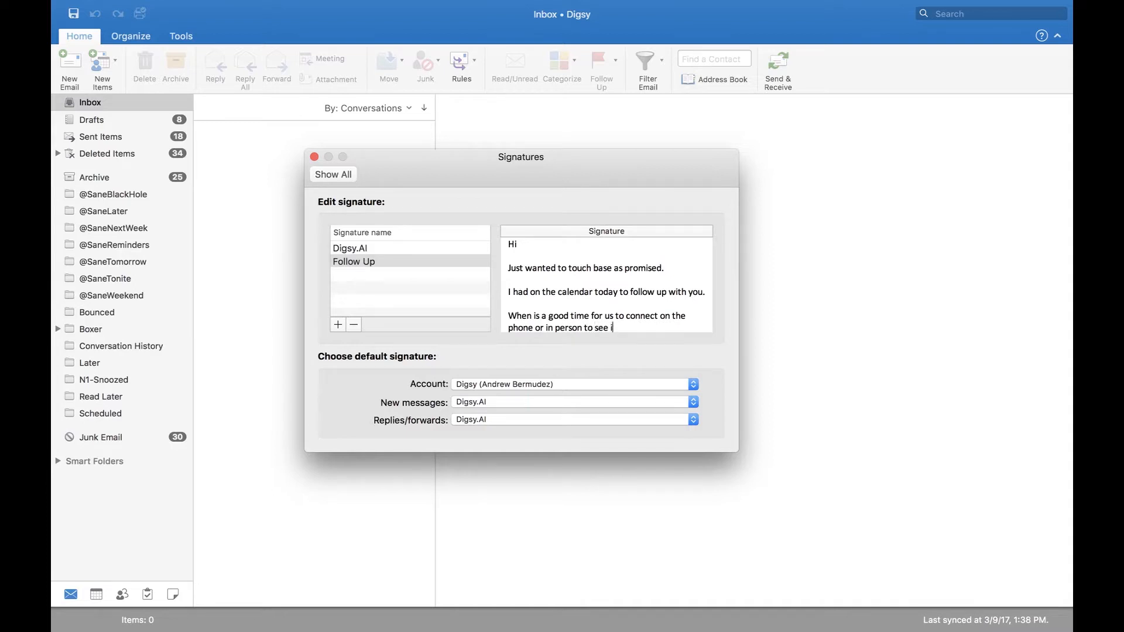
type("f we can move forwar")
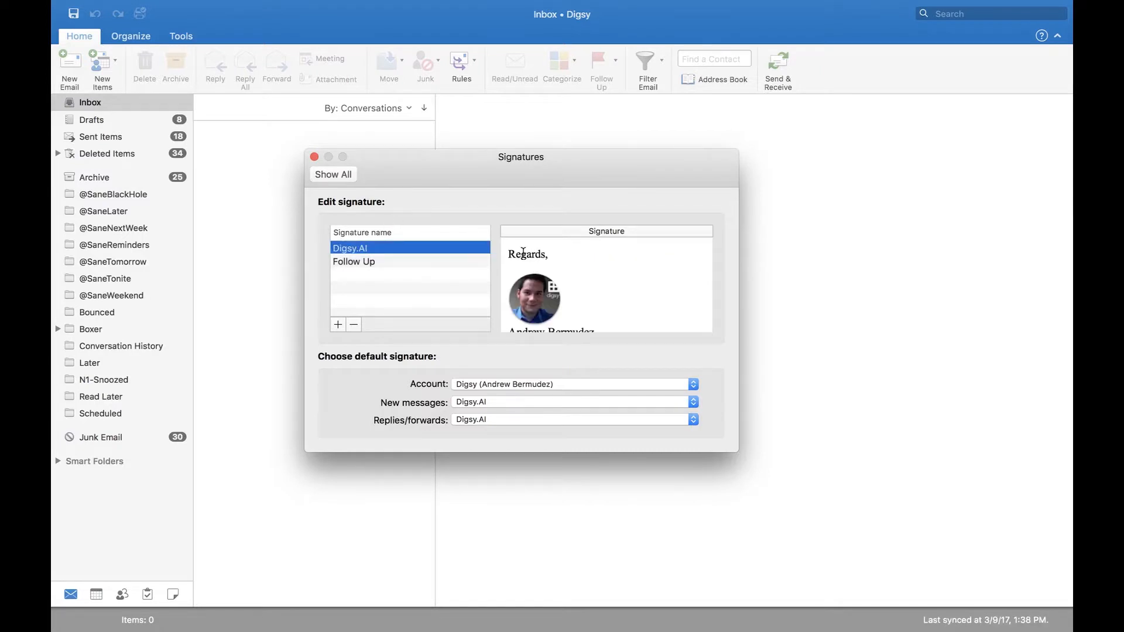
mouse_move(362, 265)
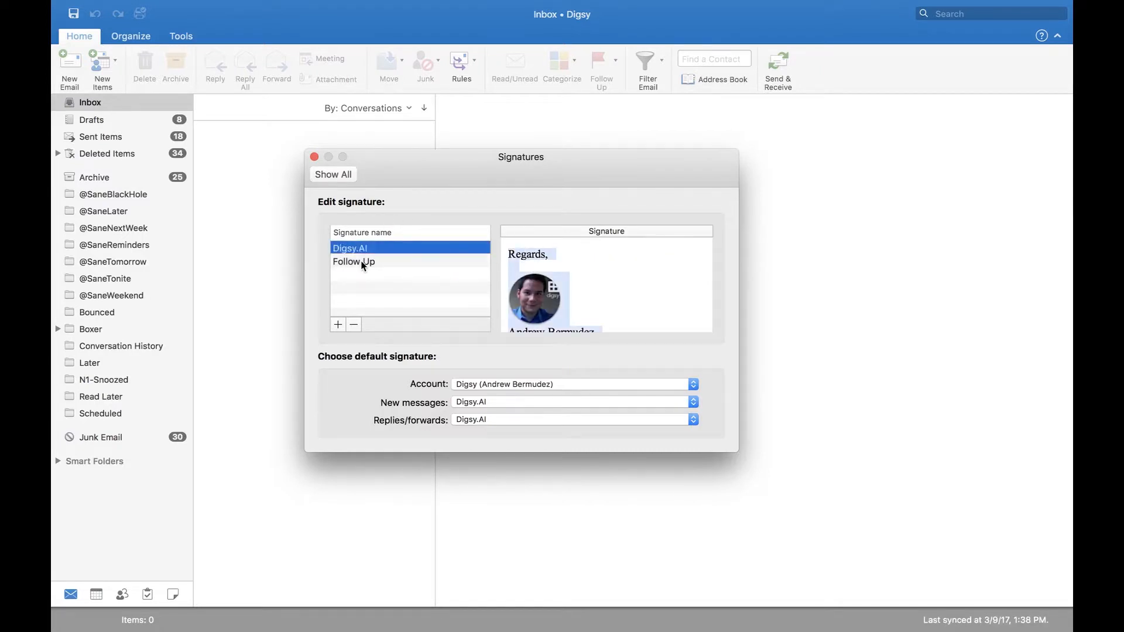
left_click(353, 261)
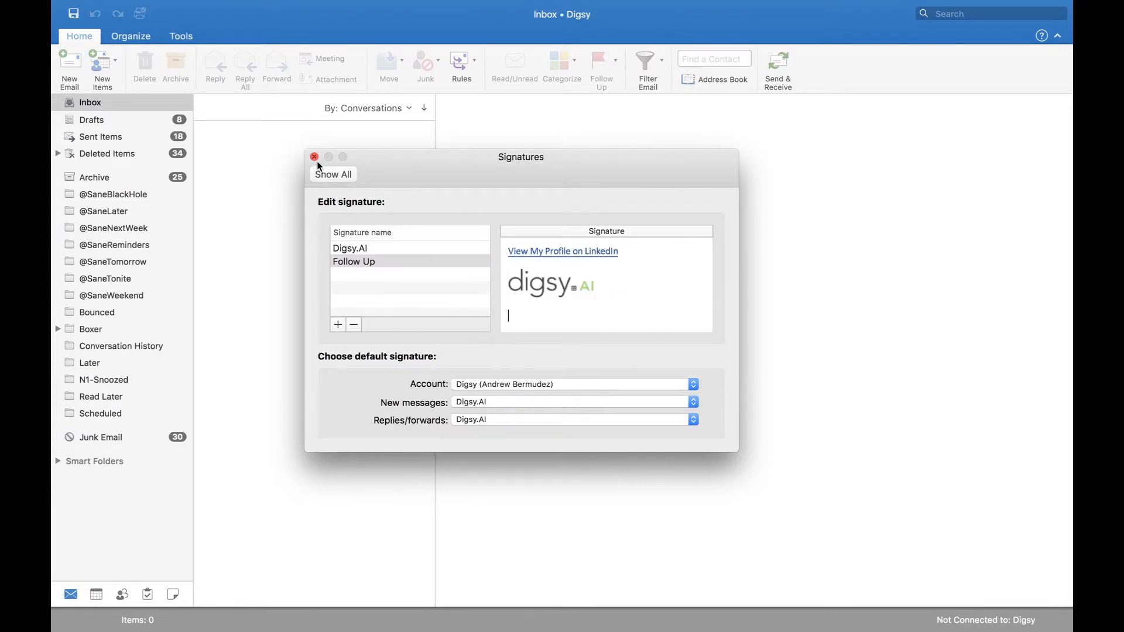
- Start a new email and insert the Follow Up signature into its body
left_click(314, 157)
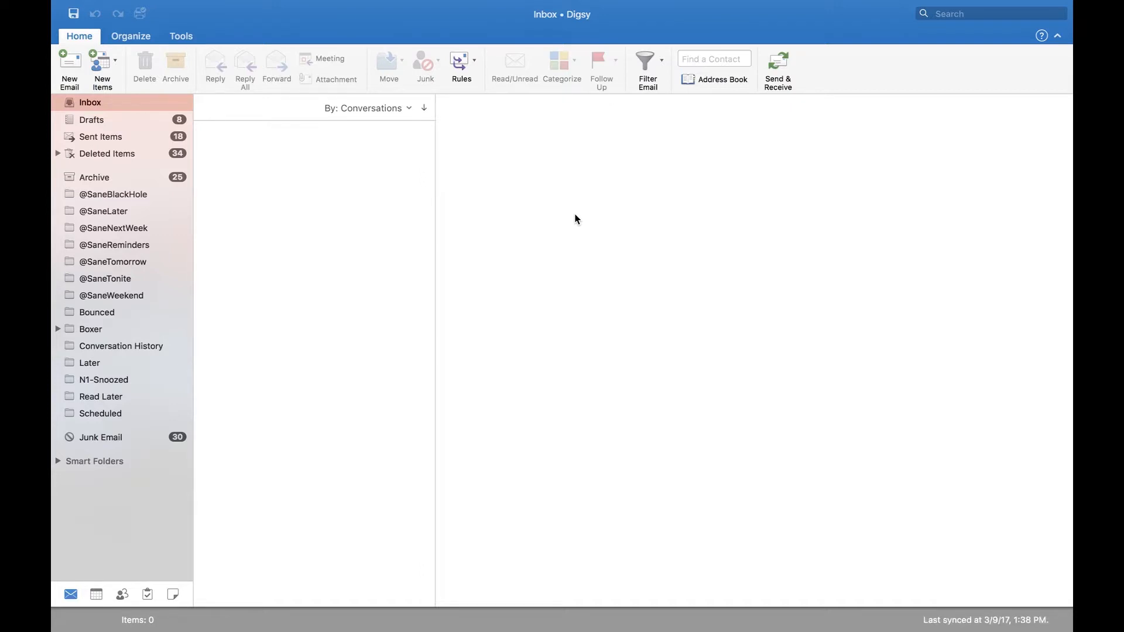
left_click(69, 69)
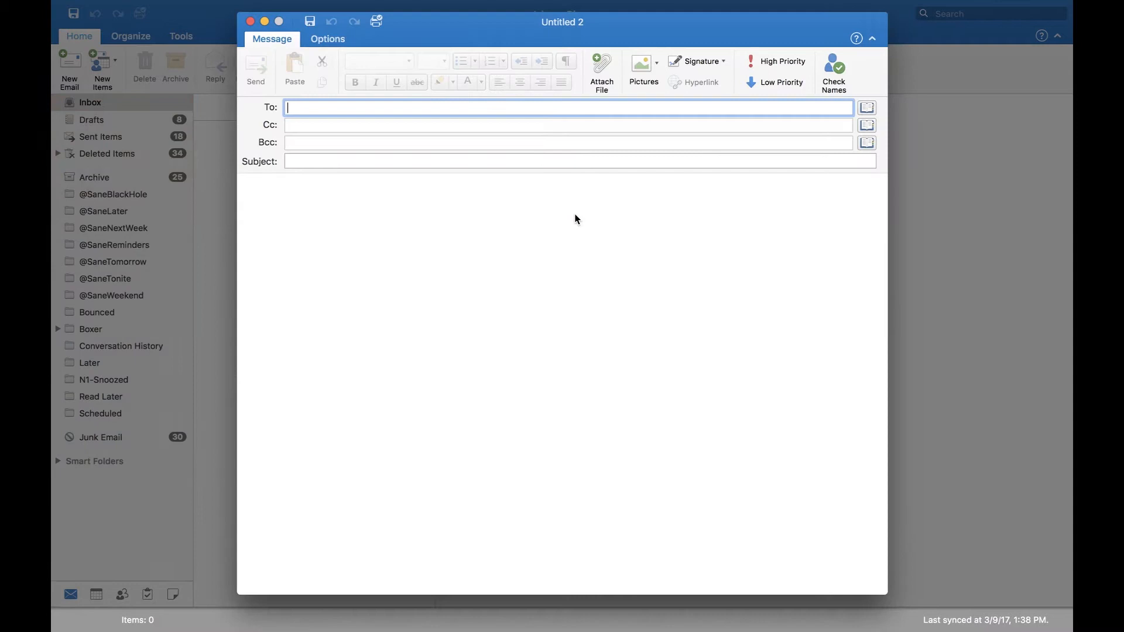
left_click(696, 61)
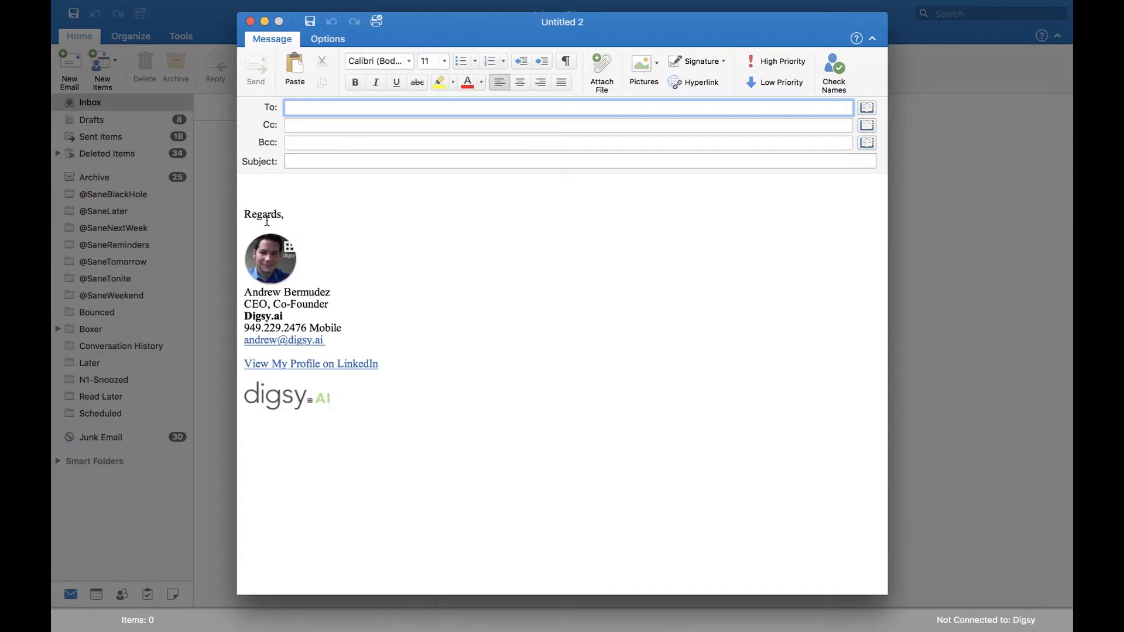
left_click(700, 60)
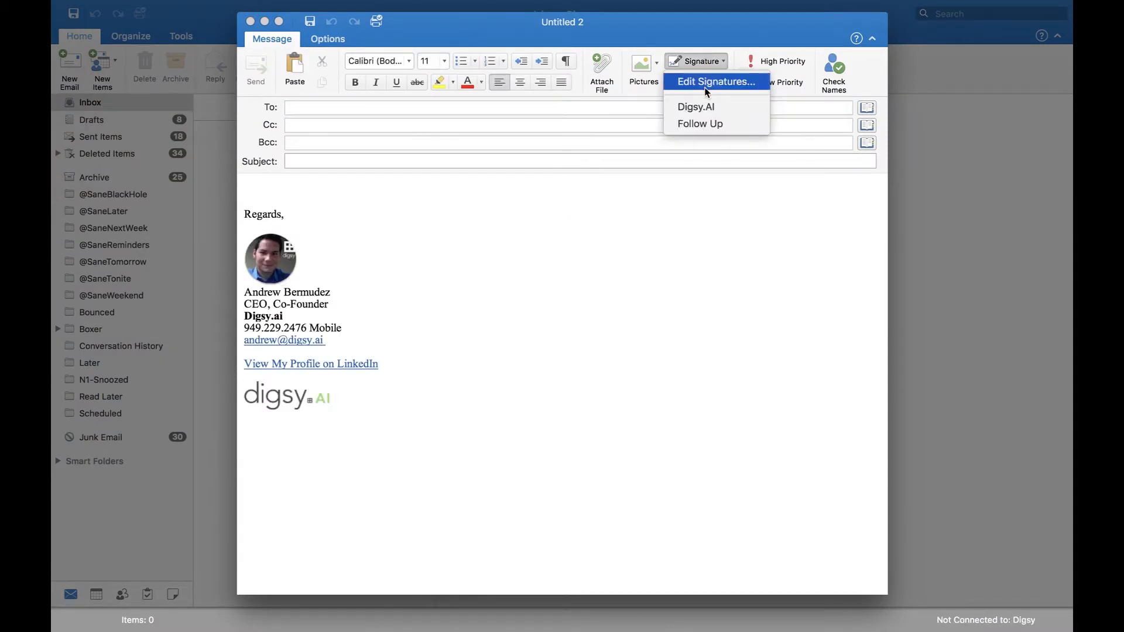
left_click(700, 123)
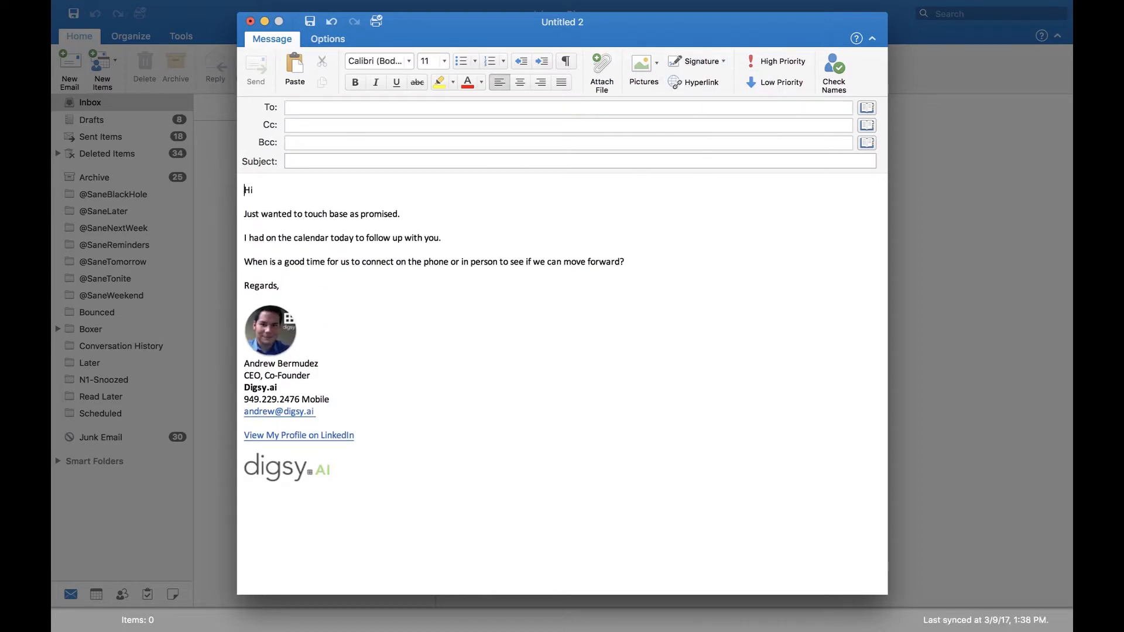
- Address the email to nick@, personalise the greeting to 'Hi Nick' and send it
left_click(266, 200)
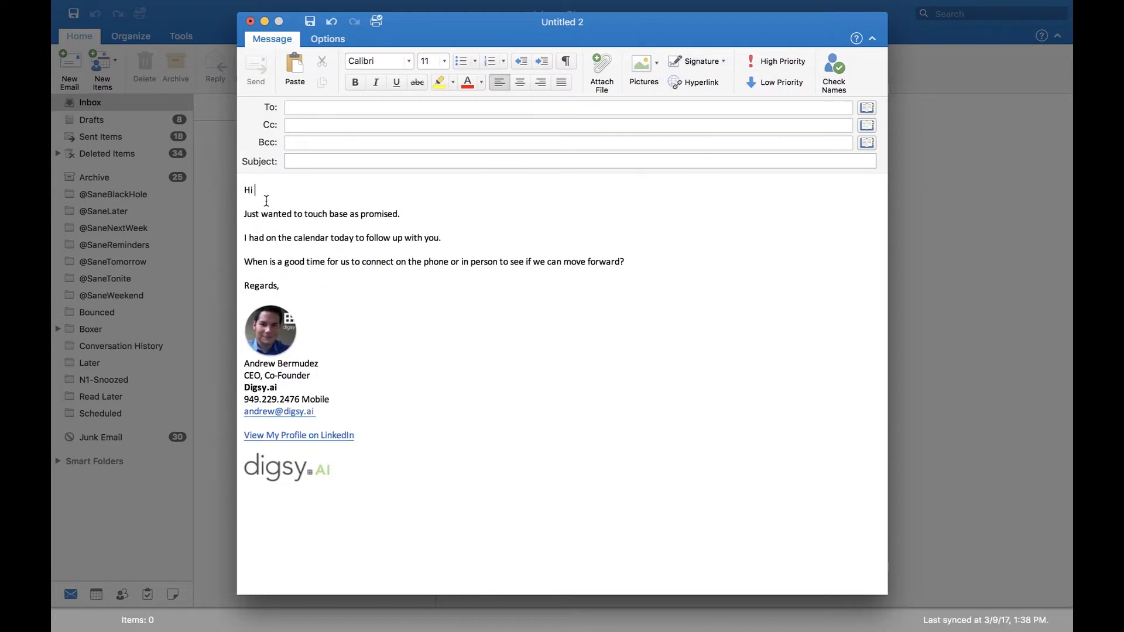
type("nick@")
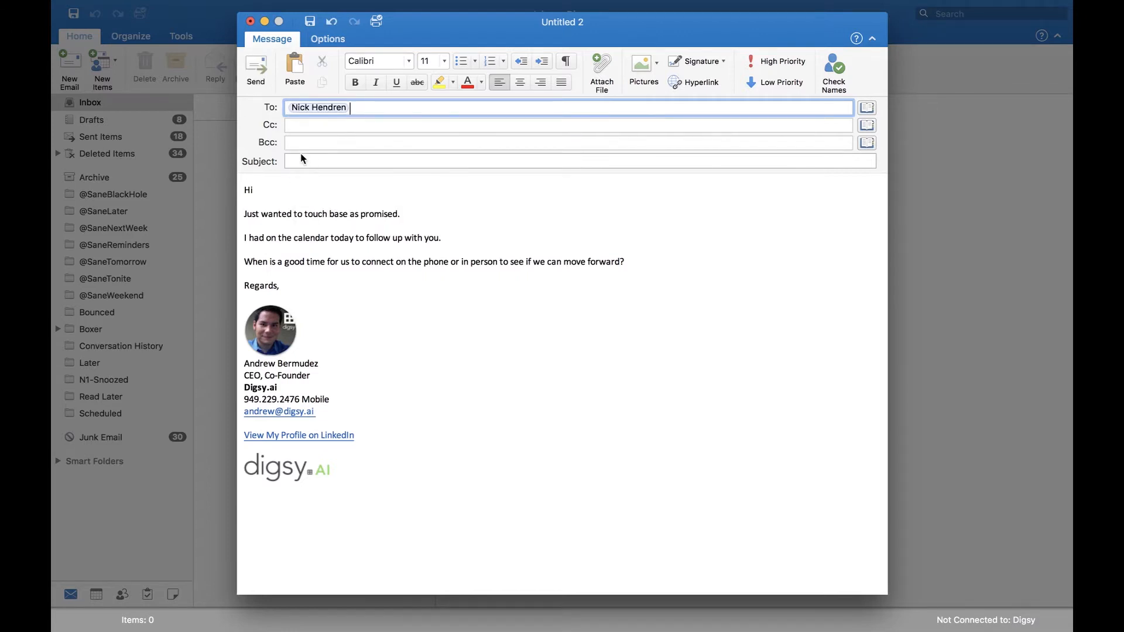
type("Hi Nick!")
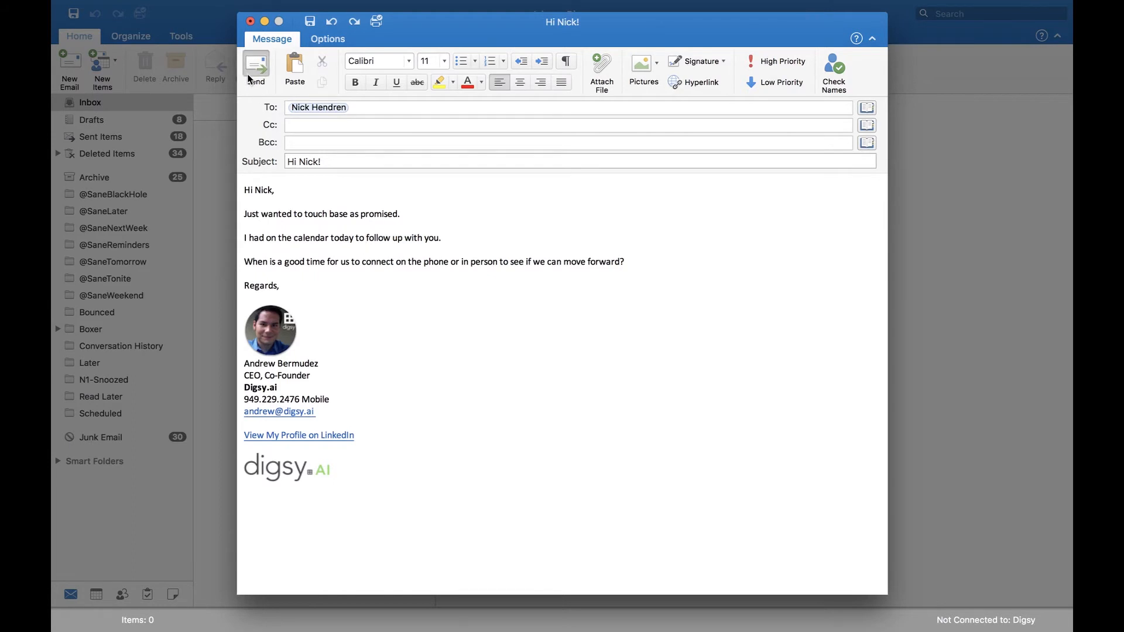
left_click(256, 68)
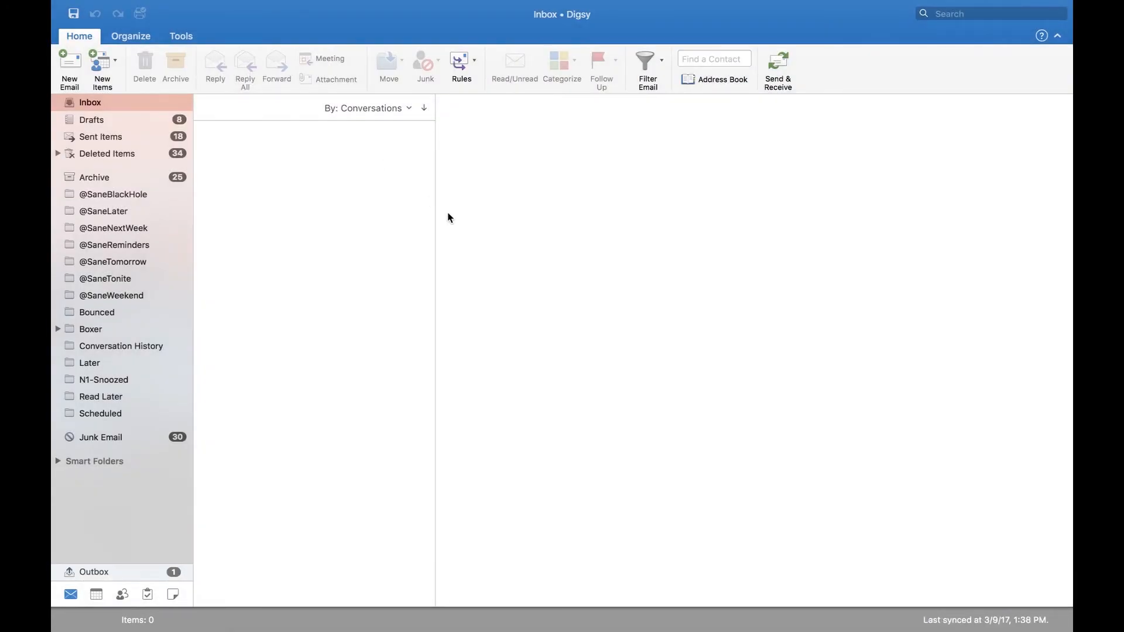
mouse_move(538, 191)
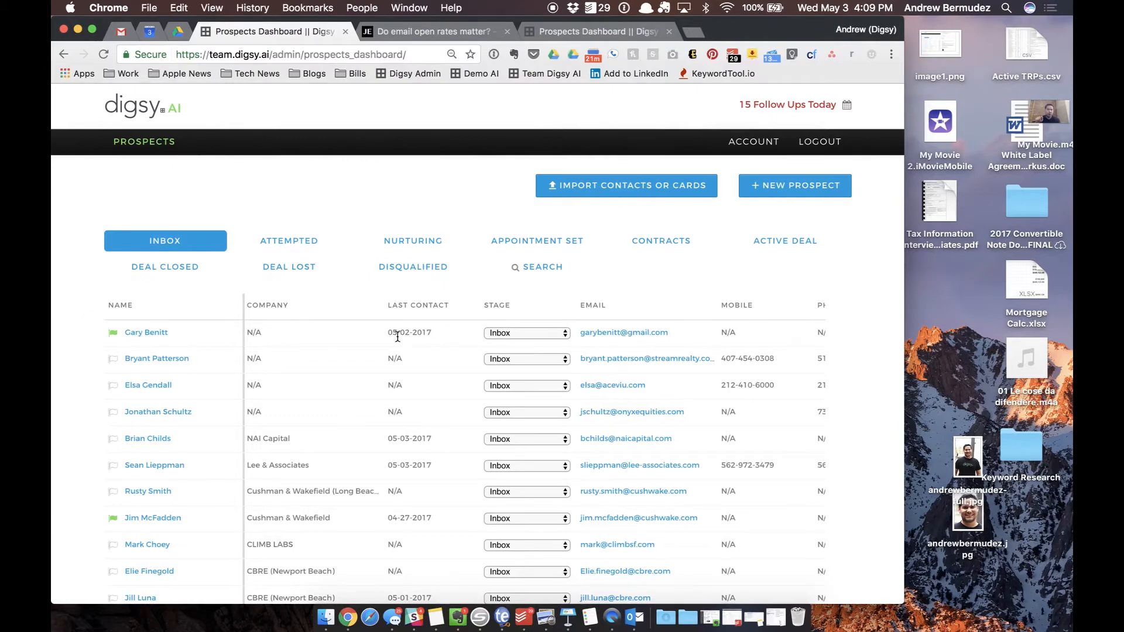
mouse_move(421, 226)
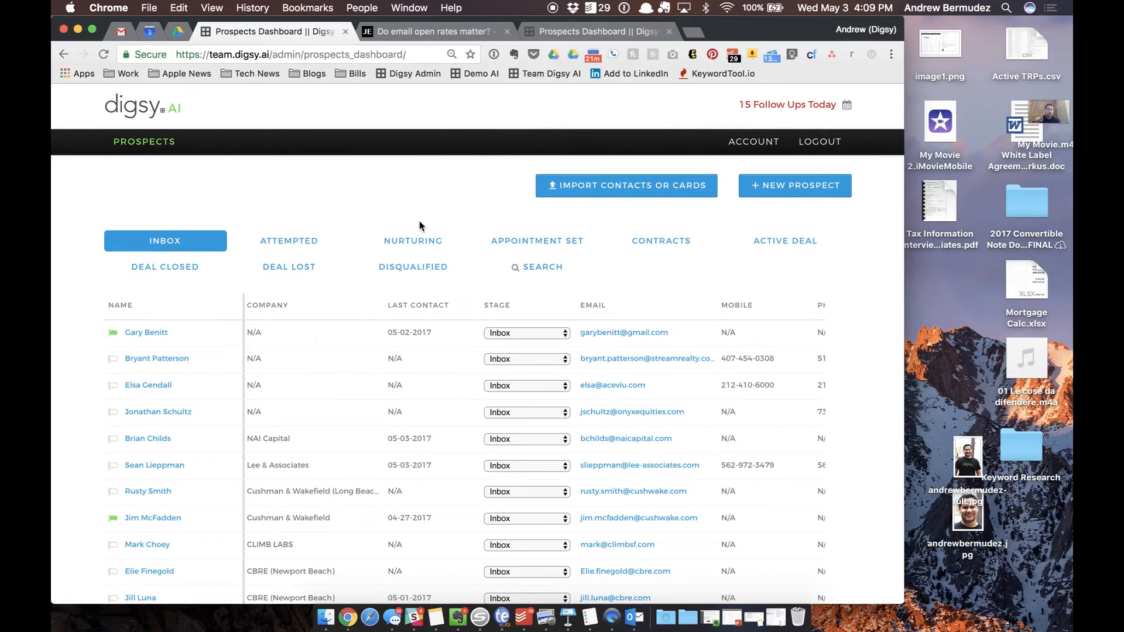
mouse_move(420, 182)
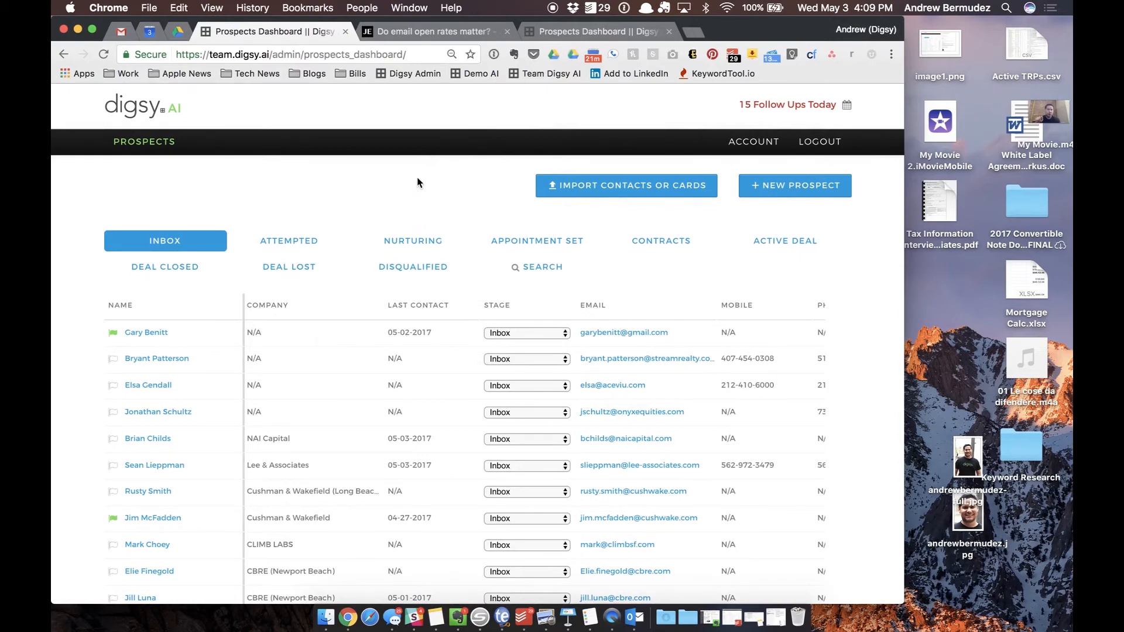
mouse_move(804, 190)
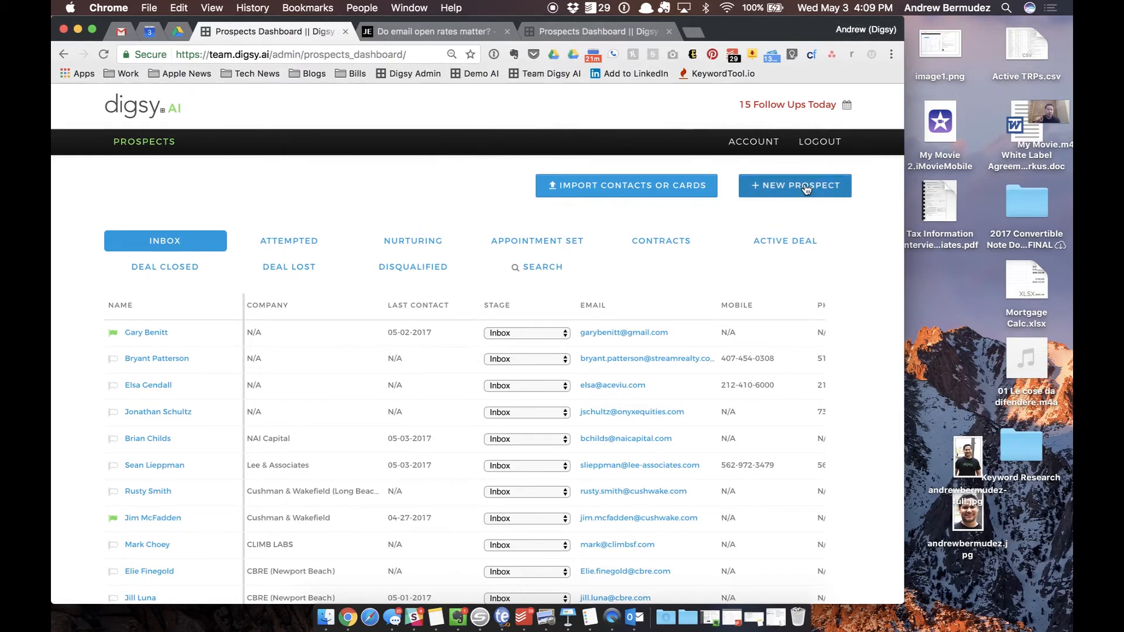
mouse_move(256, 180)
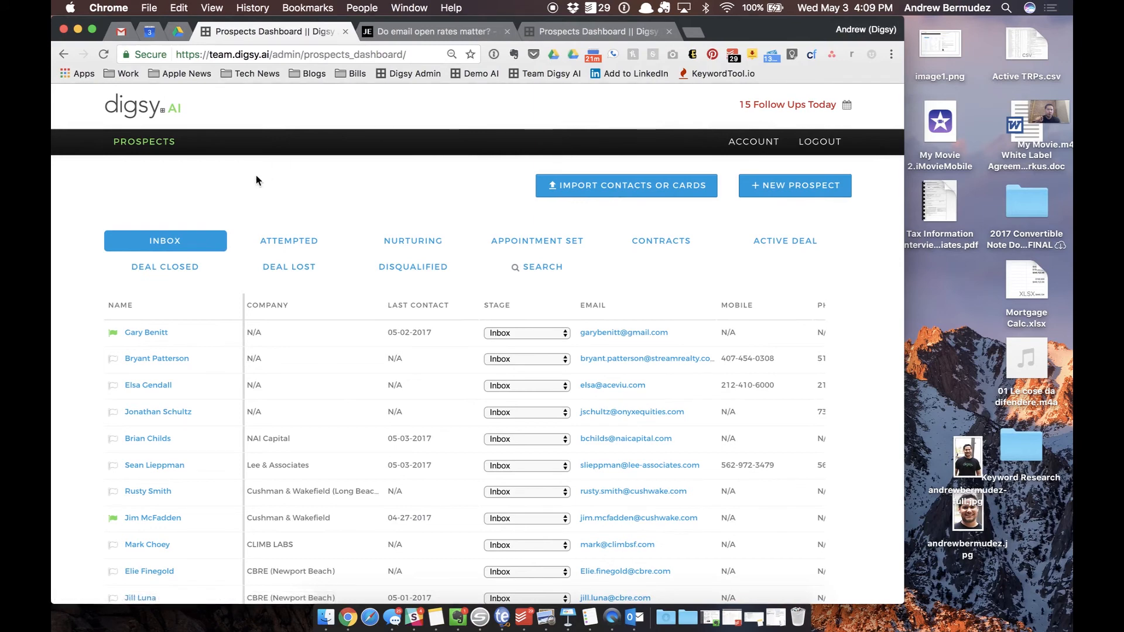